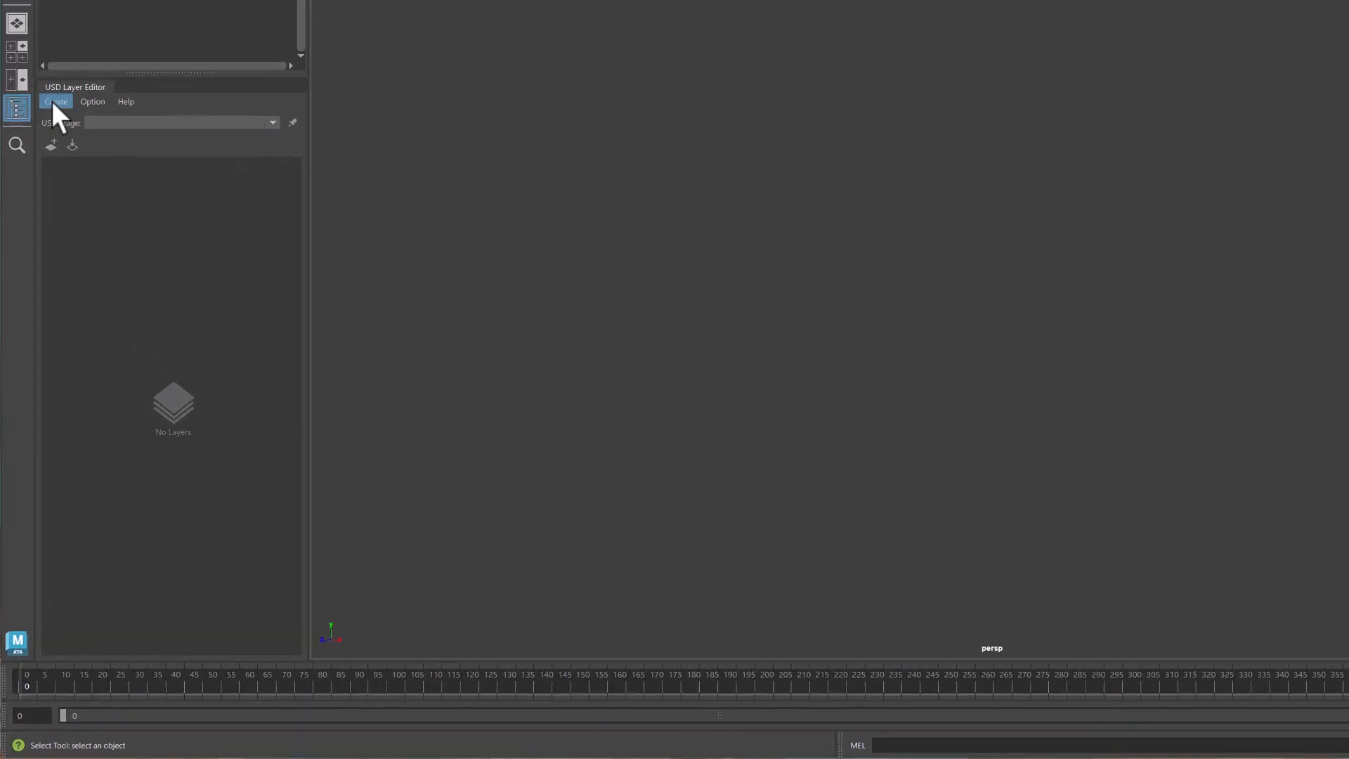
Create a USD stage with a new root layer saved as Sequence1.usd and start loading sublayers into it.
{"action": "left_click", "coordinate": [55, 101]}
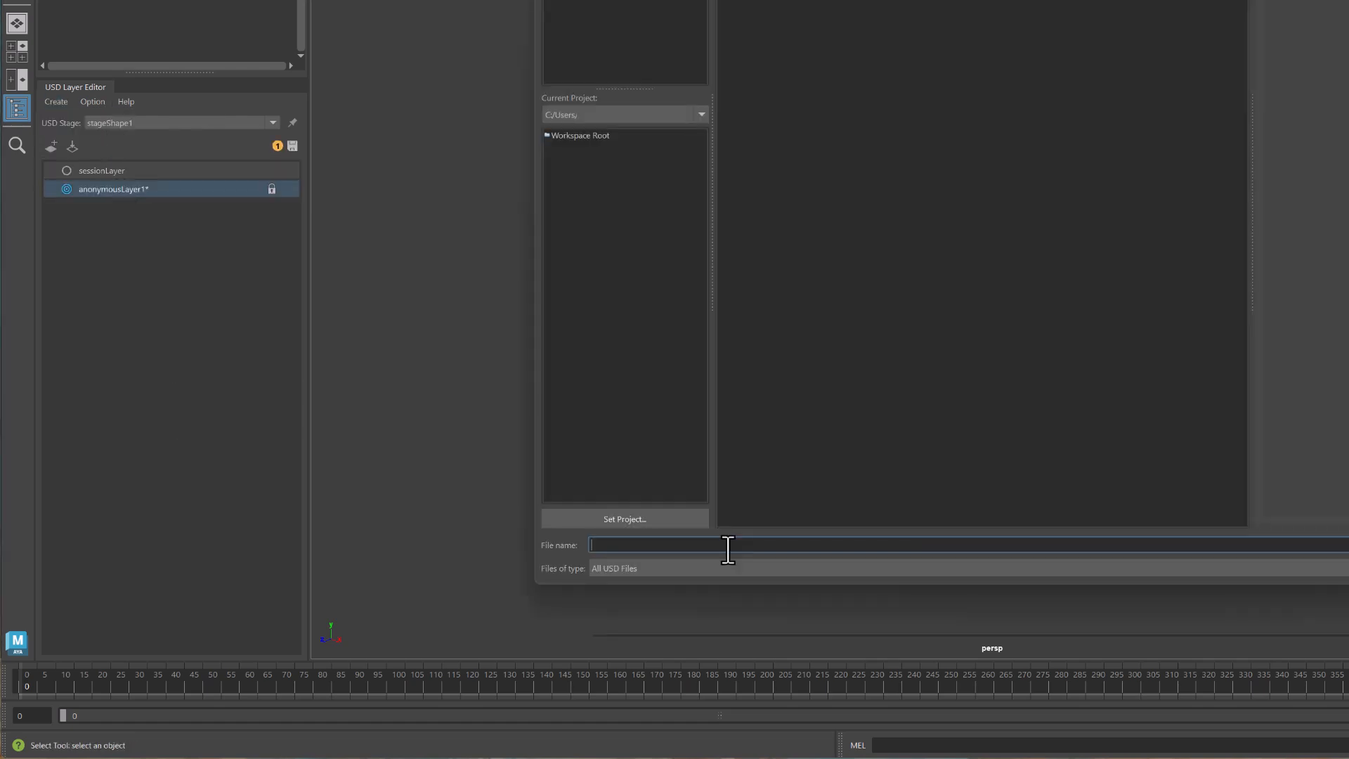
{"action": "type", "text": "Sequence1.us"}
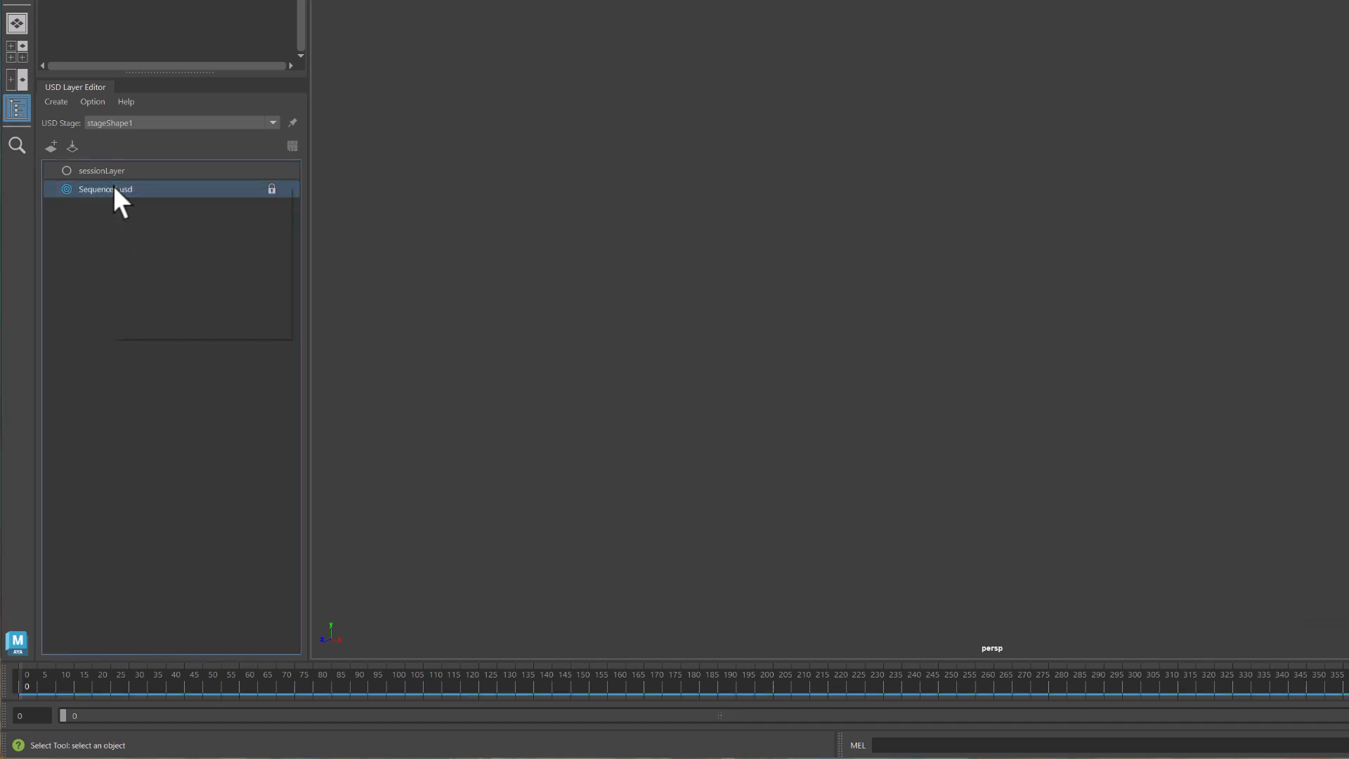
{"action": "right_click", "coordinate": [106, 188]}
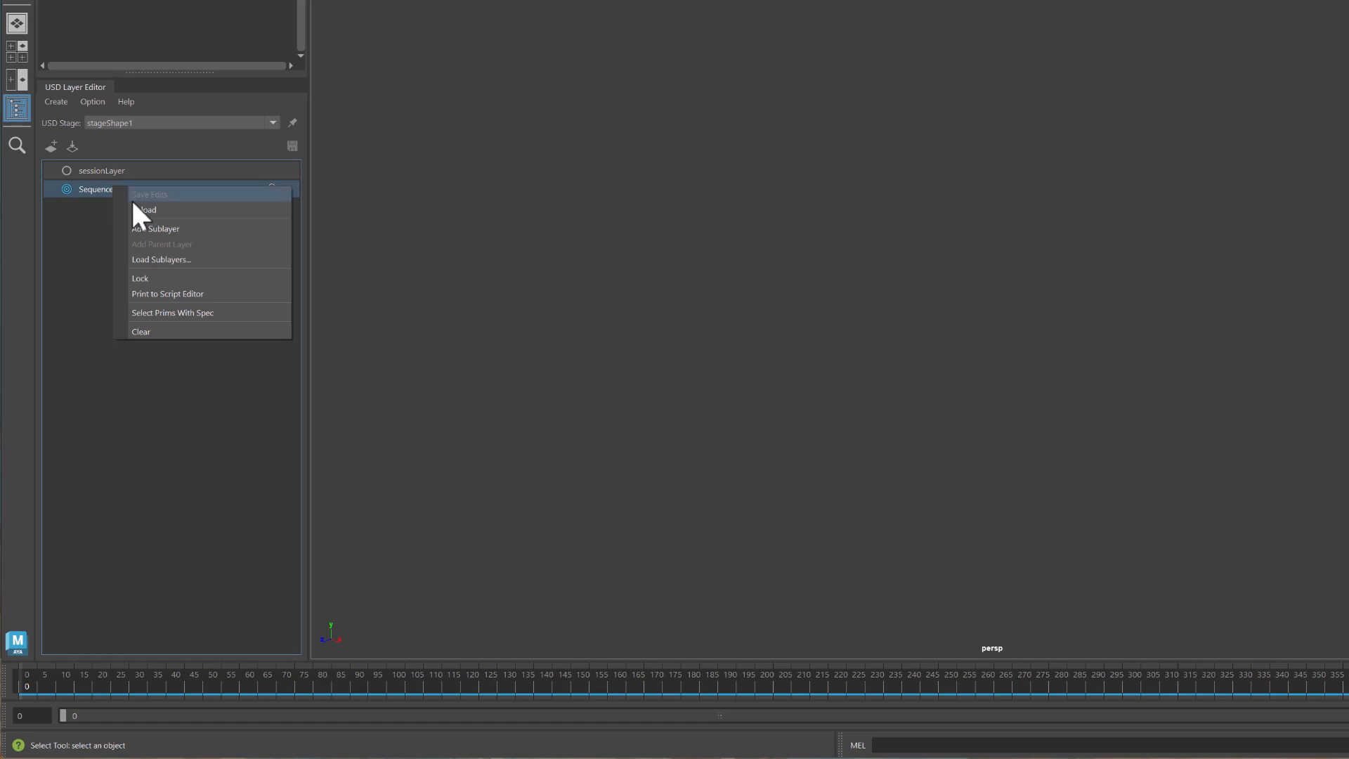
{"action": "mouse_move", "coordinate": [202, 259]}
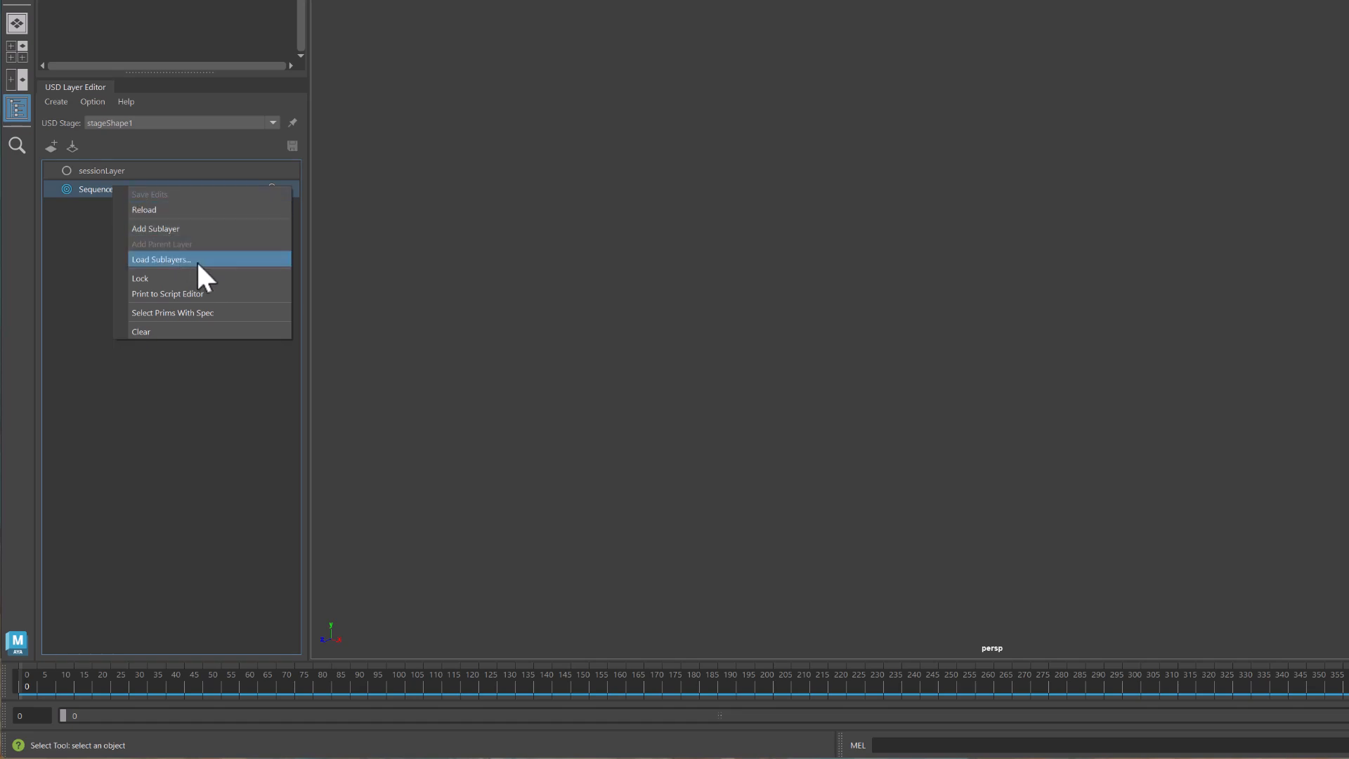
{"action": "left_click", "coordinate": [159, 259]}
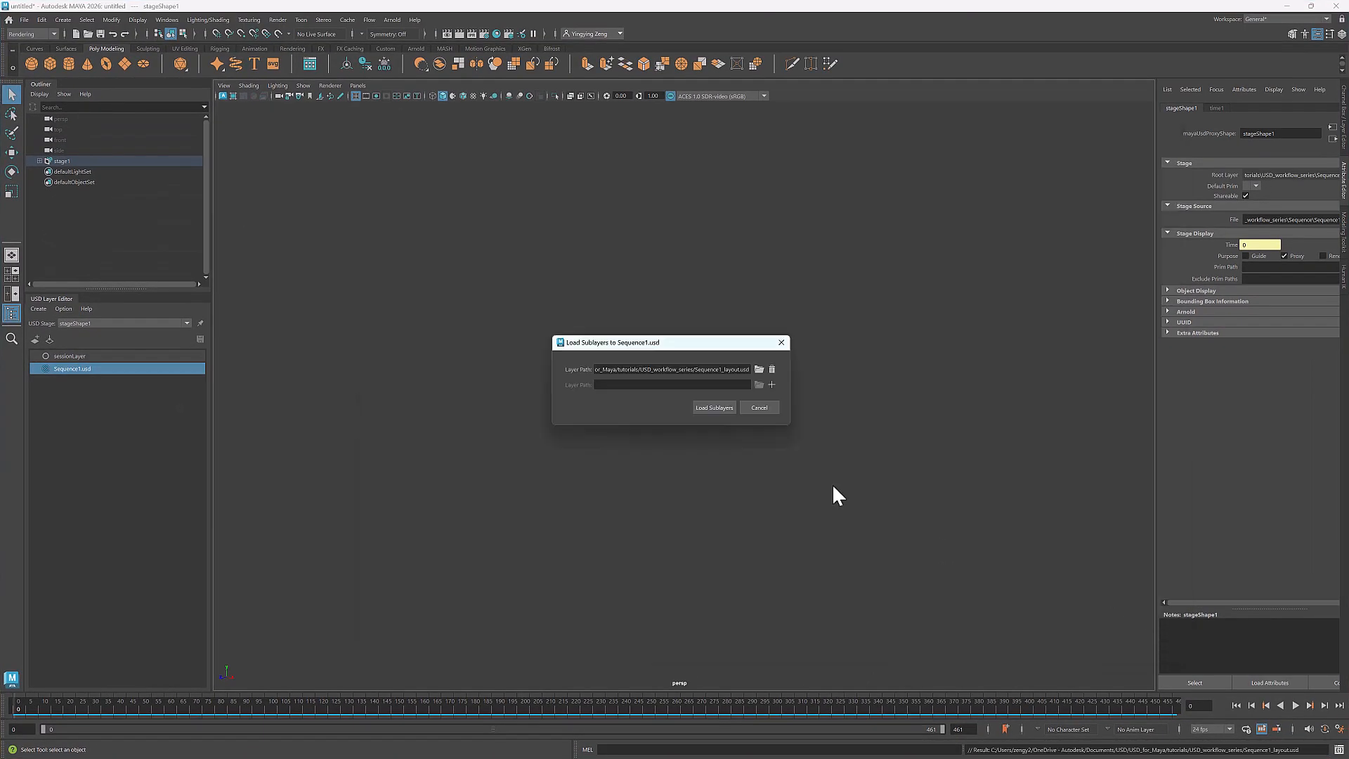
Load the layout, animation and lighting files as sublayers of Sequence1.usd.
{"action": "left_click", "coordinate": [714, 407]}
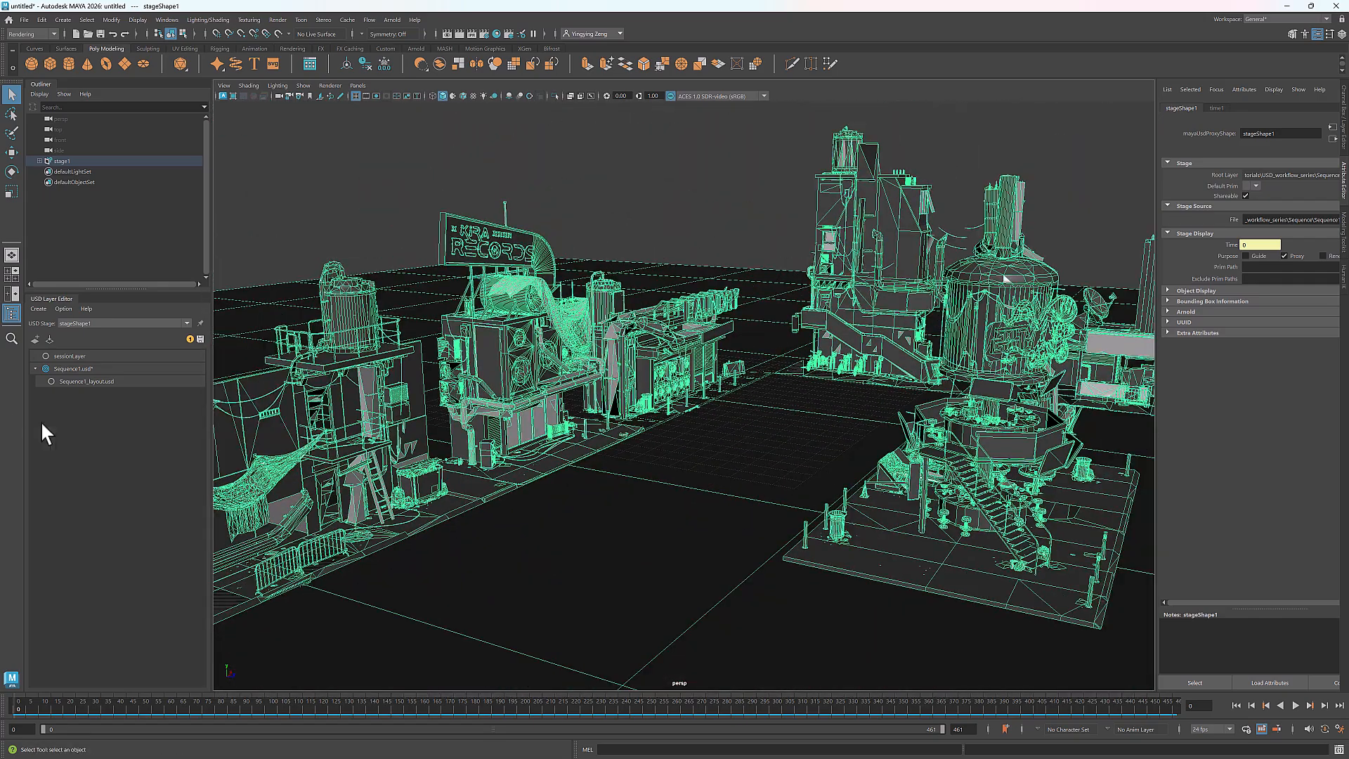
{"action": "right_click", "coordinate": [86, 381]}
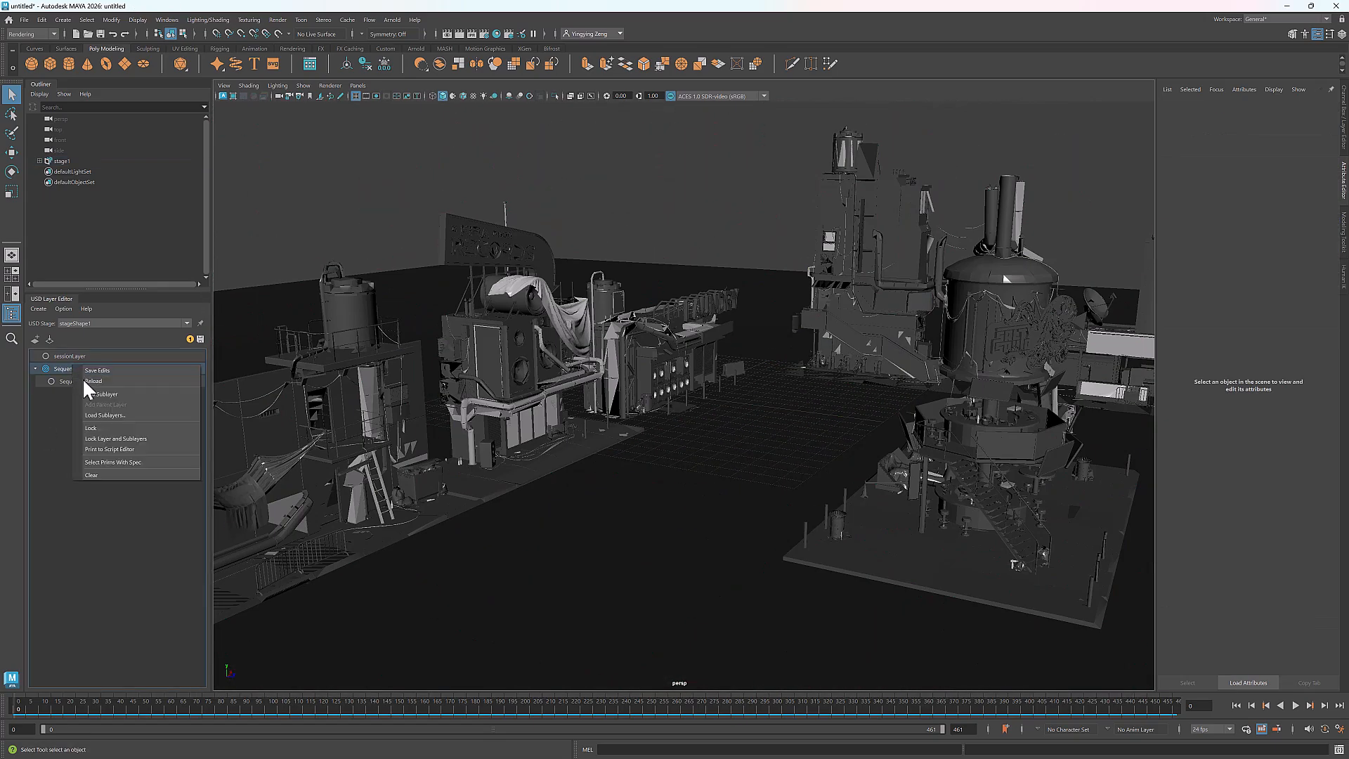
{"action": "left_click", "coordinate": [106, 415]}
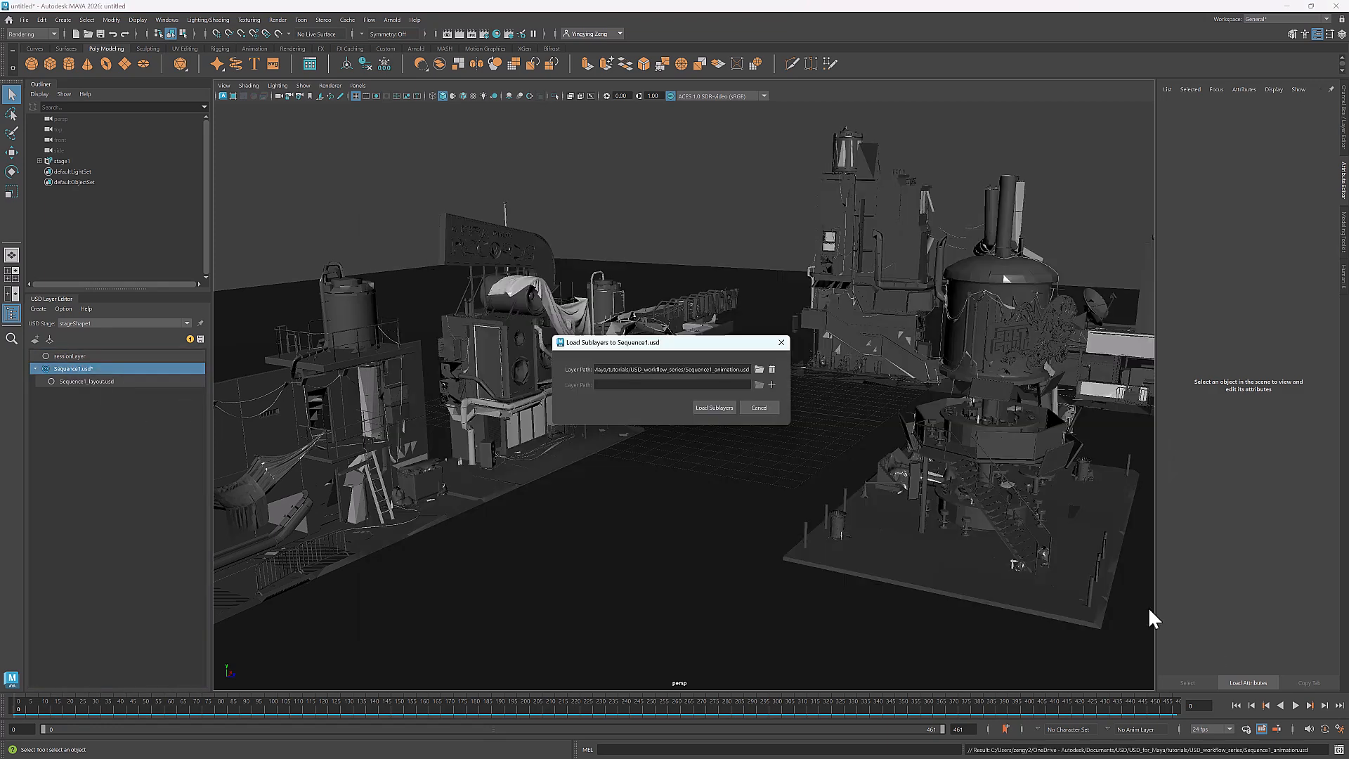
{"action": "left_click", "coordinate": [712, 407]}
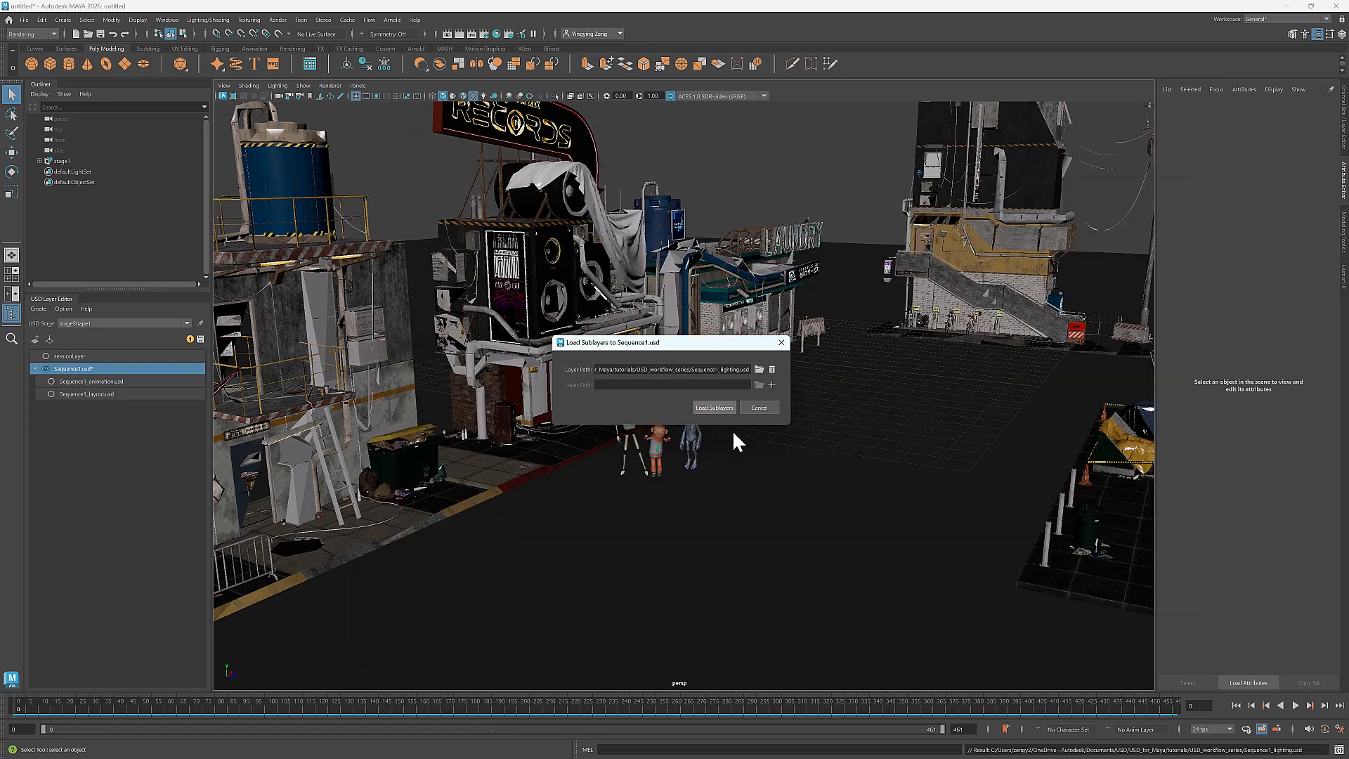
{"action": "left_click", "coordinate": [712, 408]}
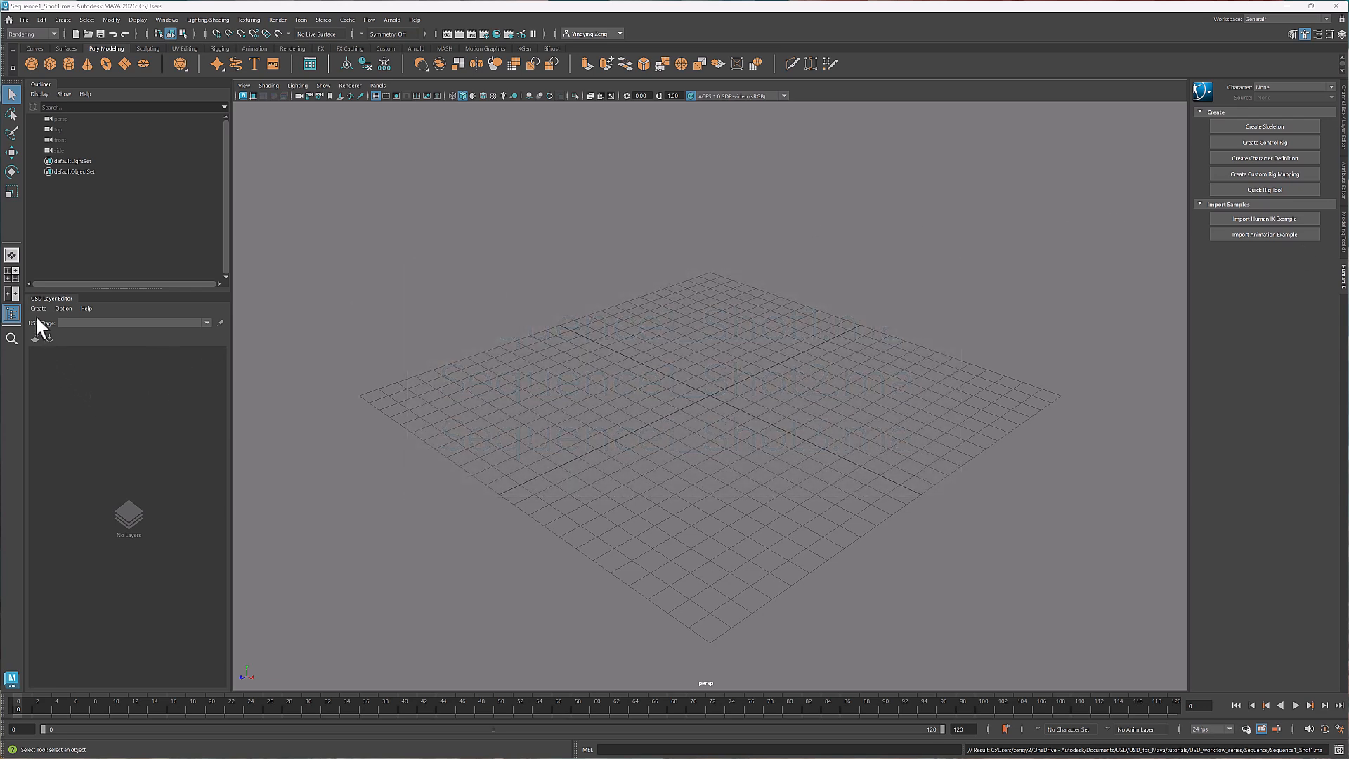
Create a new stage in the Shot1 scene with its root layer saved as Sequence1_Shot1.
{"action": "left_click", "coordinate": [38, 308]}
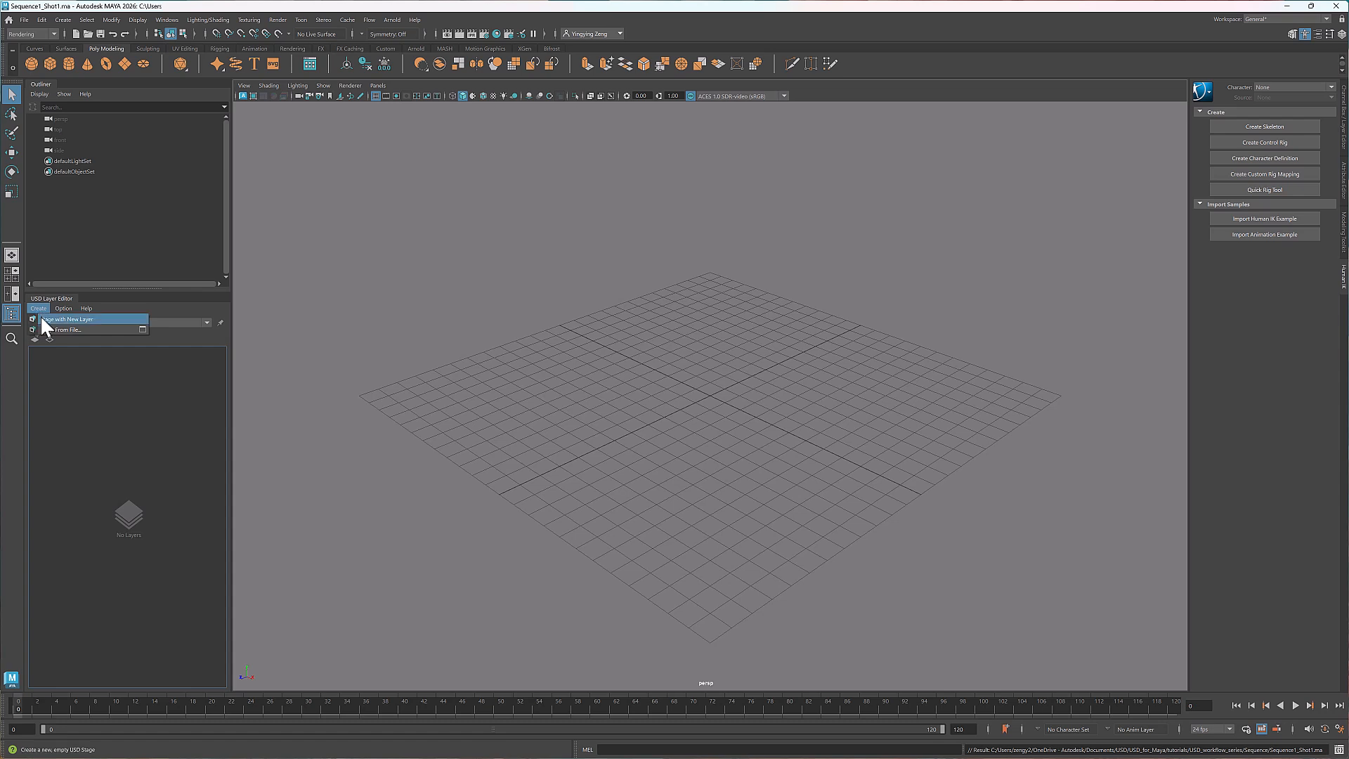
{"action": "left_click", "coordinate": [68, 319]}
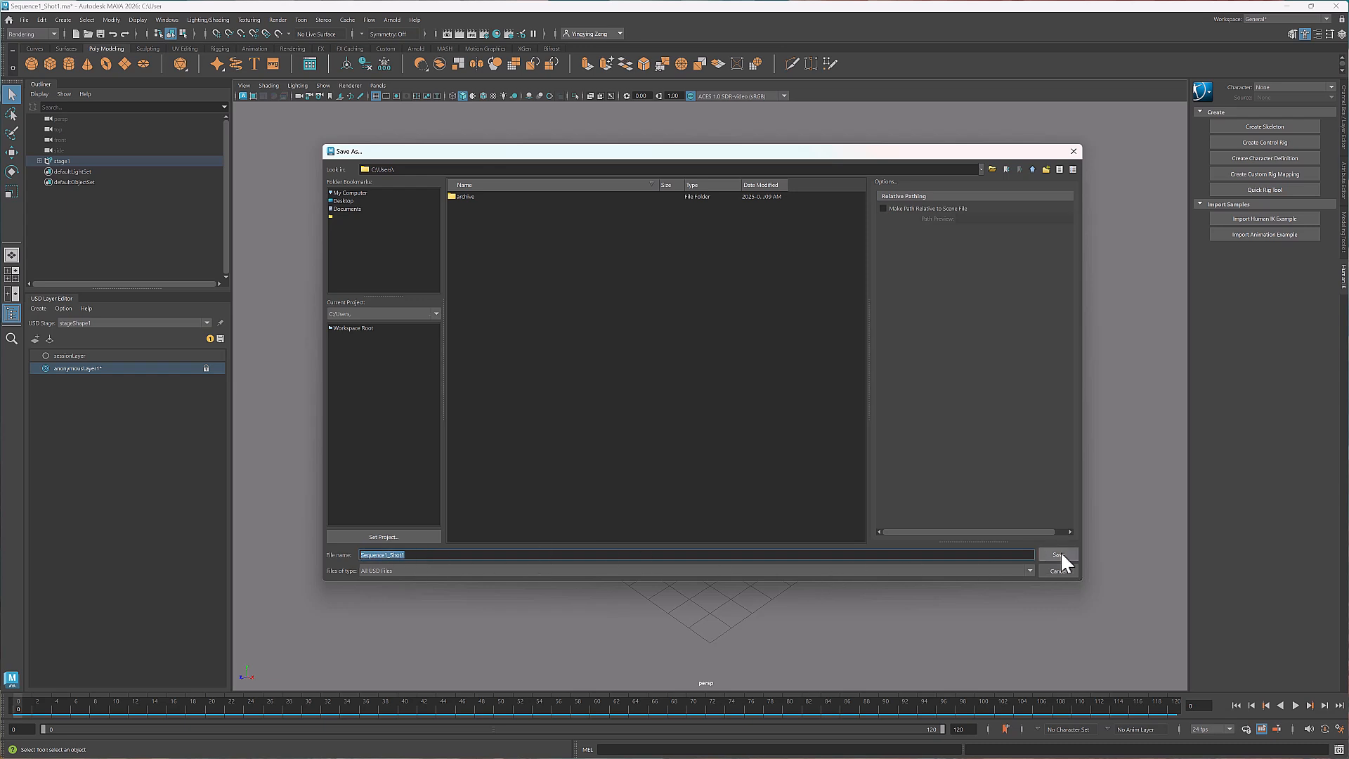
{"action": "left_click", "coordinate": [1058, 553]}
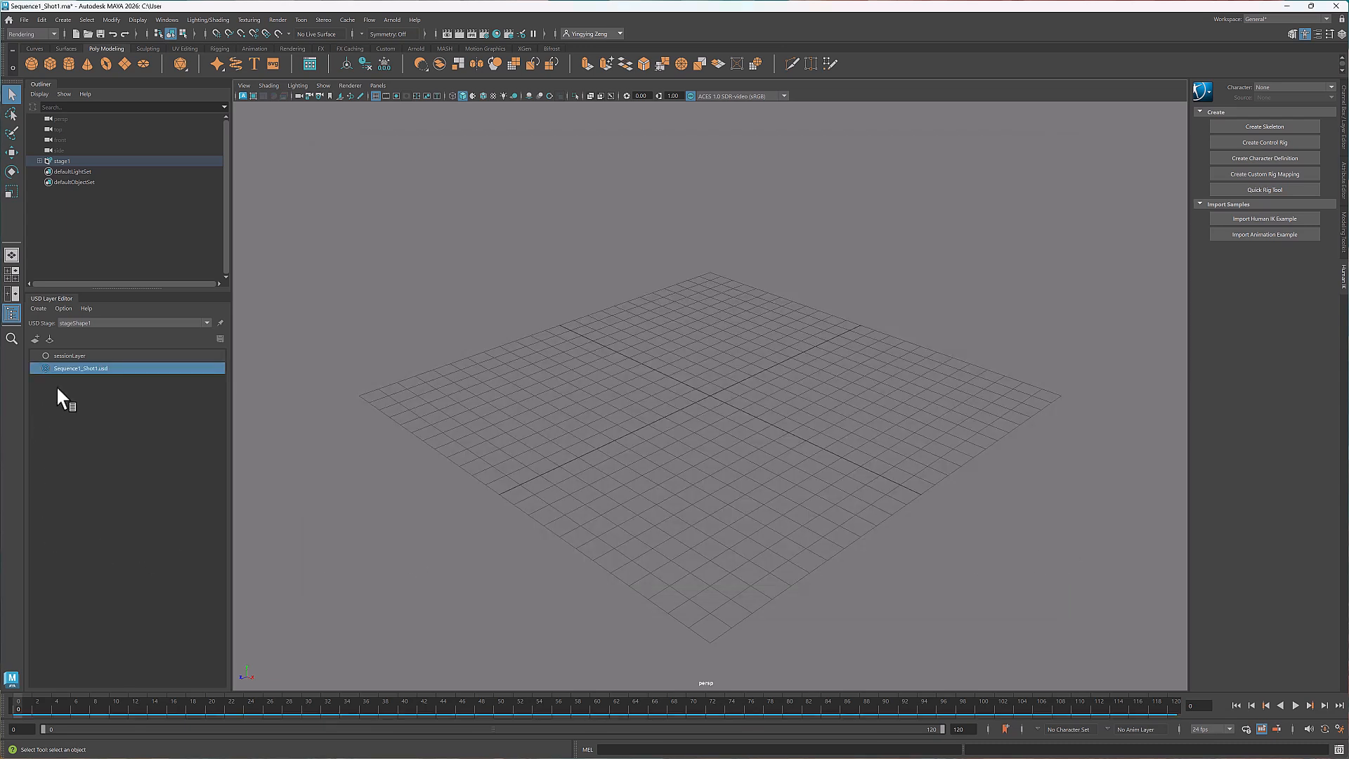
{"action": "right_click", "coordinate": [81, 368]}
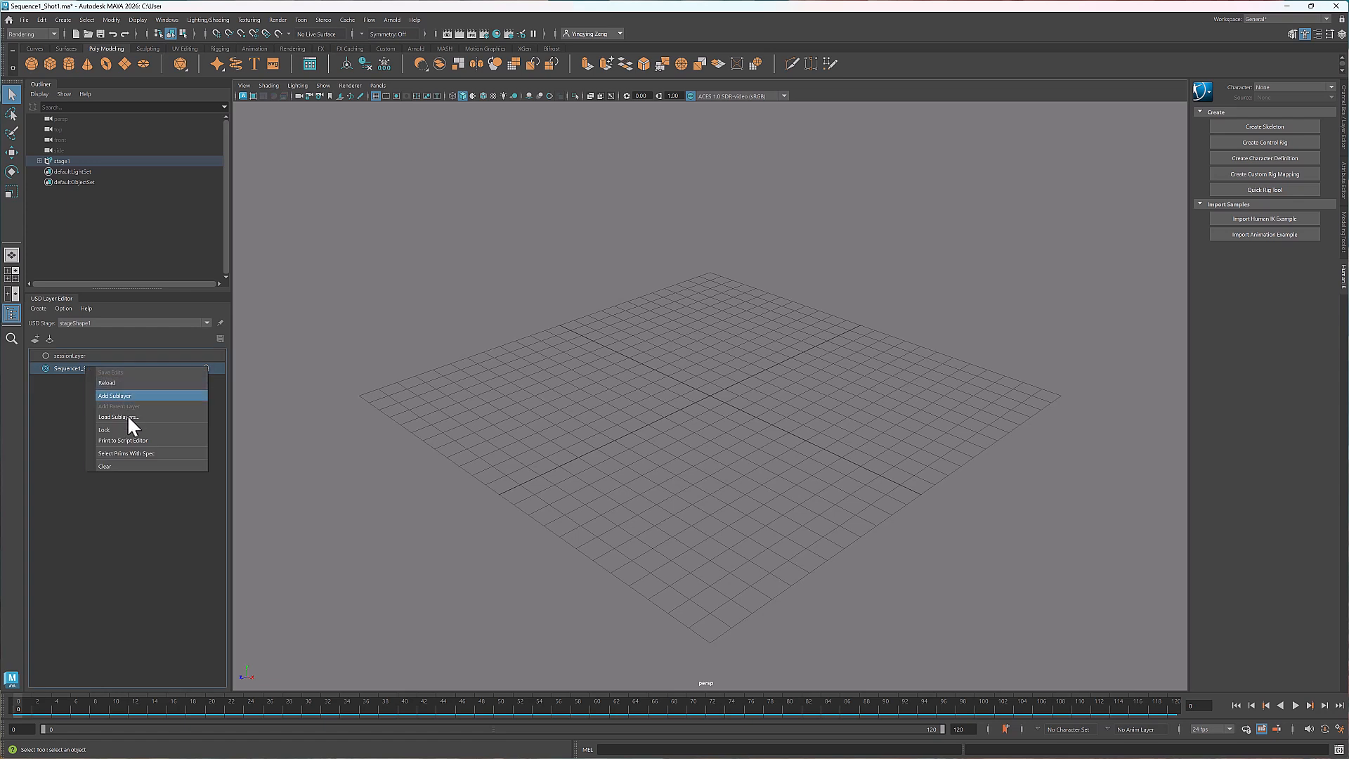
{"action": "left_click", "coordinate": [118, 417]}
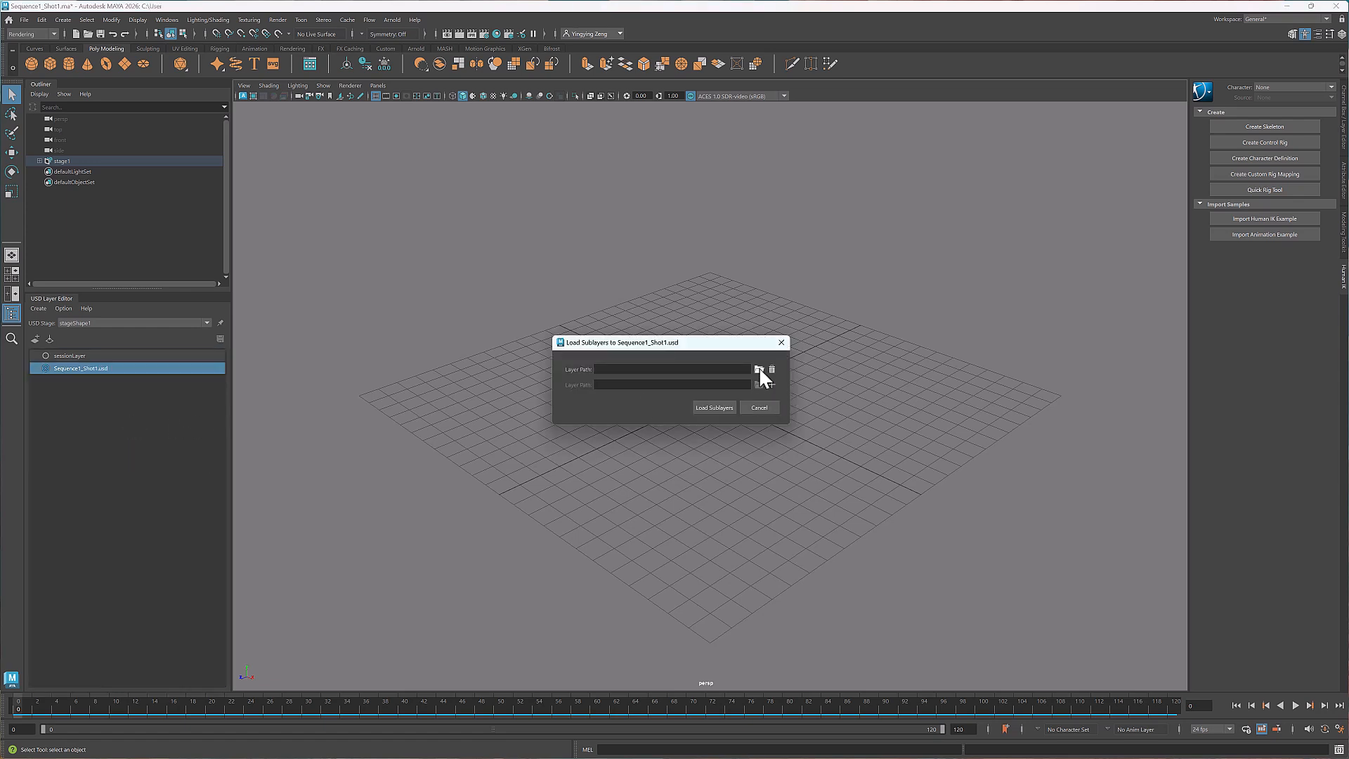
Load Sequence1.usd as a sublayer of Sequence1_Shot1.usd, revealing the city set and characters.
{"action": "left_click", "coordinate": [760, 369]}
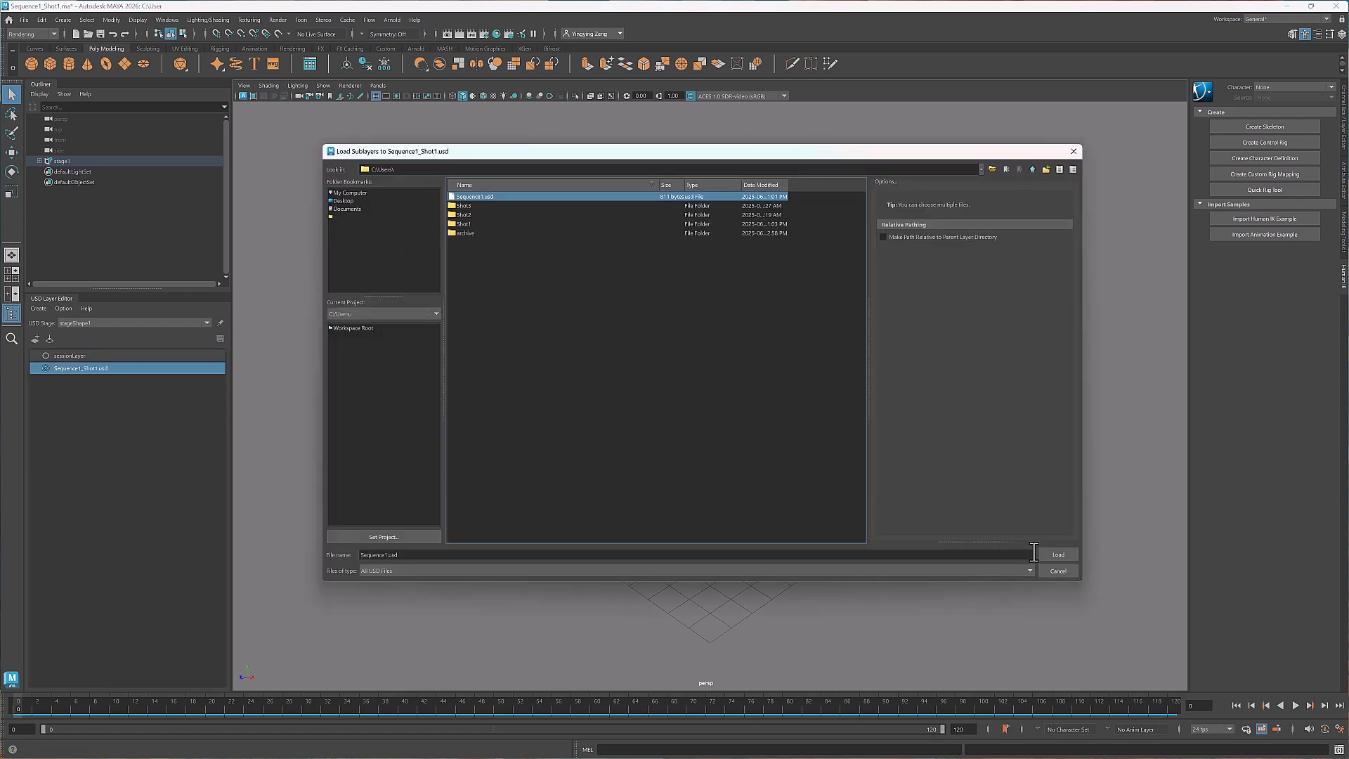
{"action": "left_click", "coordinate": [1056, 553]}
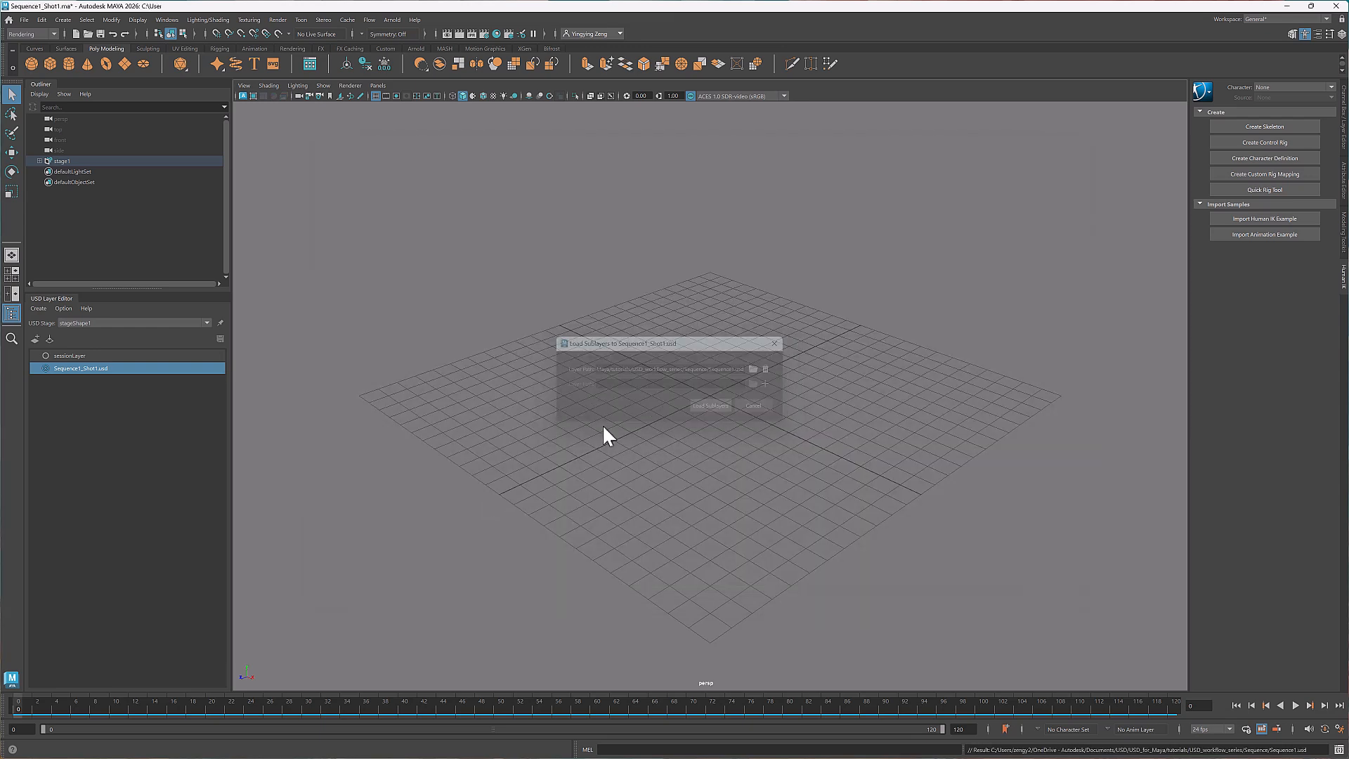
{"action": "left_click", "coordinate": [711, 405]}
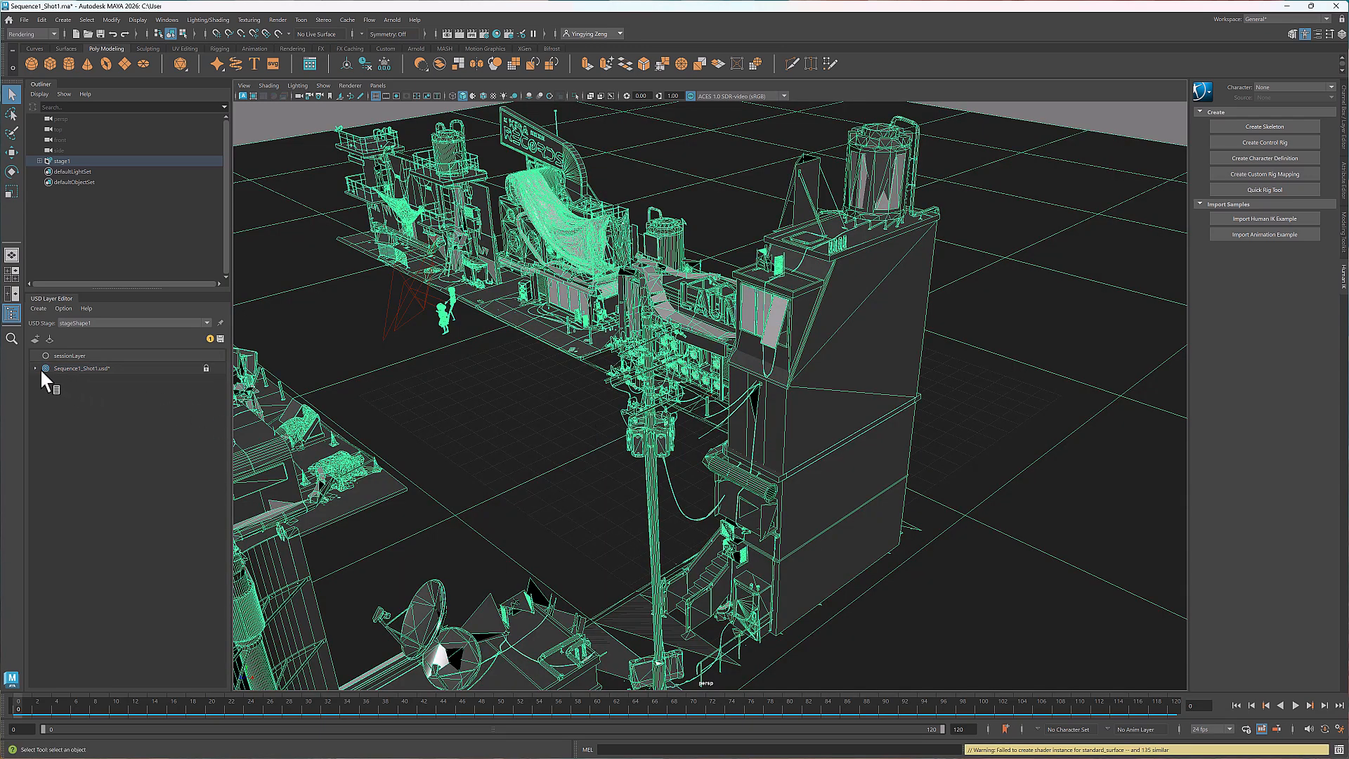
{"action": "left_click", "coordinate": [34, 368]}
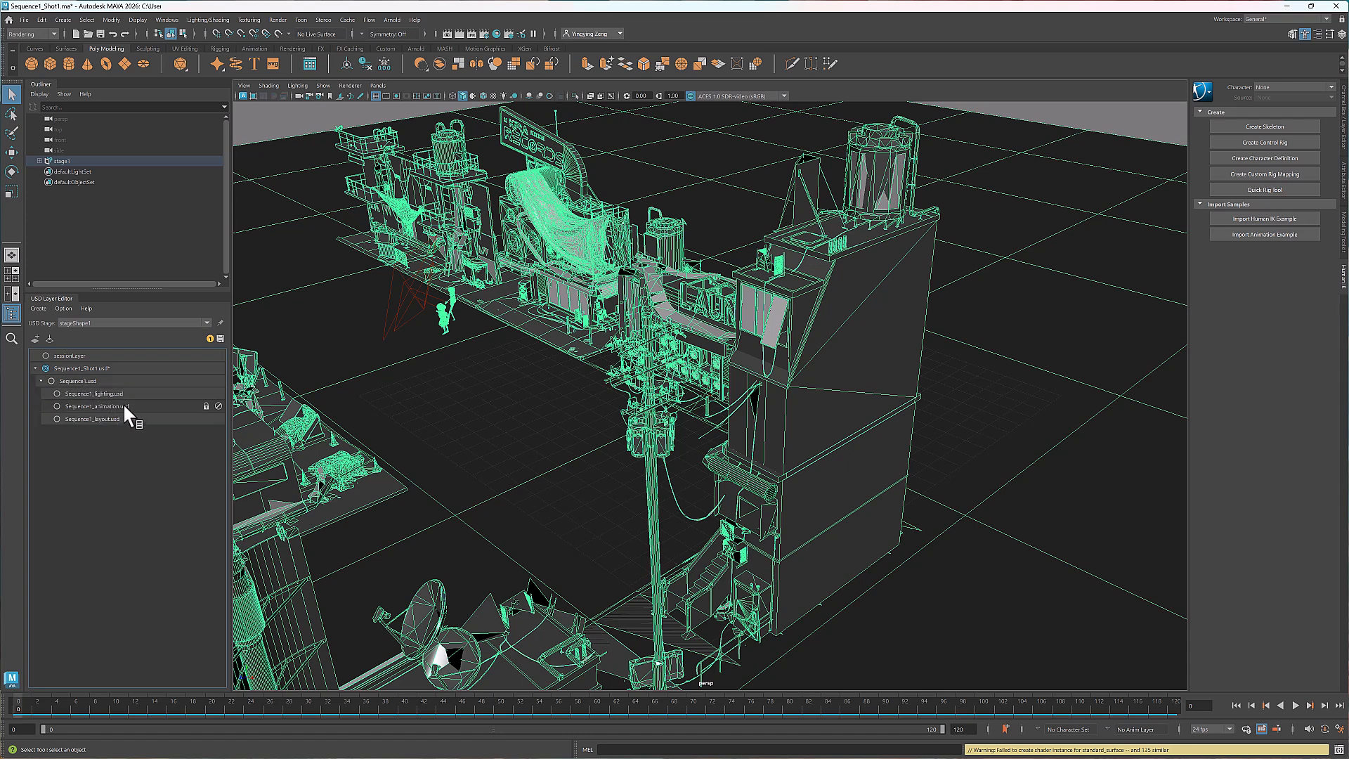
{"action": "left_click", "coordinate": [39, 381]}
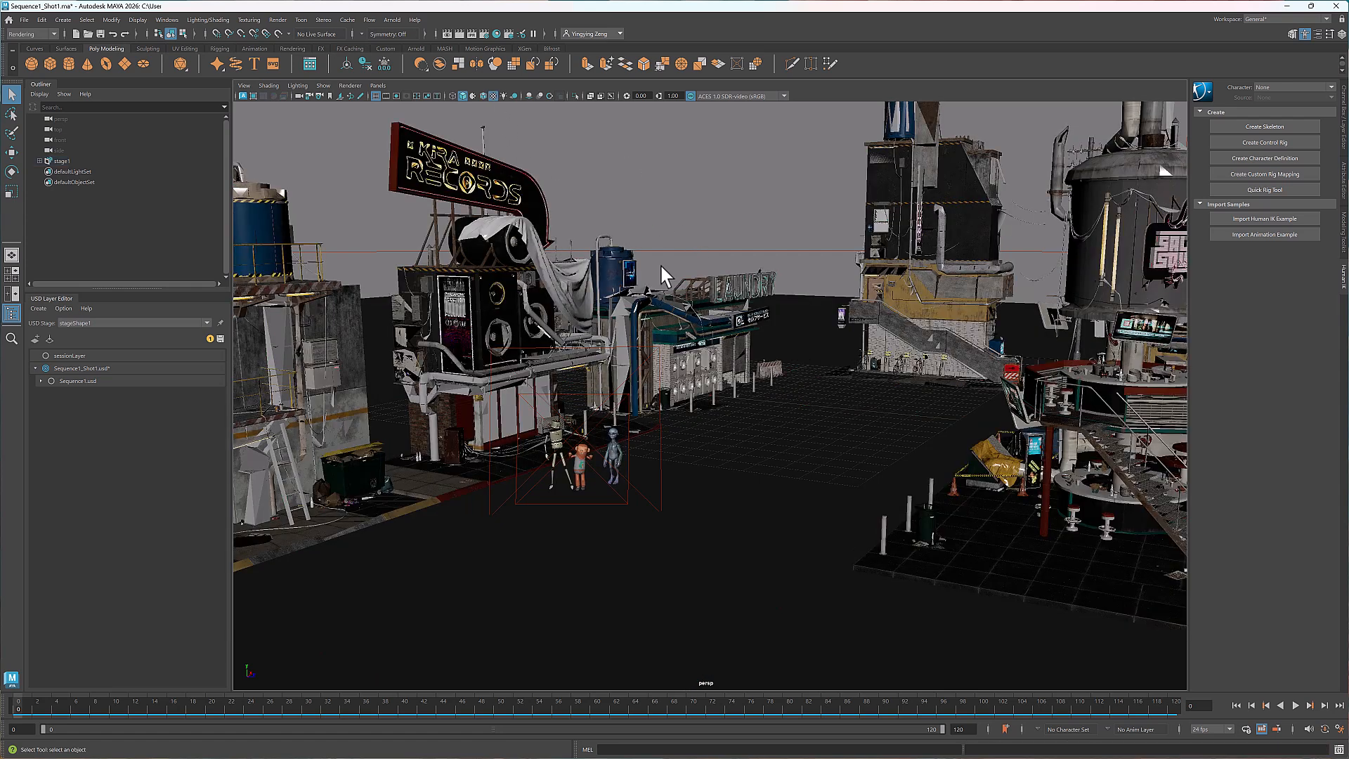
Add a new sublayer Sequence1_Shot1_layout under the Sequence1_Shot1.usd layer.
{"action": "left_click", "coordinate": [81, 368]}
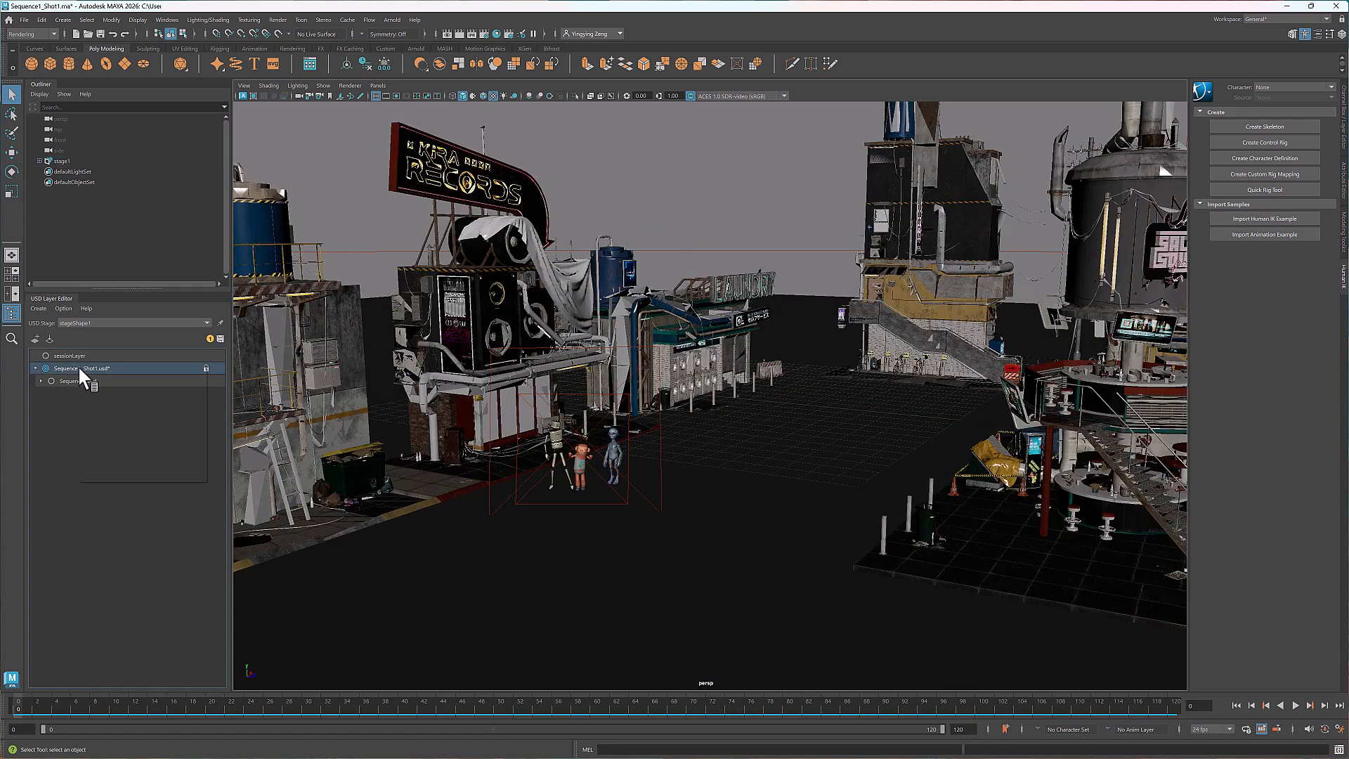
{"action": "right_click", "coordinate": [90, 368]}
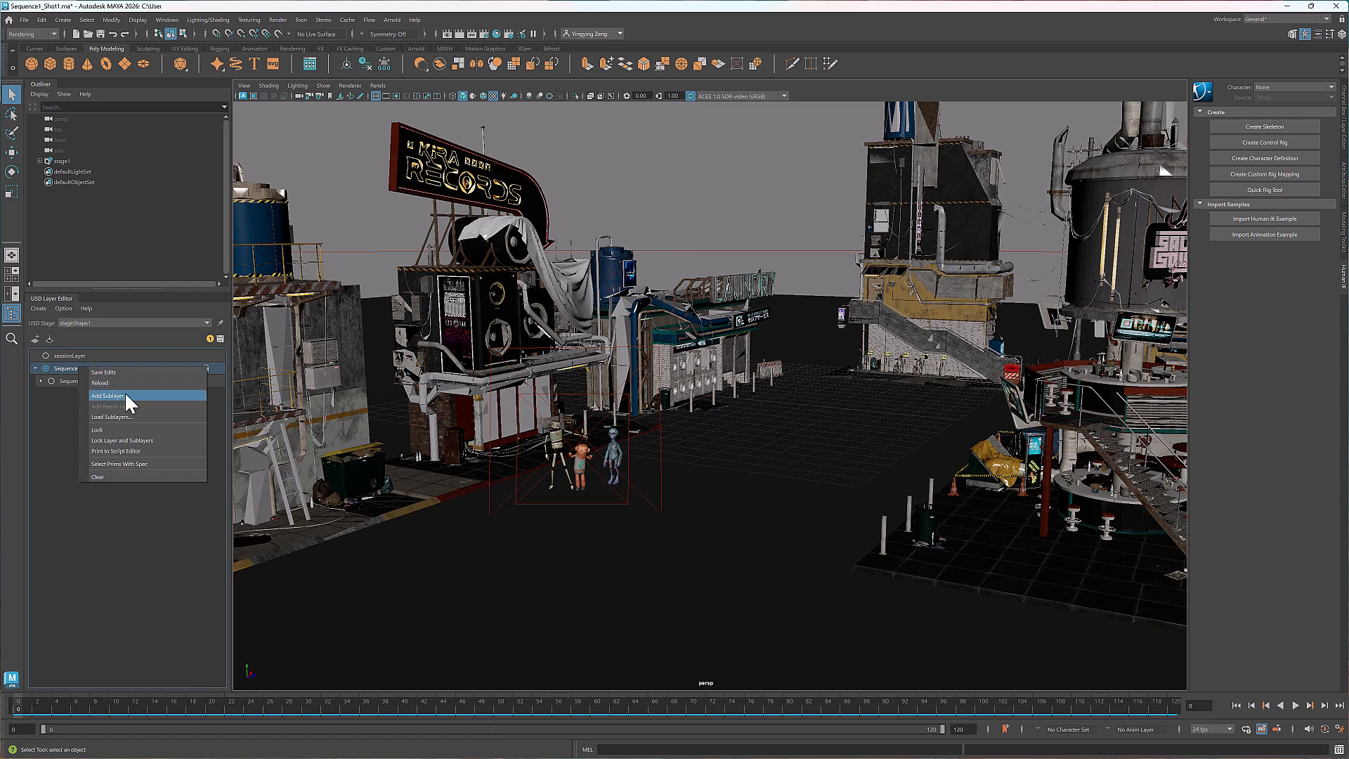
{"action": "left_click", "coordinate": [107, 397]}
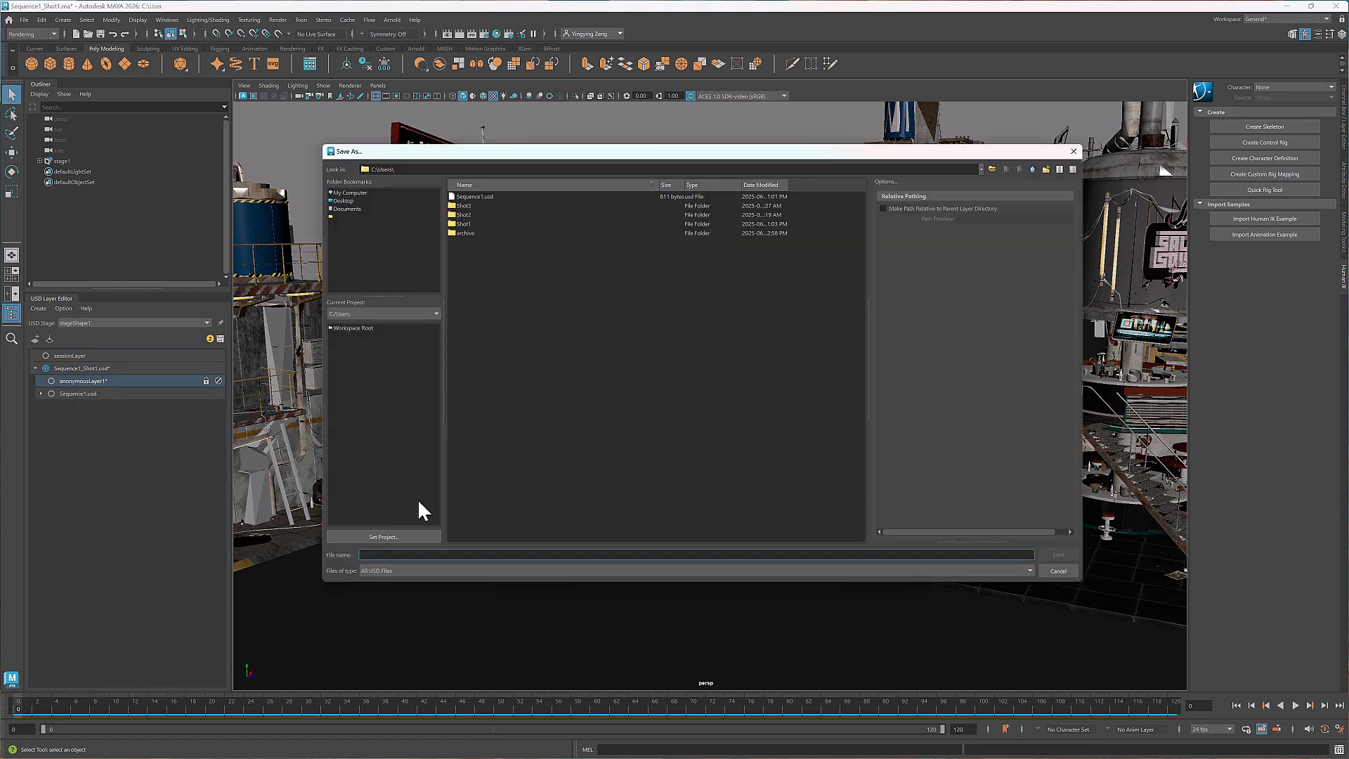
{"action": "type", "text": "Sequence1_Shot1_layout"}
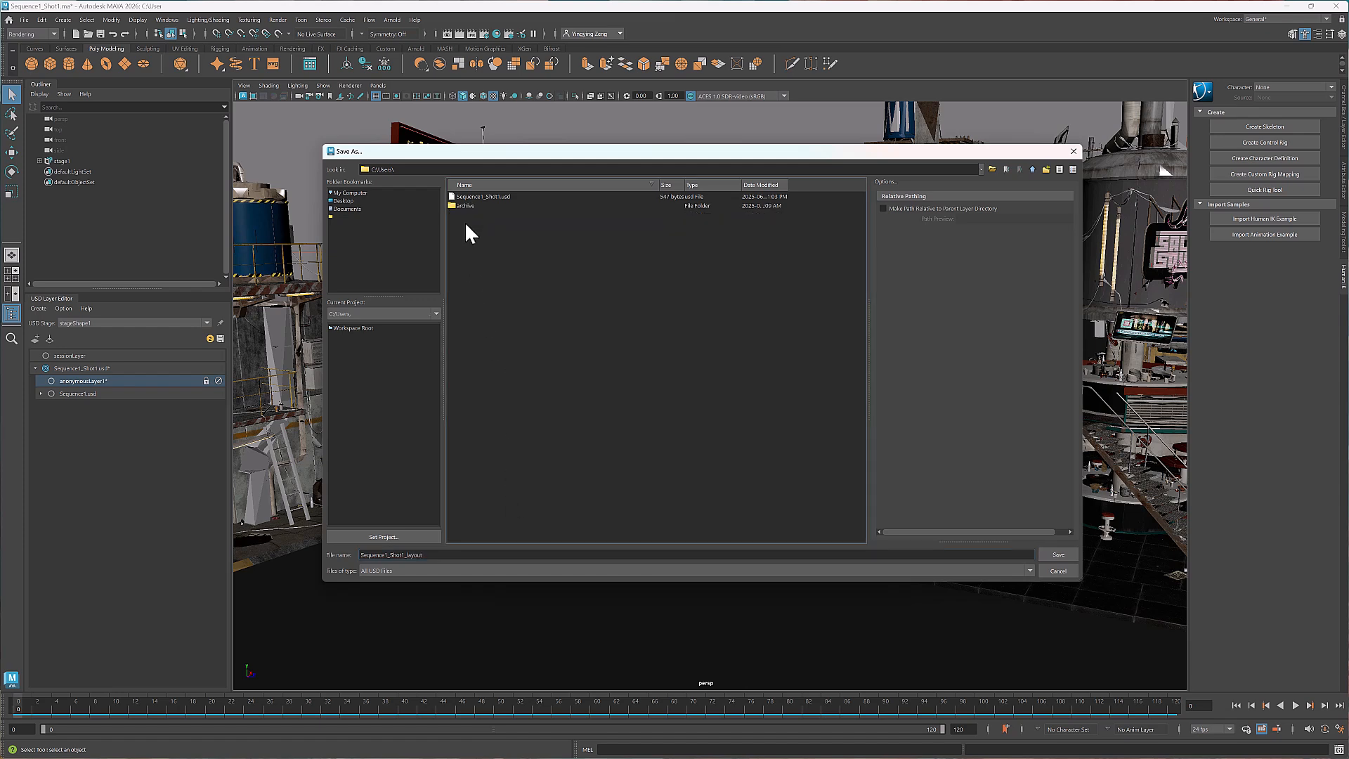
{"action": "left_click", "coordinate": [1056, 554]}
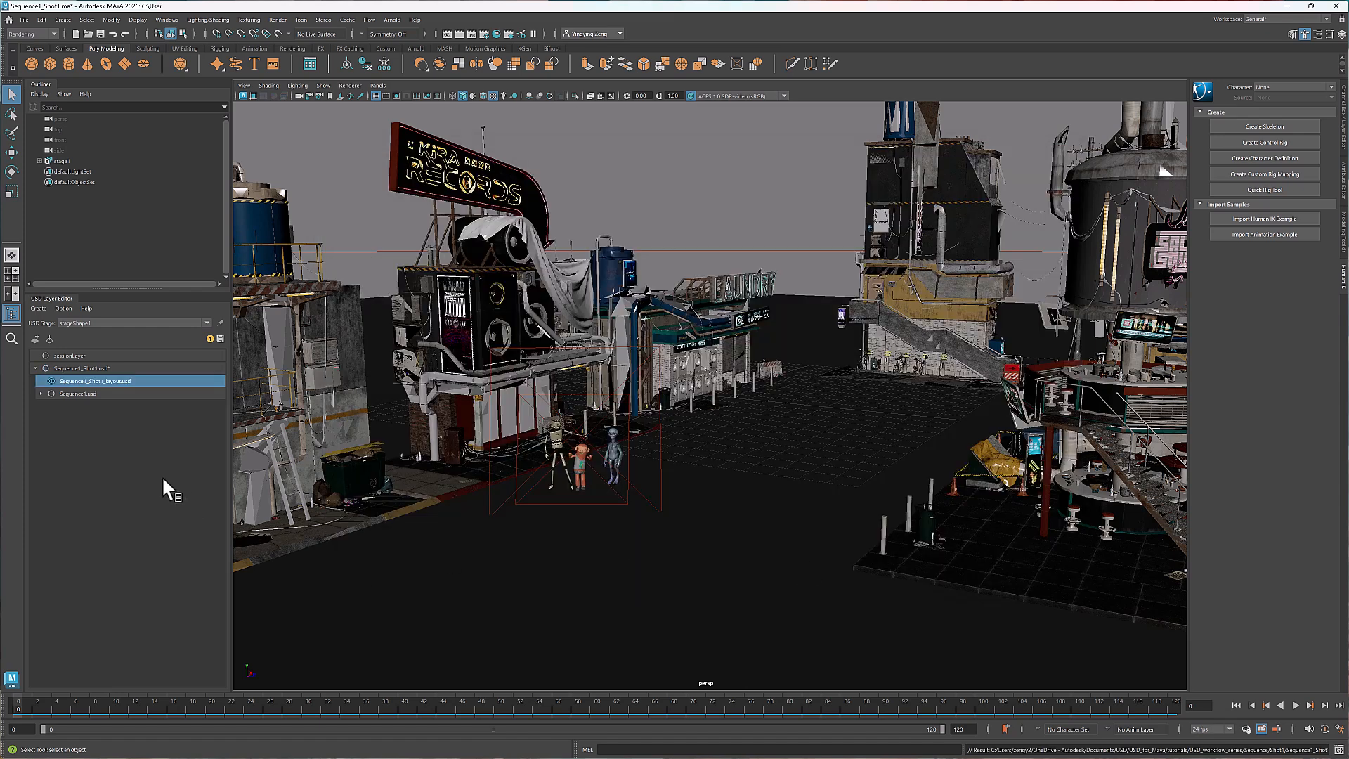
Add the Sequence1_Shot1_animation sublayer and save the stage, overwriting Sequence1_Shot1.usd.
{"action": "right_click", "coordinate": [81, 367]}
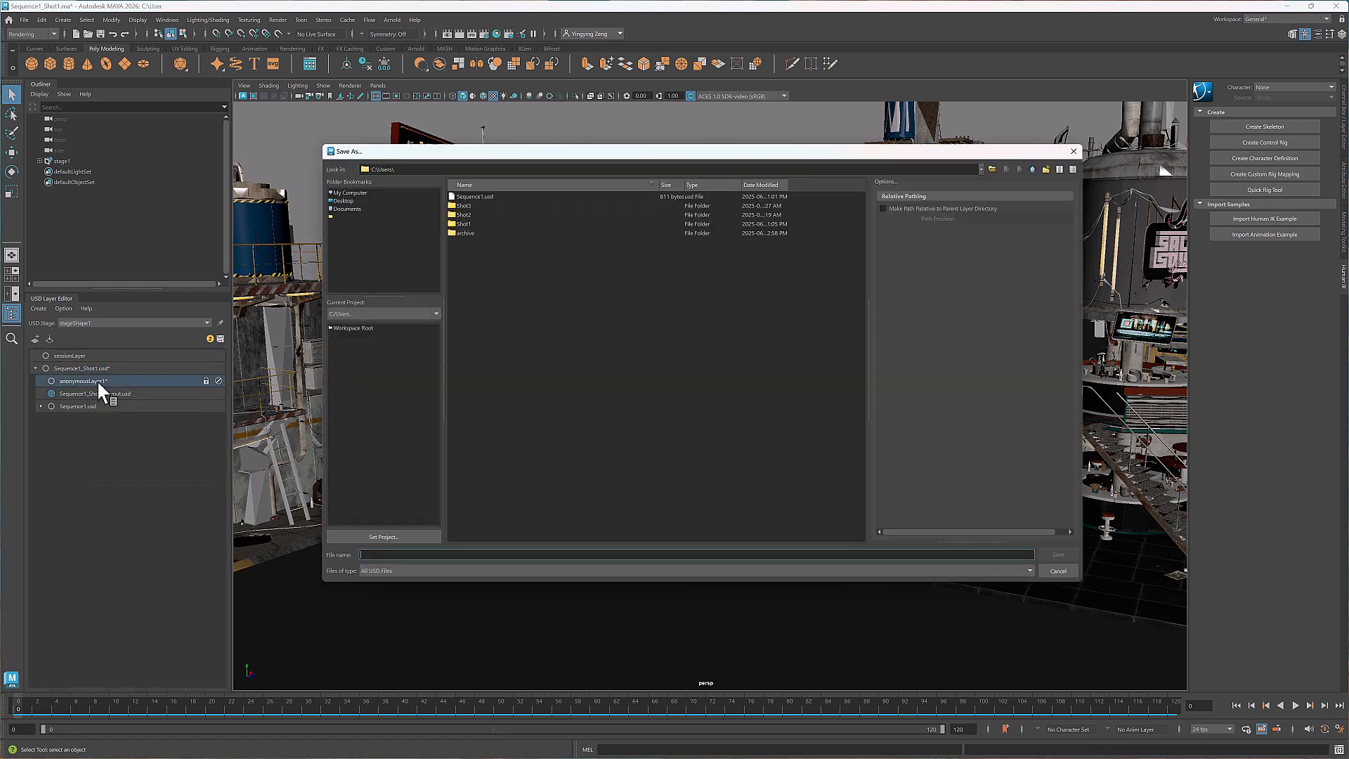
{"action": "type", "text": "Sequence1_Shot1_l"}
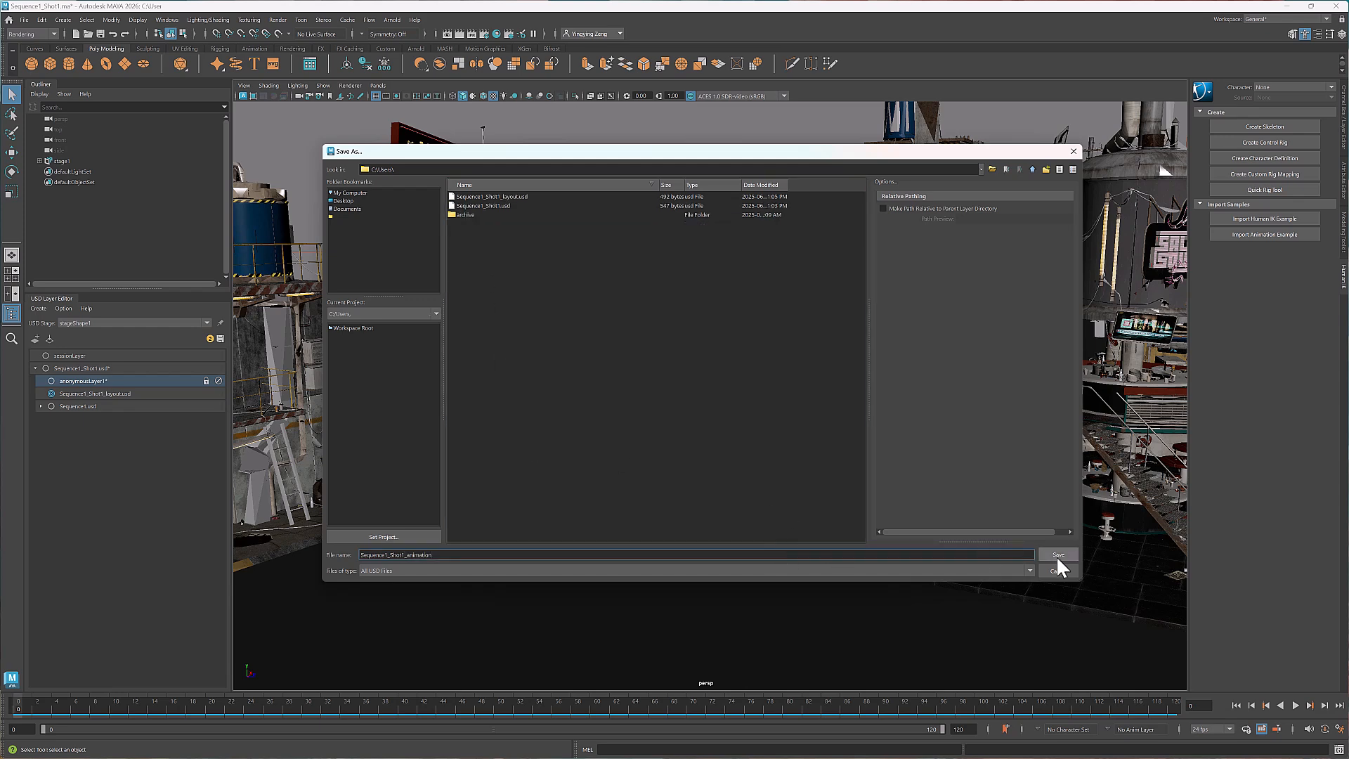
{"action": "left_click", "coordinate": [1056, 554]}
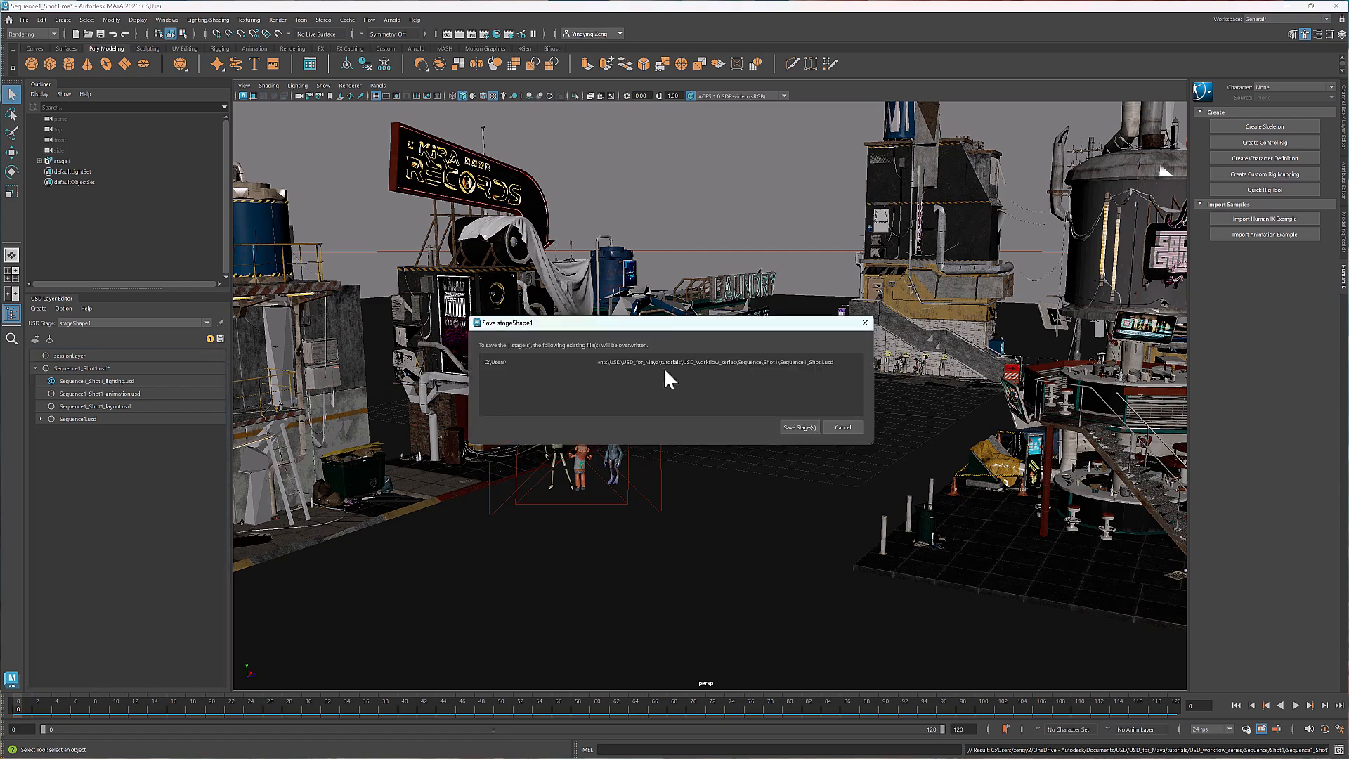
{"action": "left_click", "coordinate": [797, 428]}
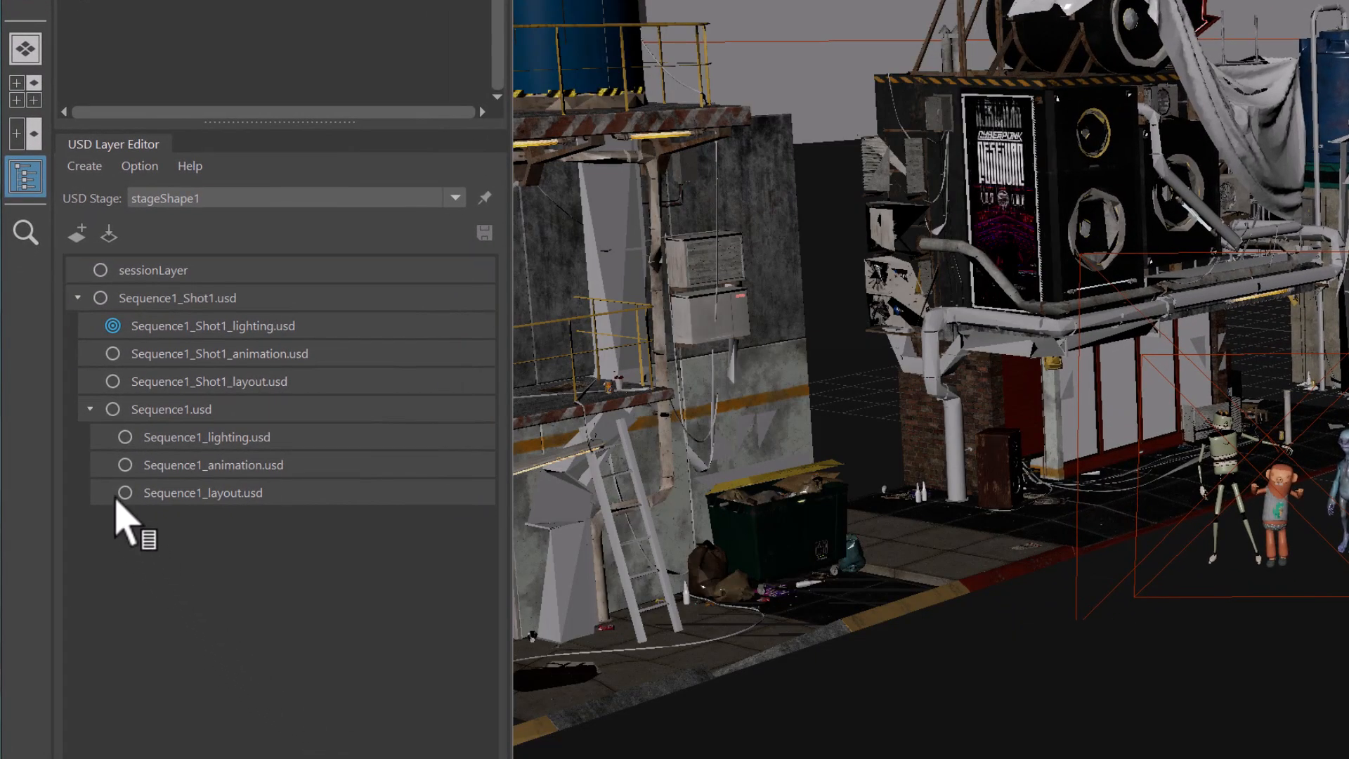
Make Sequence1_layout.usd the edit target so the other layers lock.
{"action": "left_click", "coordinate": [125, 492]}
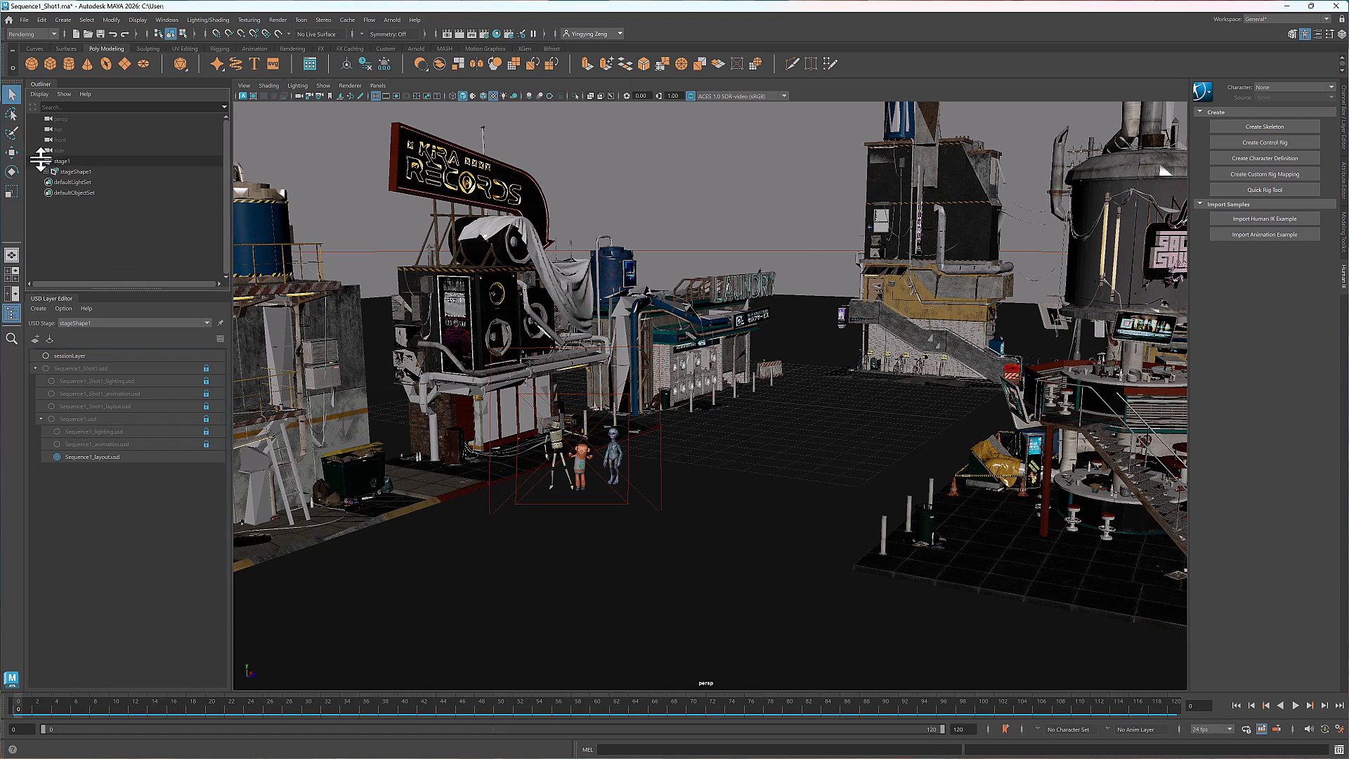
Add a camera prim to stageShape1 and rename it Shot1_Camera1.
{"action": "right_click", "coordinate": [65, 172]}
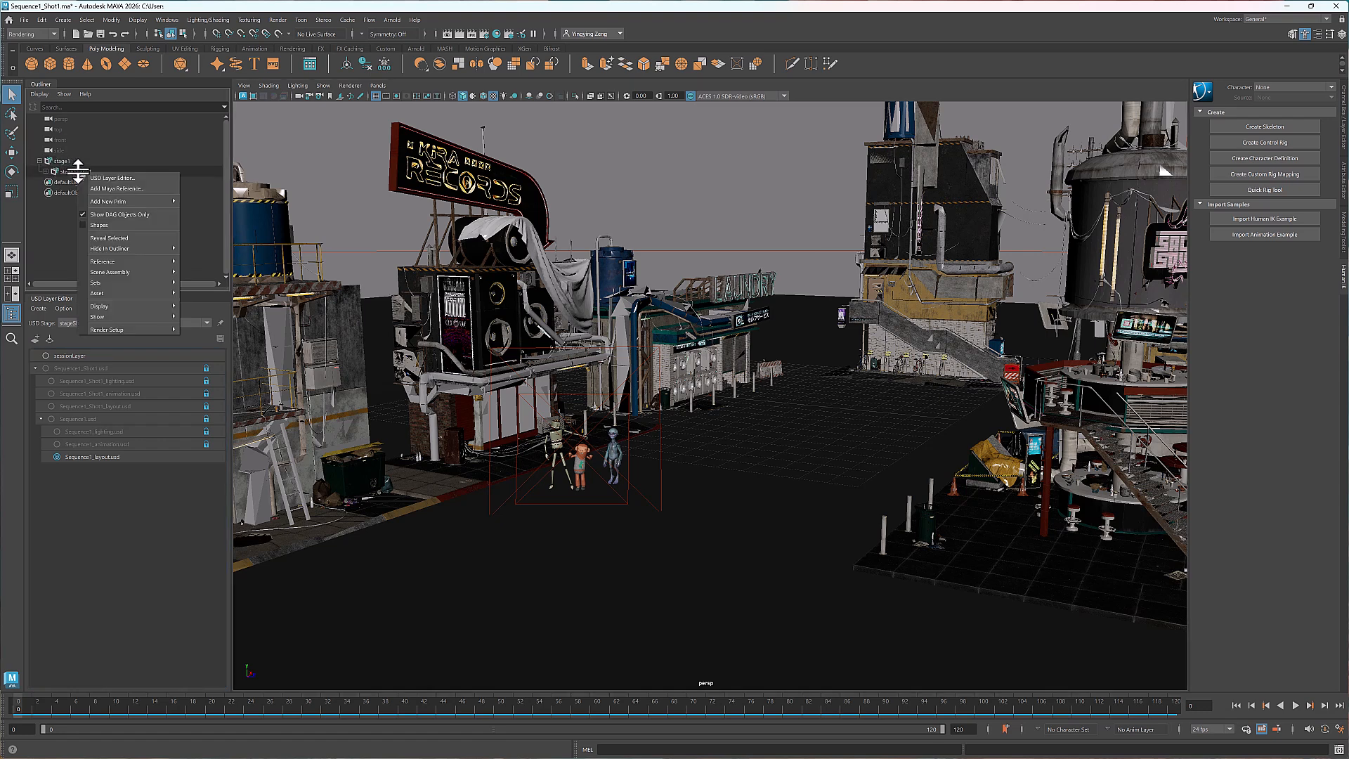
{"action": "mouse_move", "coordinate": [109, 201]}
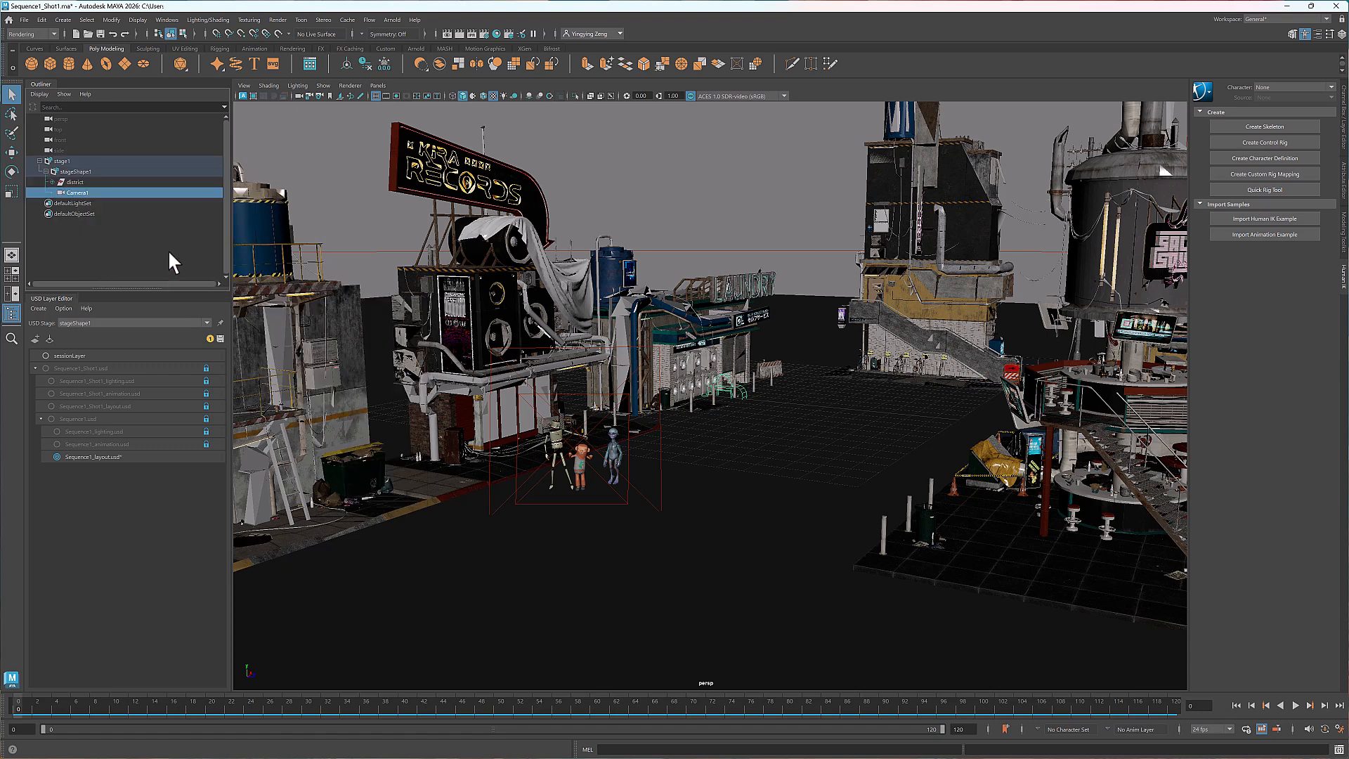
{"action": "double_click", "coordinate": [76, 192]}
{"action": "type", "text": "Shot1_"}
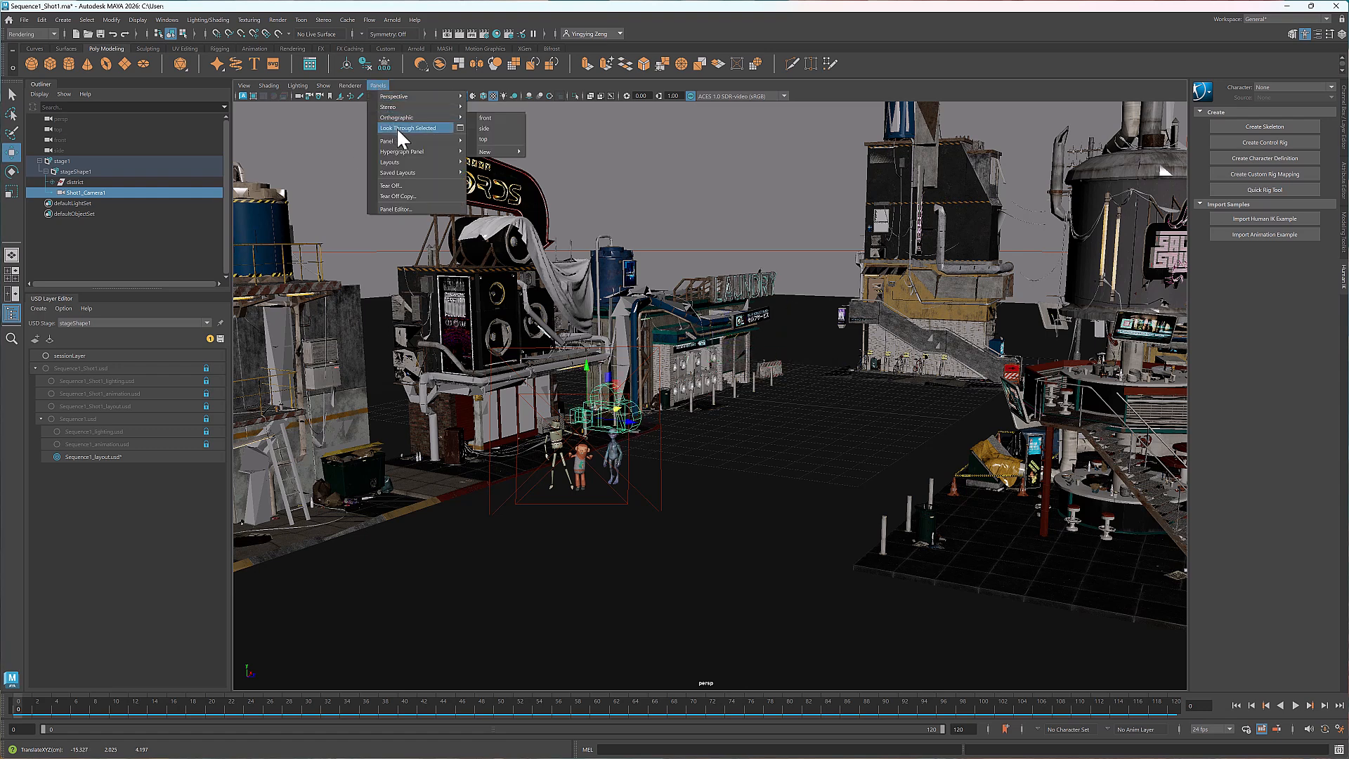
Look through Shot1_Camera1 and reframe it to view the three characters from above.
{"action": "left_click", "coordinate": [410, 128]}
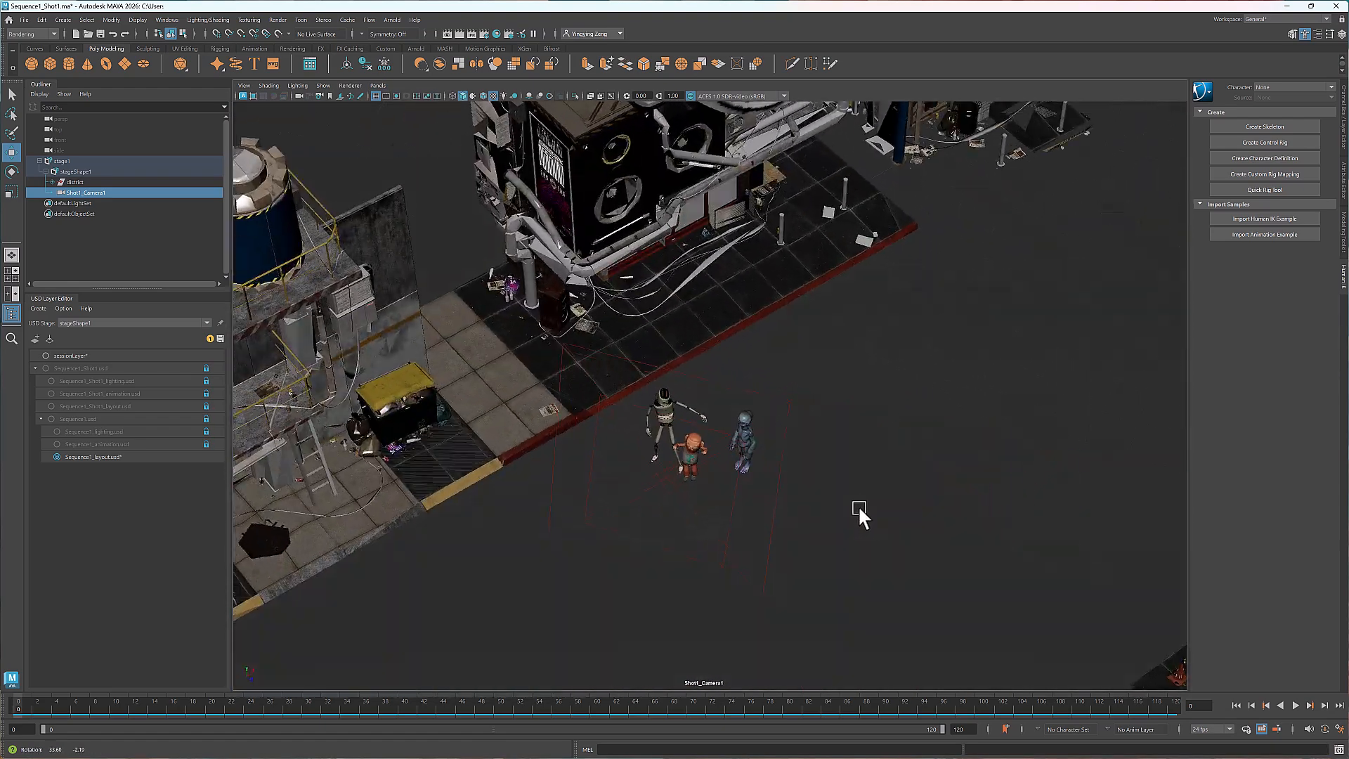
{"action": "left_click_drag", "start_coordinate": [860, 516], "coordinate": [612, 515]}
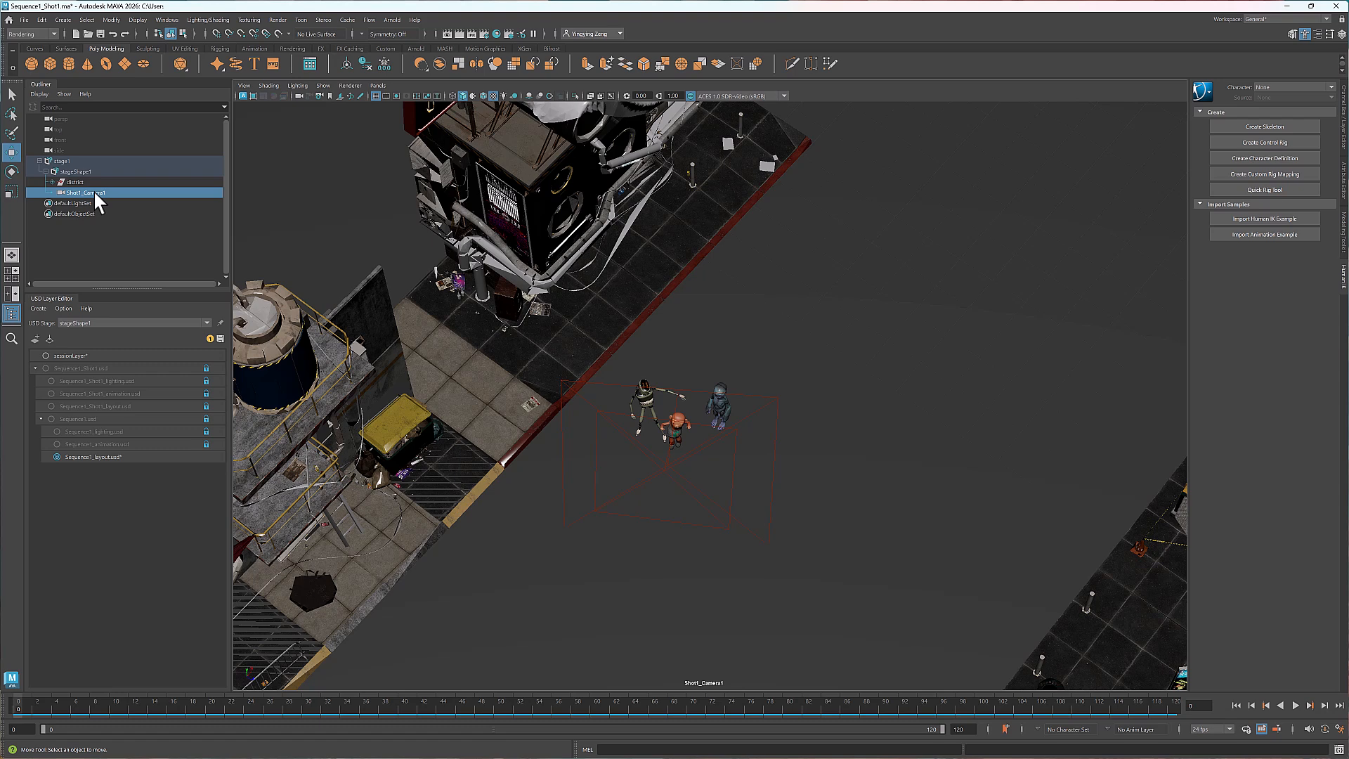
{"action": "right_click", "coordinate": [81, 193]}
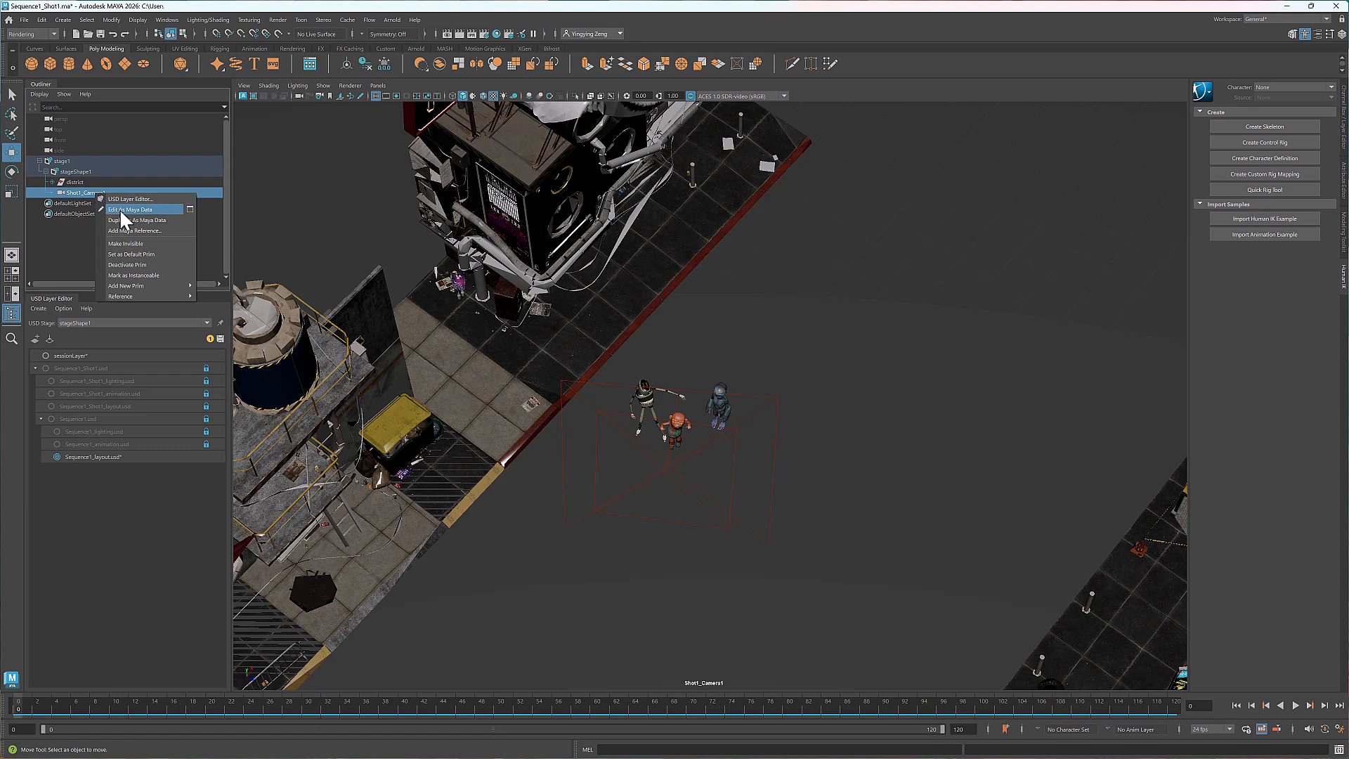
Edit Shot1_Camera1 as Maya data, key a push-in toward the characters and play it back.
{"action": "left_click", "coordinate": [130, 210]}
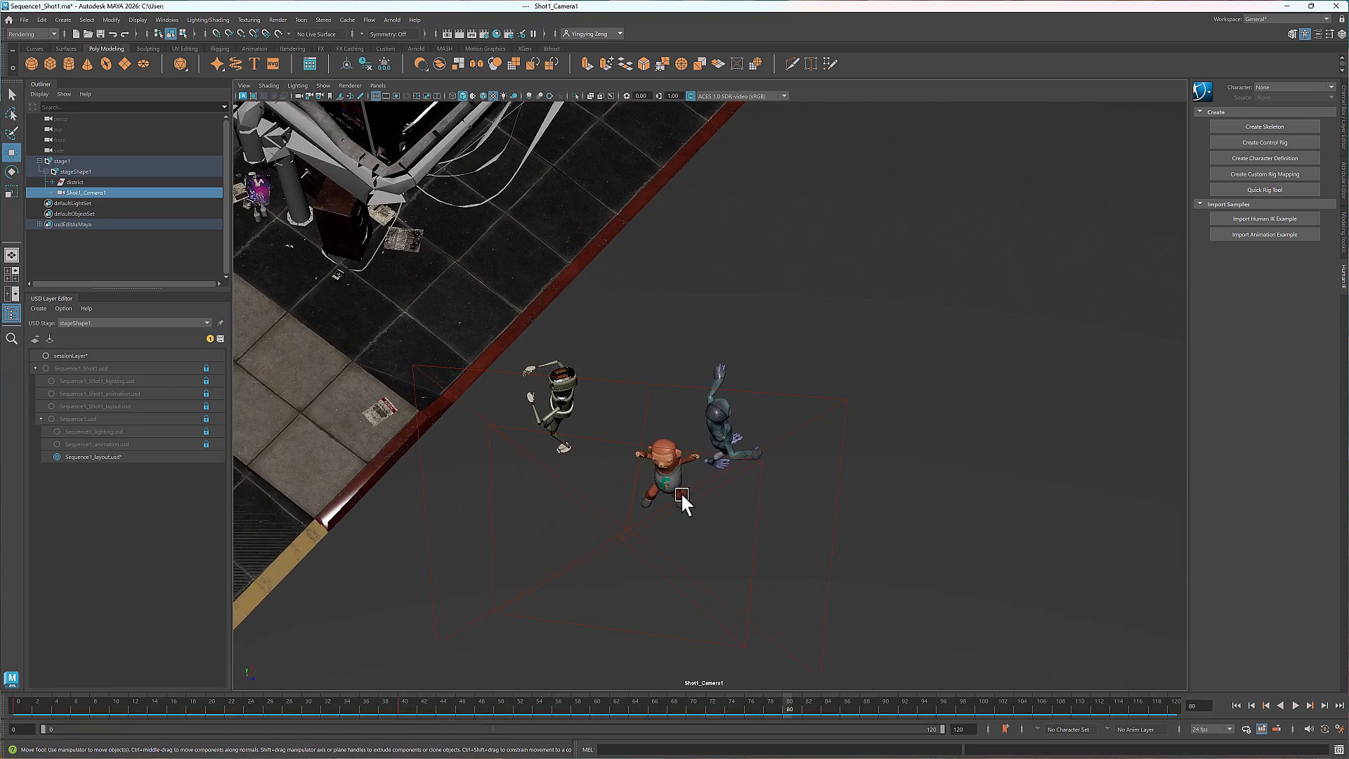
{"action": "left_click", "coordinate": [1324, 704]}
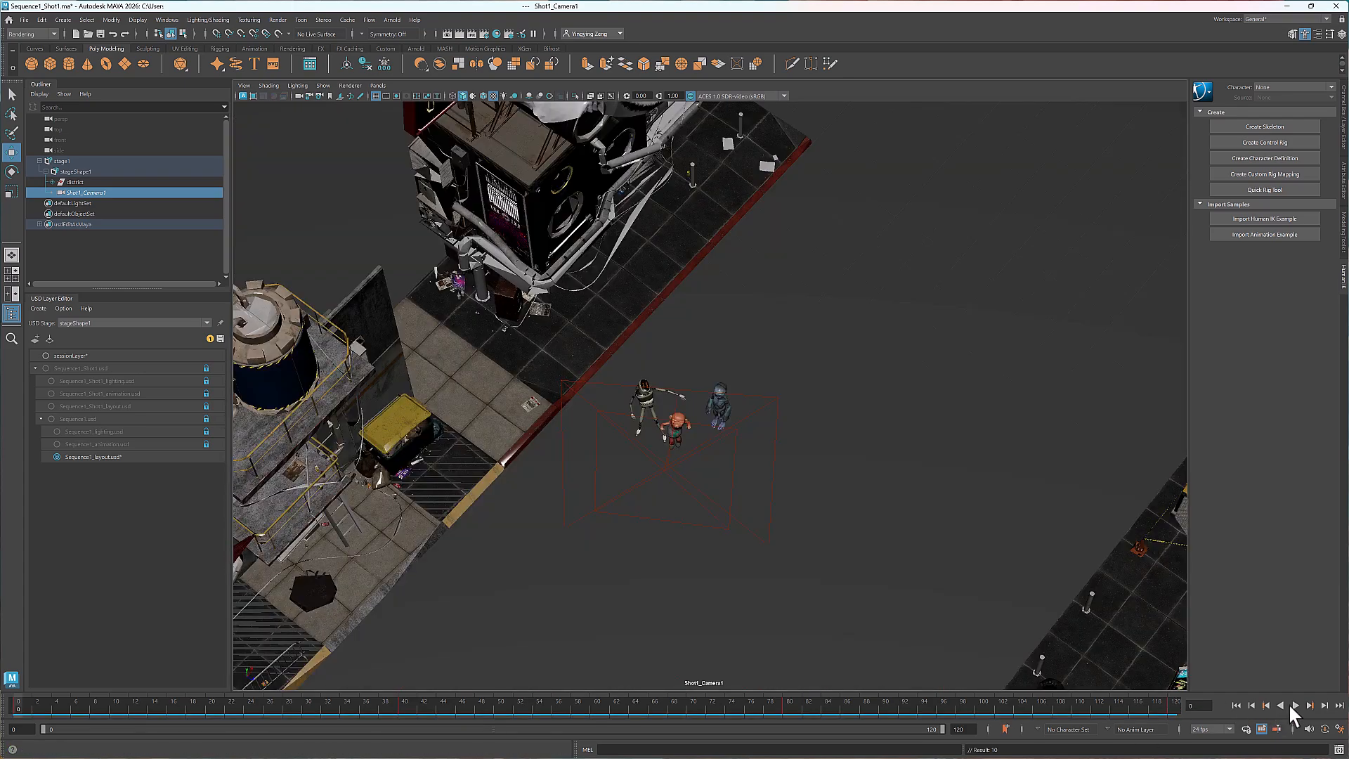
{"action": "left_click", "coordinate": [1293, 704]}
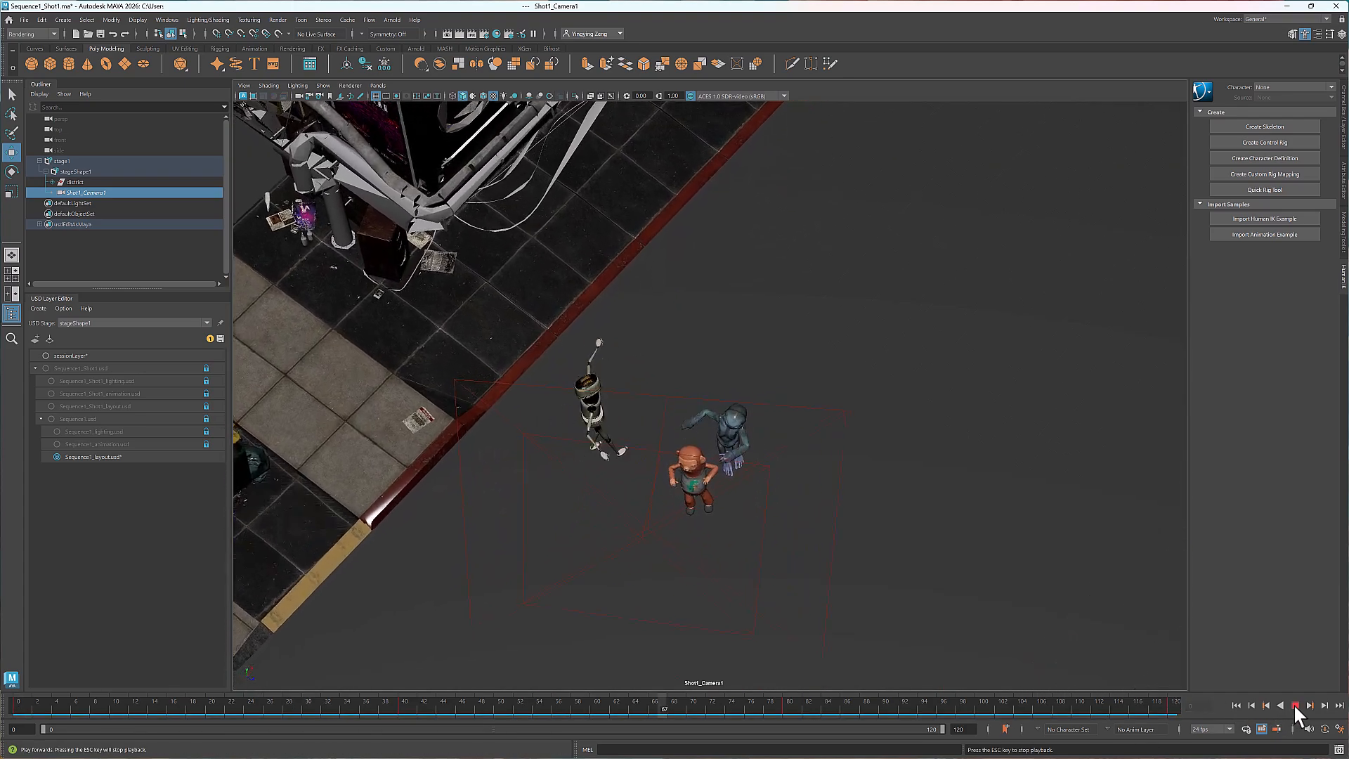
{"action": "left_click", "coordinate": [1294, 705]}
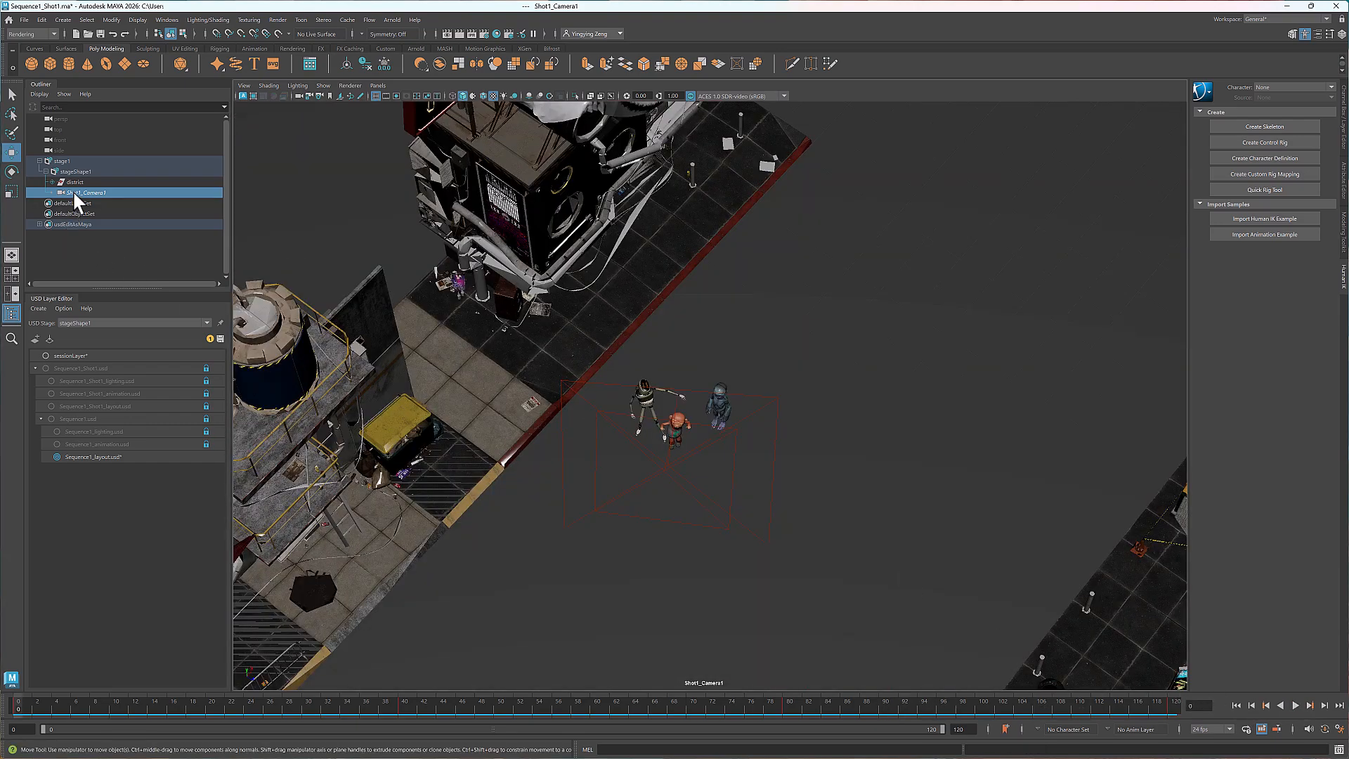
Merge the camera edits with frames 0–120 animation back into USD and look through Shot1_Camera1 again.
{"action": "right_click", "coordinate": [82, 193]}
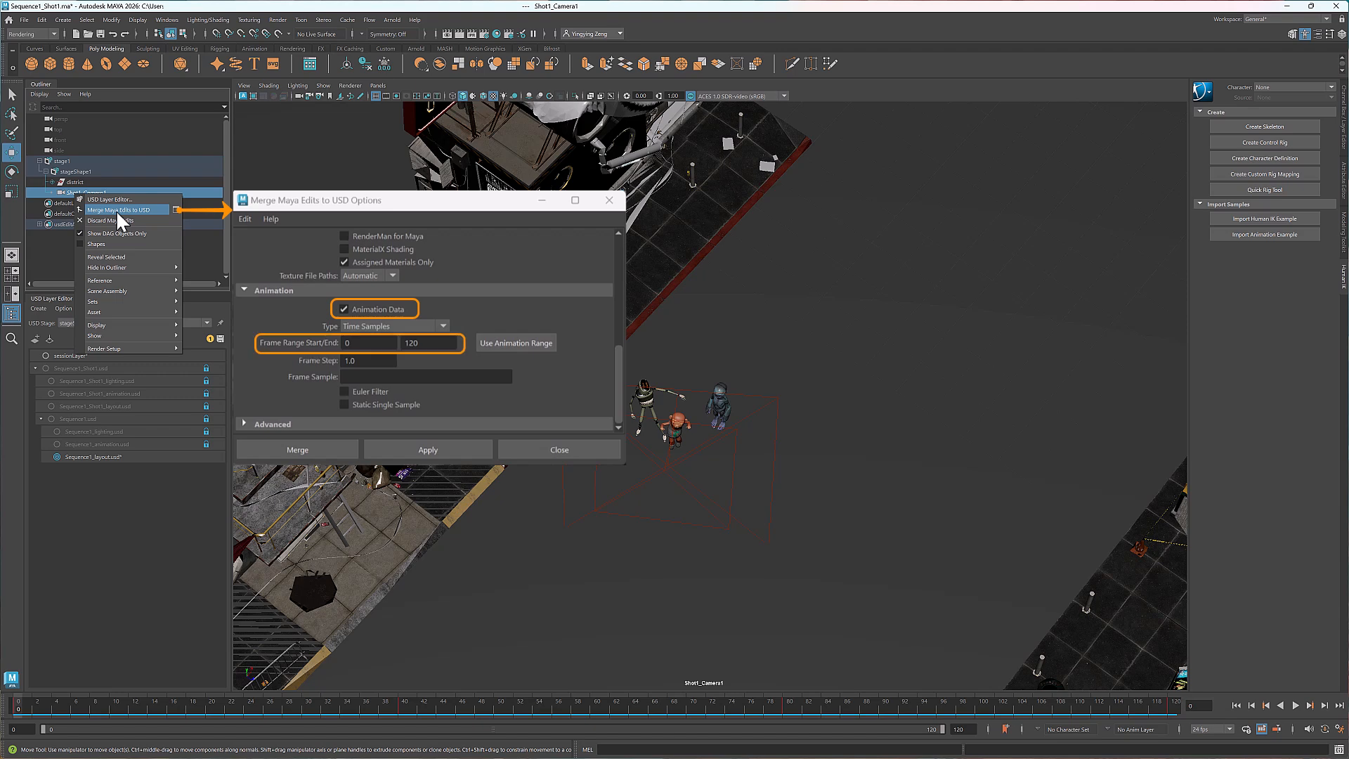
{"action": "left_click", "coordinate": [296, 450]}
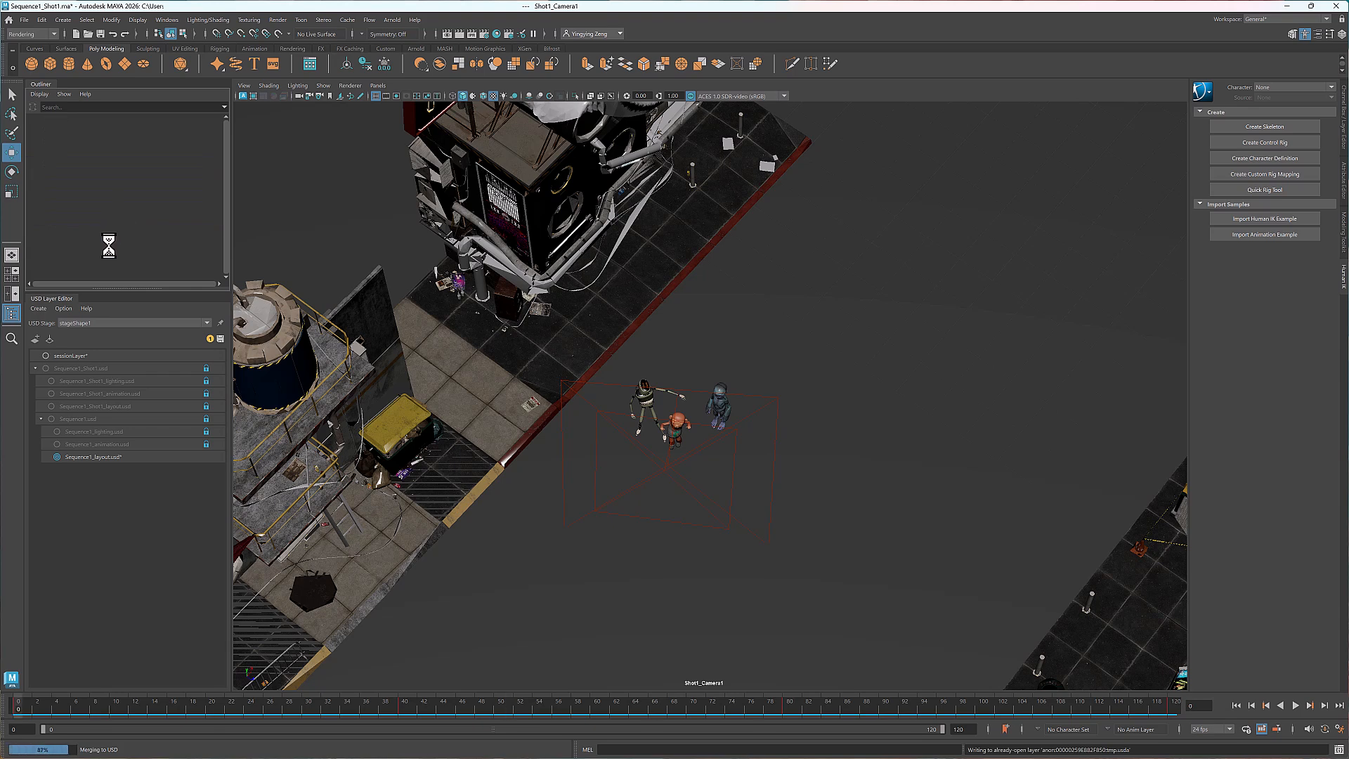
{"action": "left_click", "coordinate": [377, 85]}
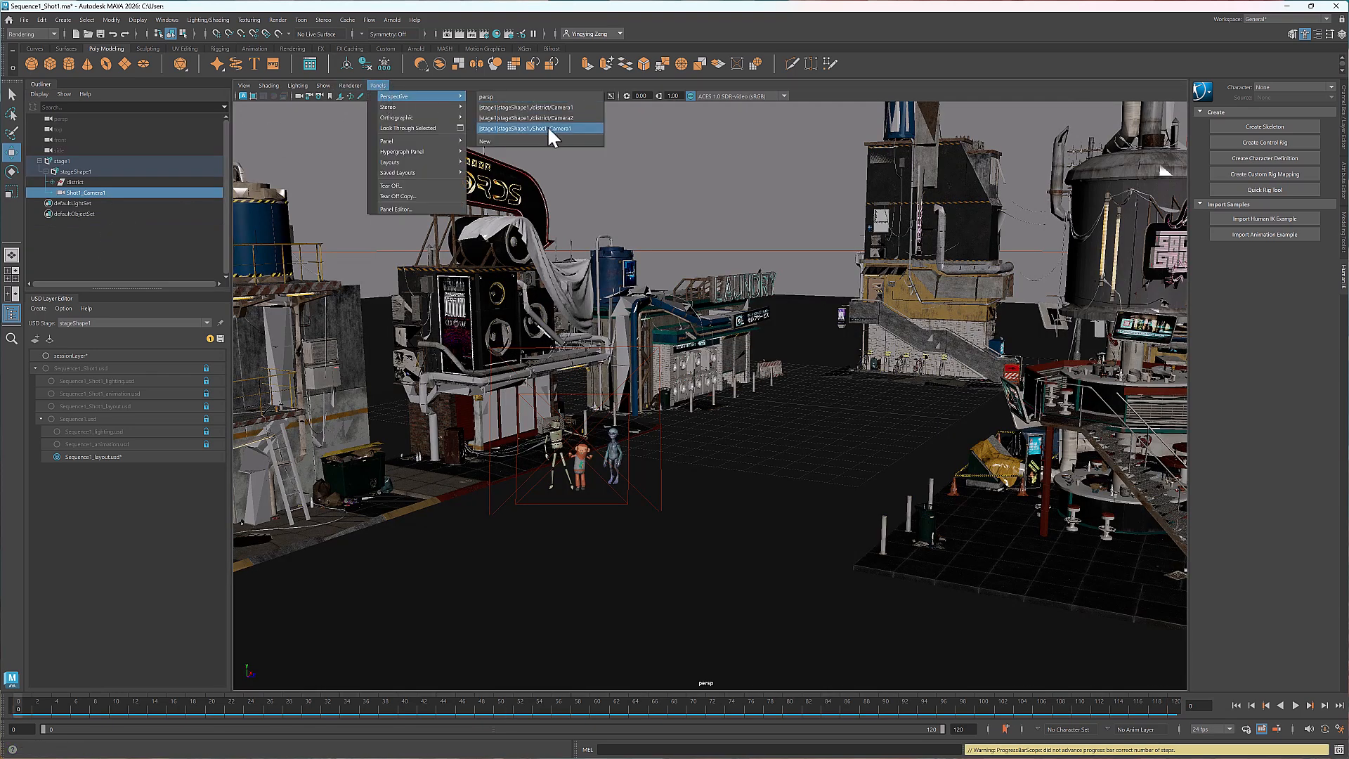
{"action": "left_click", "coordinate": [523, 128]}
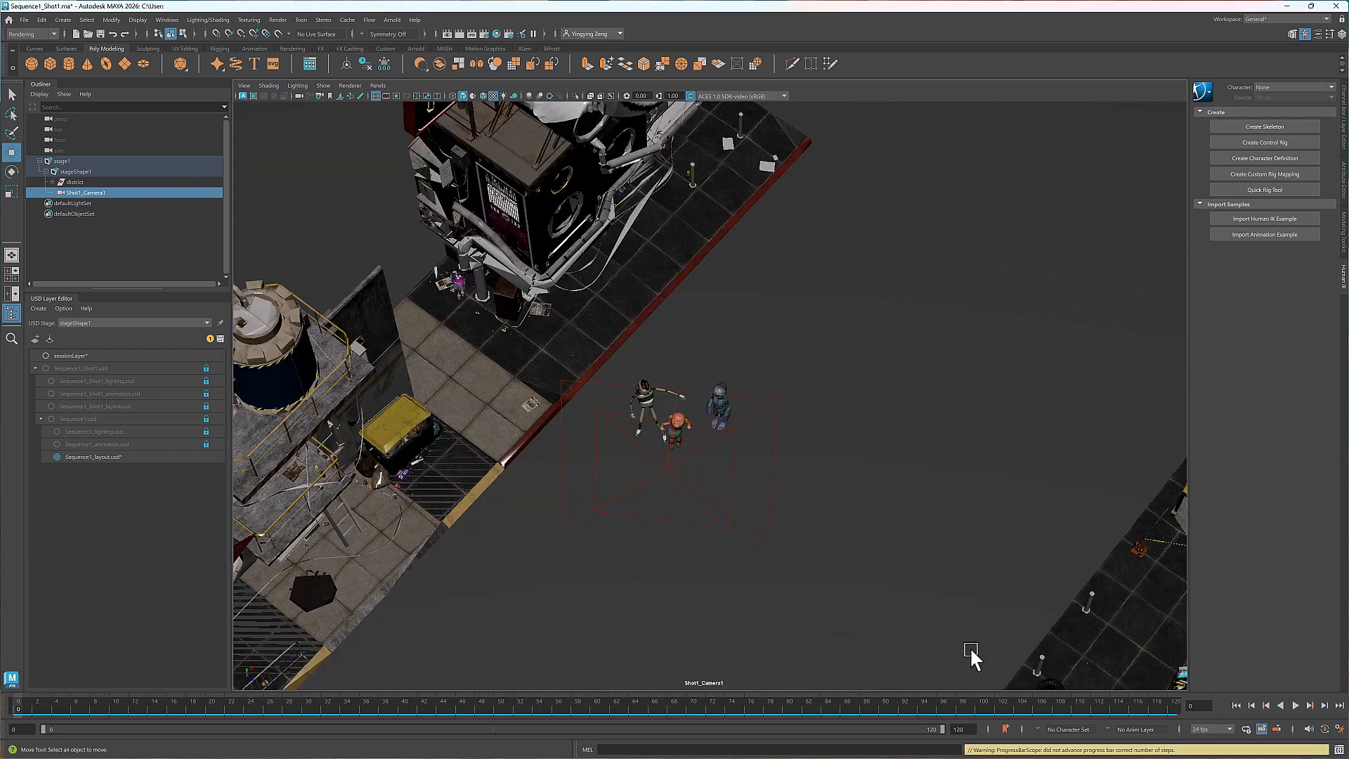
{"action": "left_click", "coordinate": [1294, 704]}
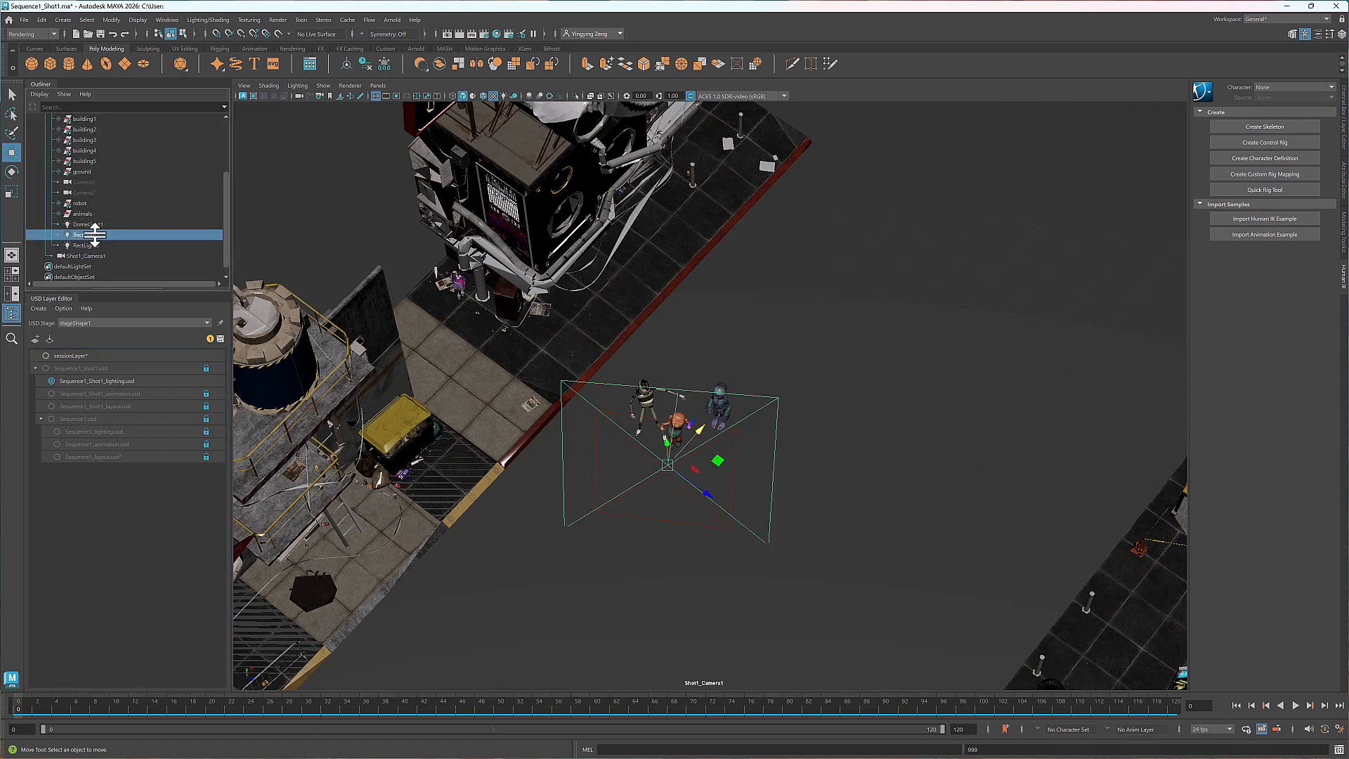
Return to the persp view, then look through RectLight1 at the characters.
{"action": "left_click", "coordinate": [376, 85]}
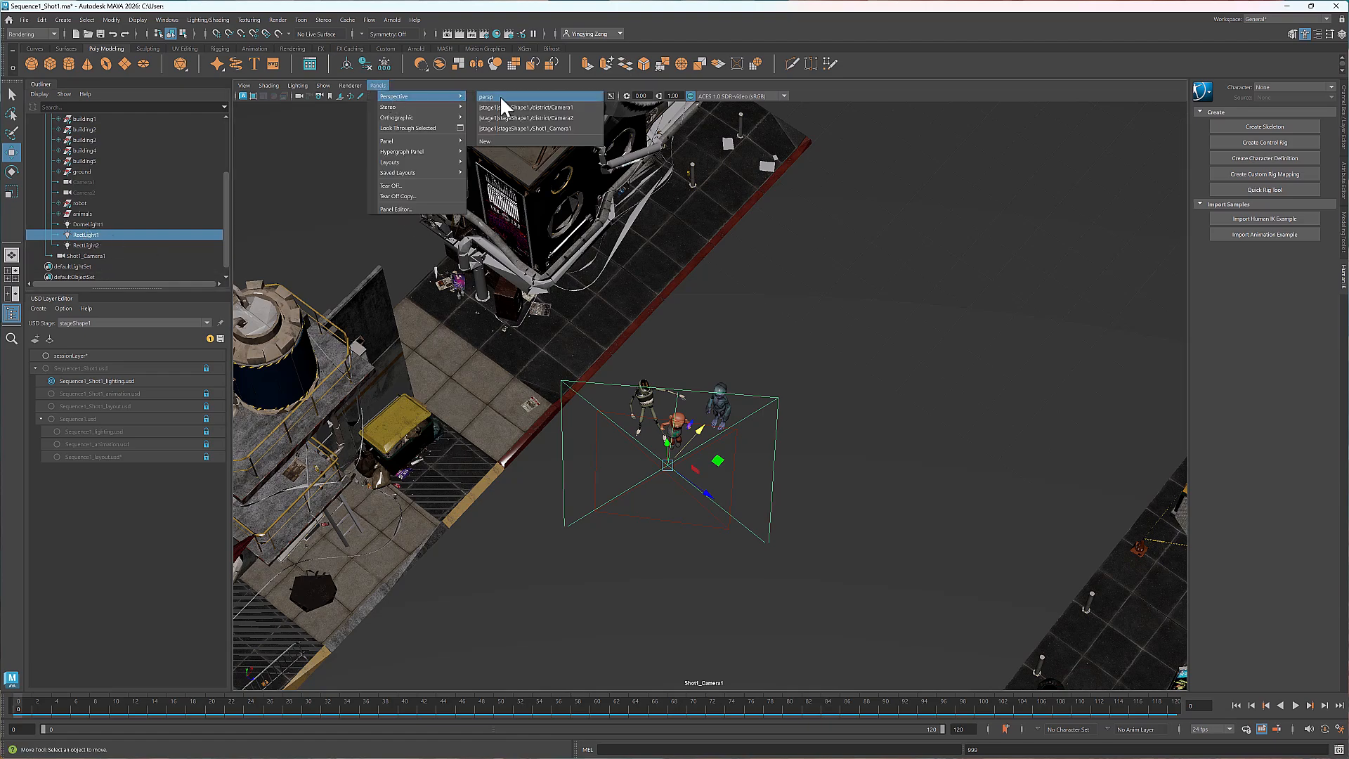
{"action": "left_click", "coordinate": [486, 95]}
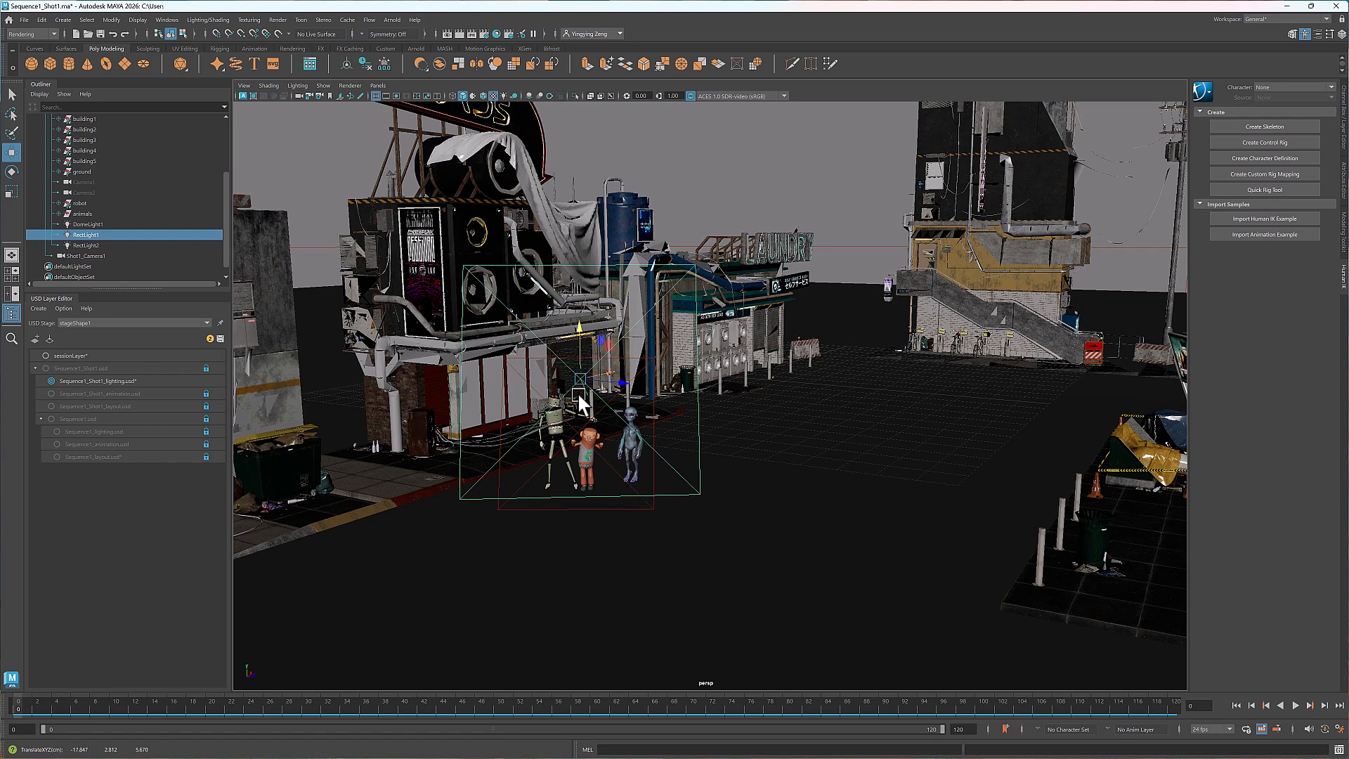
{"action": "left_click", "coordinate": [377, 86]}
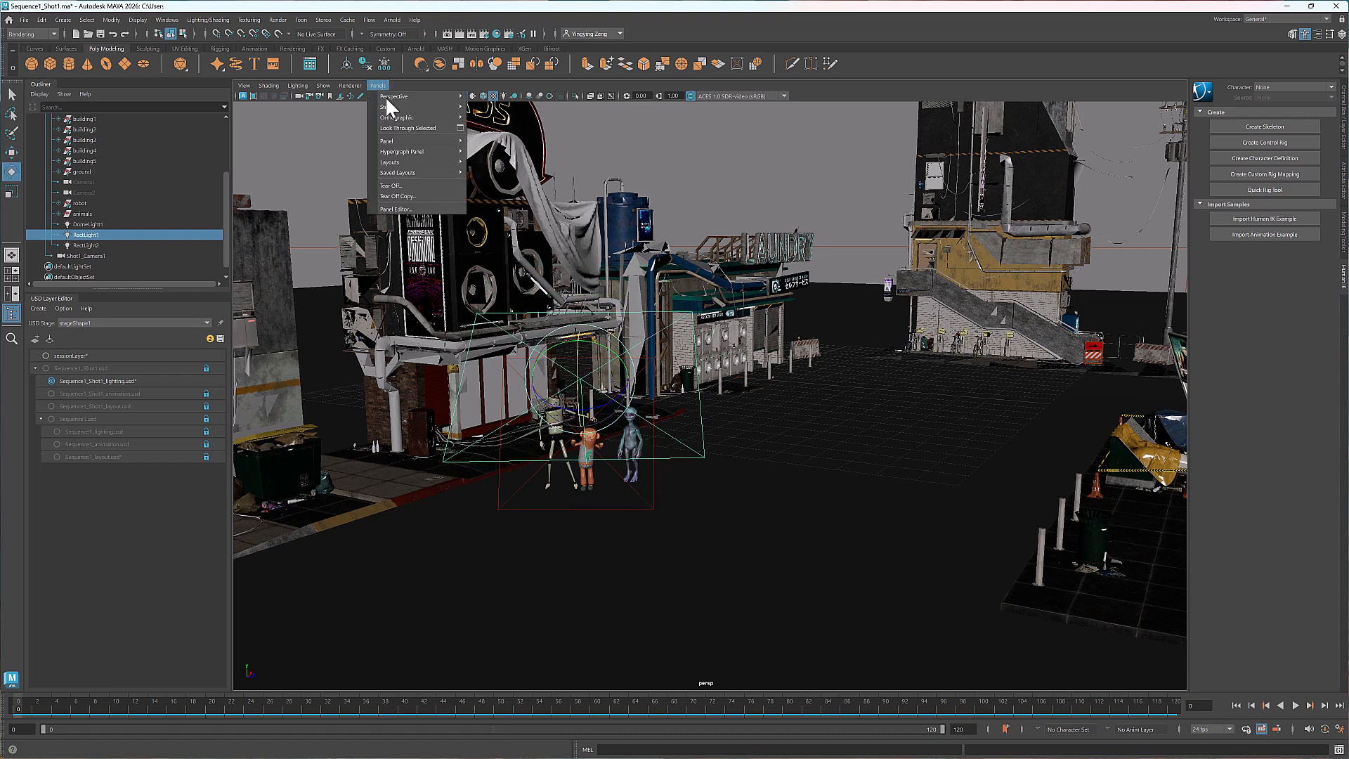
{"action": "mouse_move", "coordinate": [409, 128]}
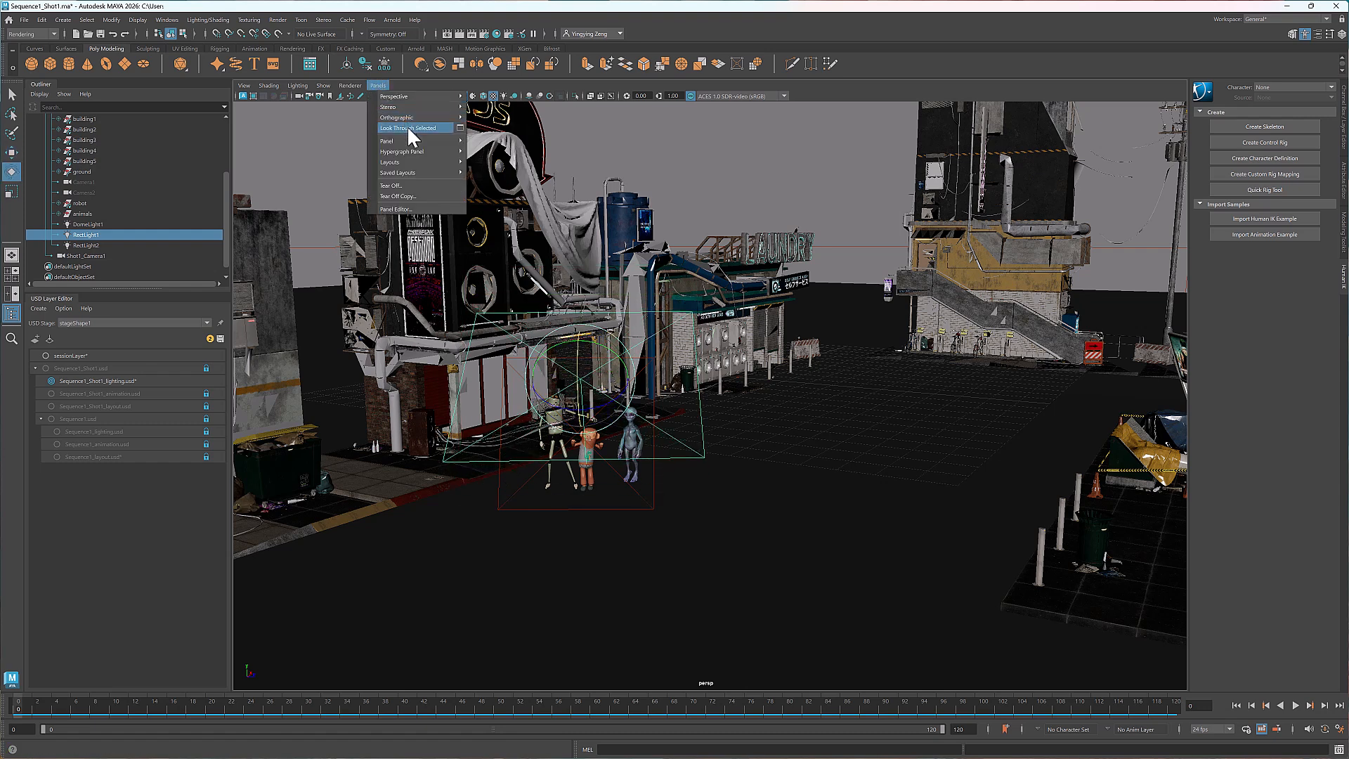
{"action": "left_click", "coordinate": [409, 128]}
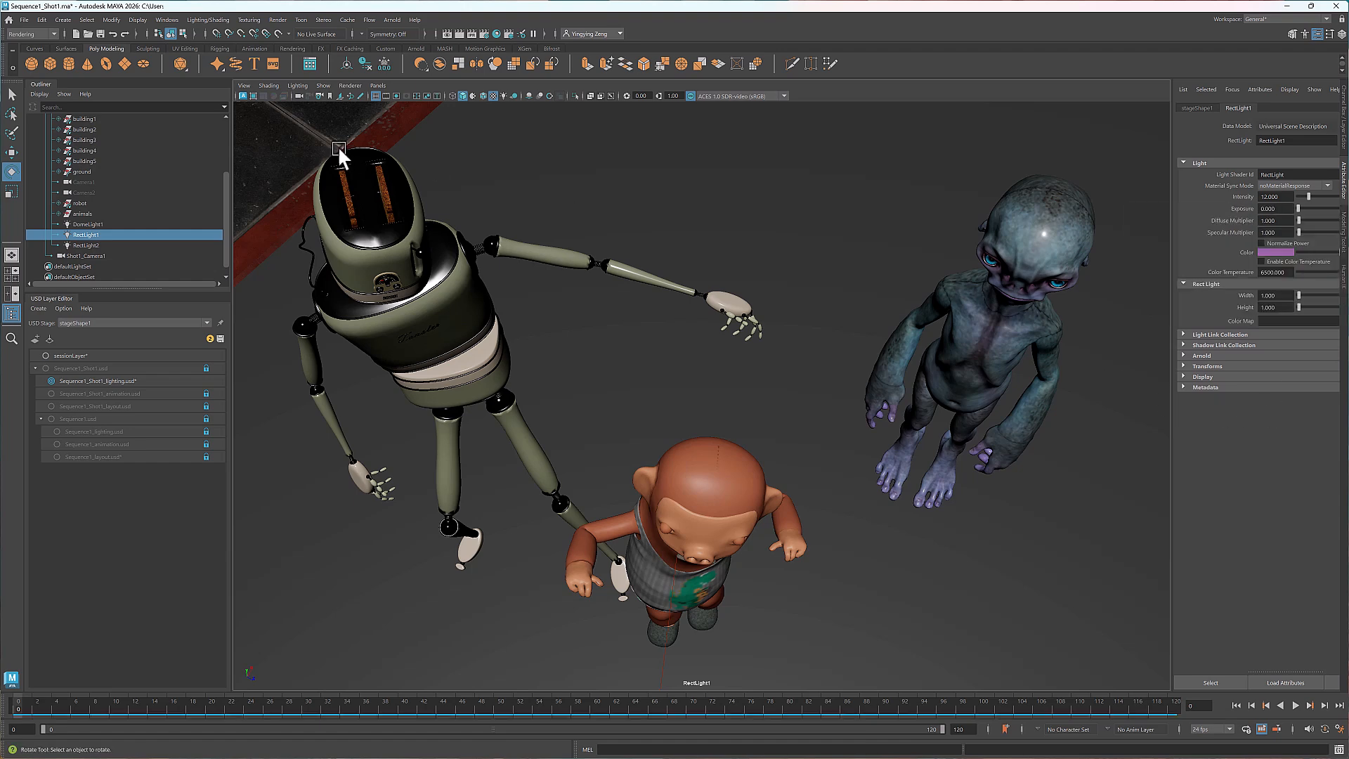
Aim RectLight1 down over the characters and set it to intensity 15 with a purple colour.
{"action": "left_click", "coordinate": [377, 85]}
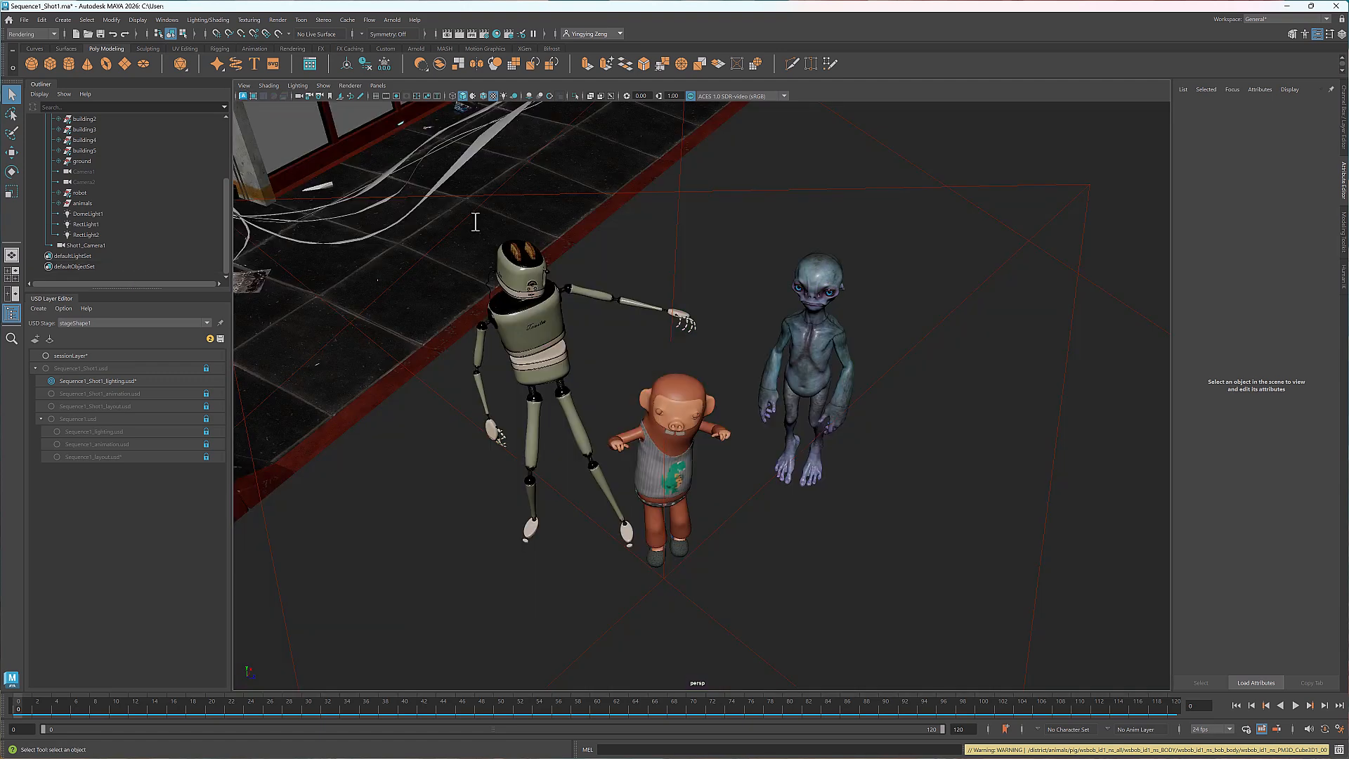
{"action": "left_click", "coordinate": [86, 223]}
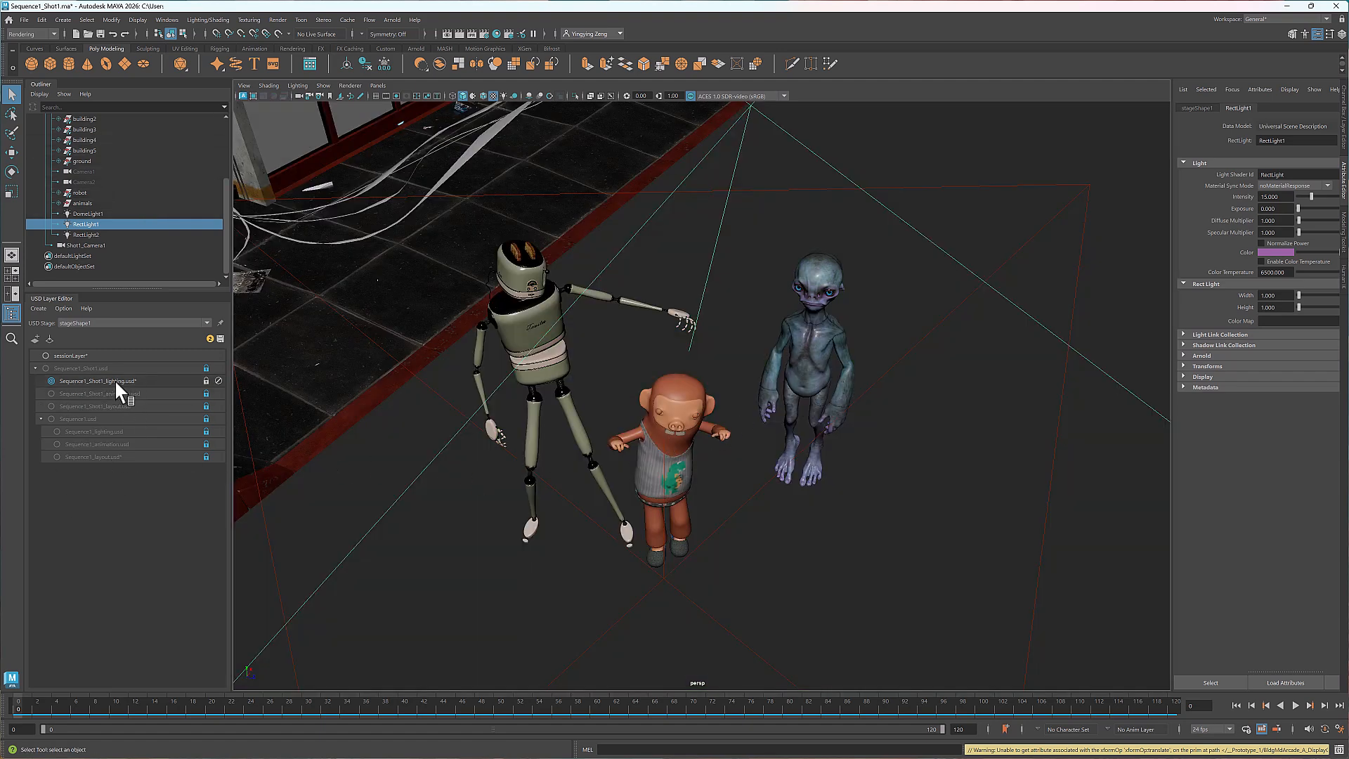
Print the lighting layer as text, then load the Sequence1_Shot2.ma scene.
{"action": "left_click", "coordinate": [97, 381]}
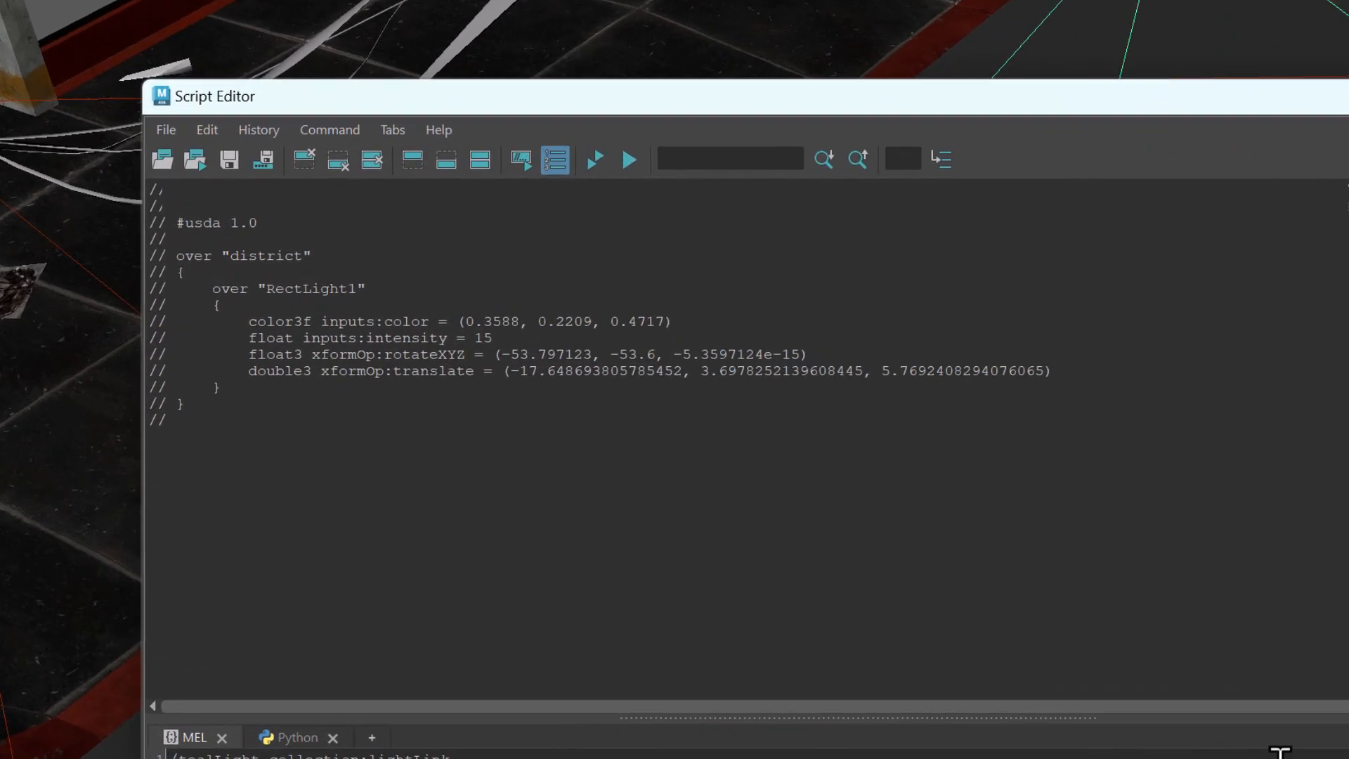
{"action": "double_click", "coordinate": [192, 256]}
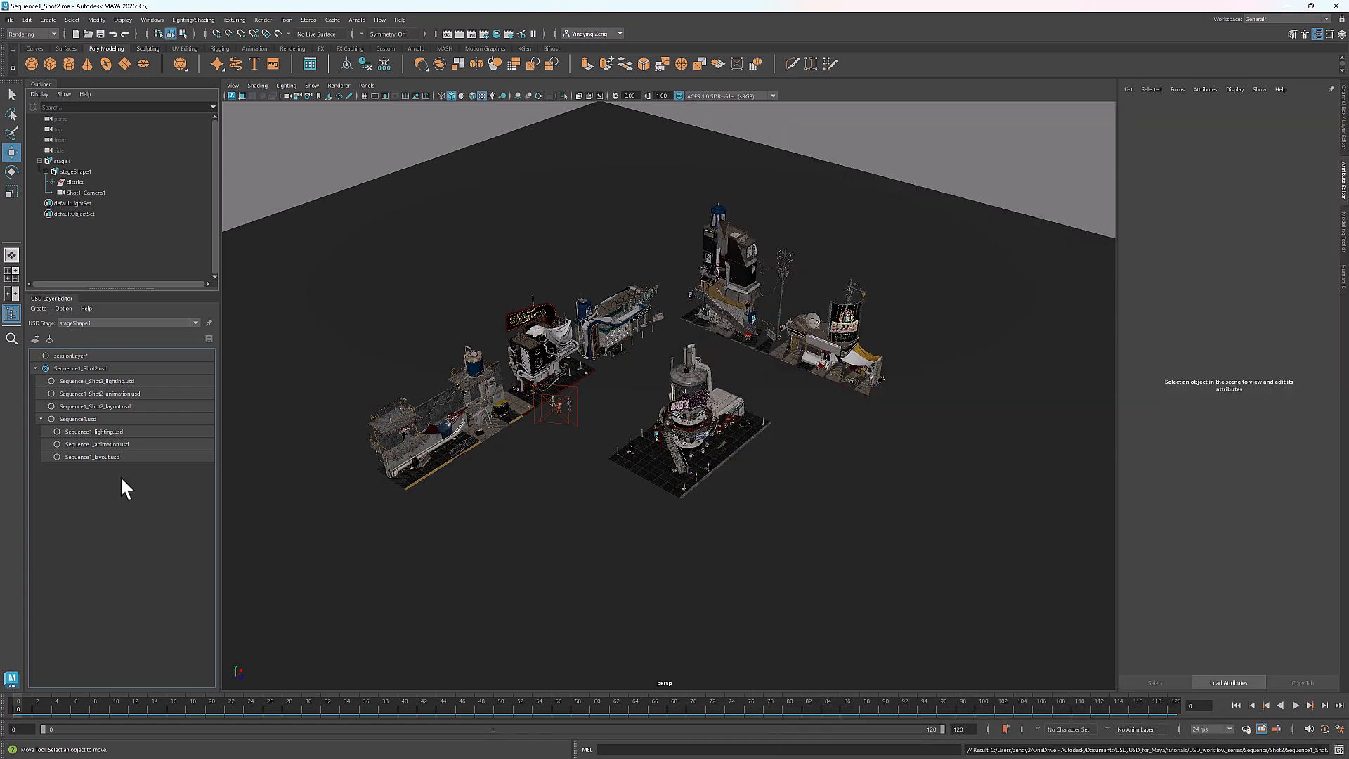
Use the Sequence1_layout.usd layer's actions to set the Shot2 edit target.
{"action": "right_click", "coordinate": [92, 456]}
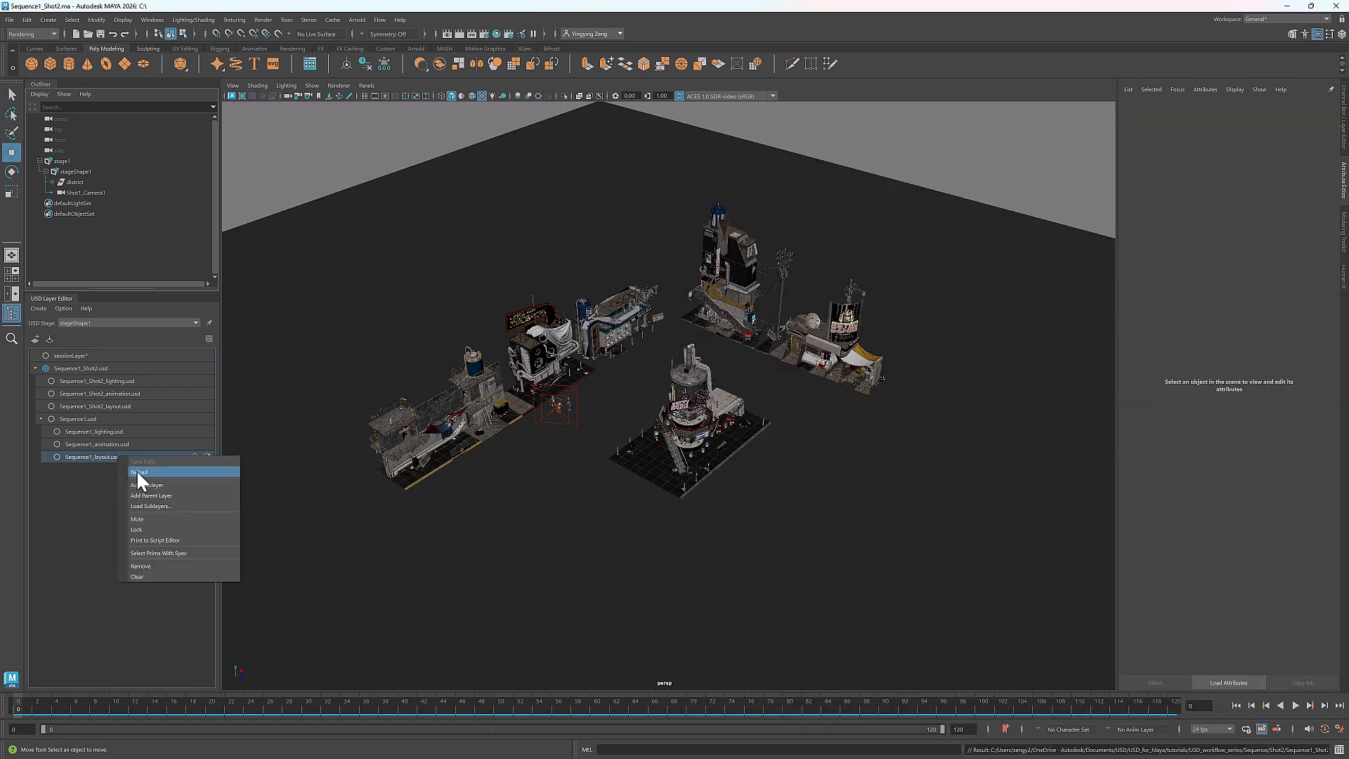
{"action": "left_click", "coordinate": [139, 472]}
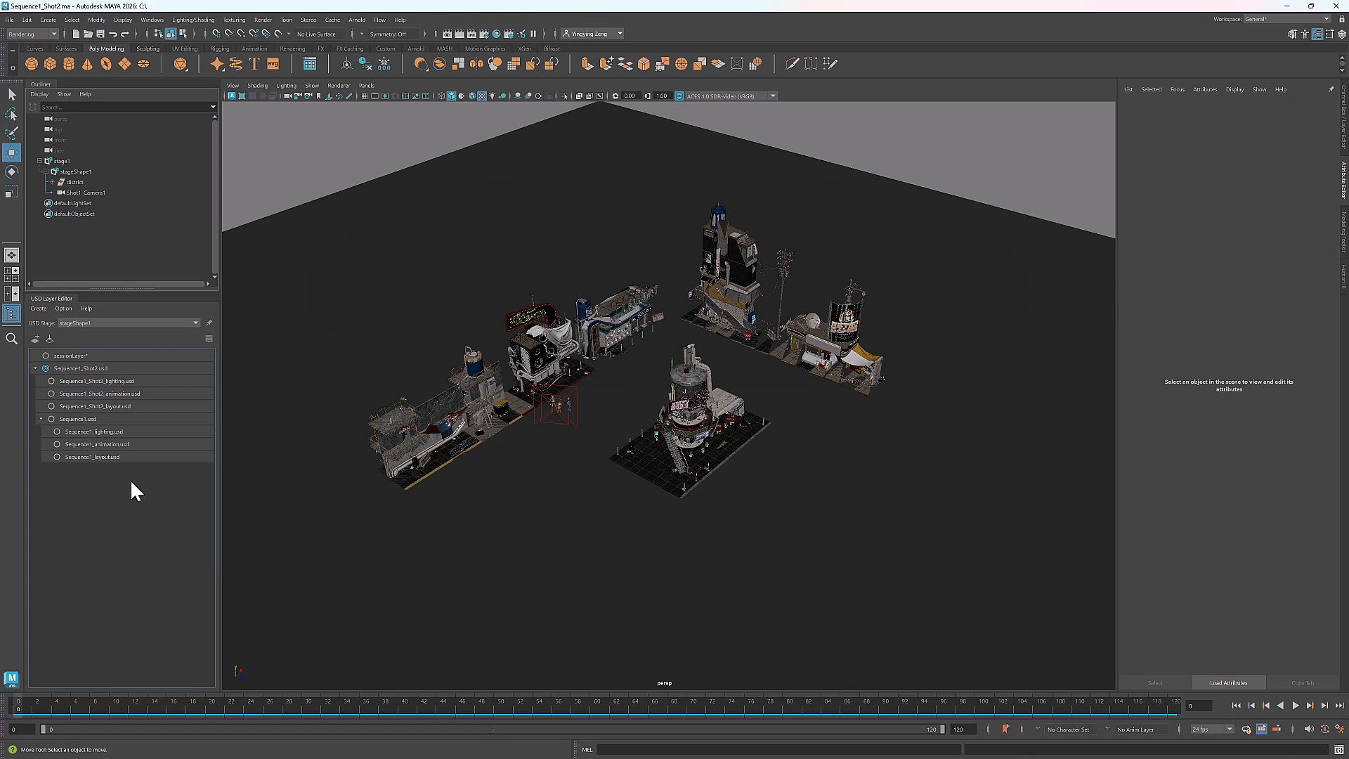
{"action": "mouse_move", "coordinate": [135, 513]}
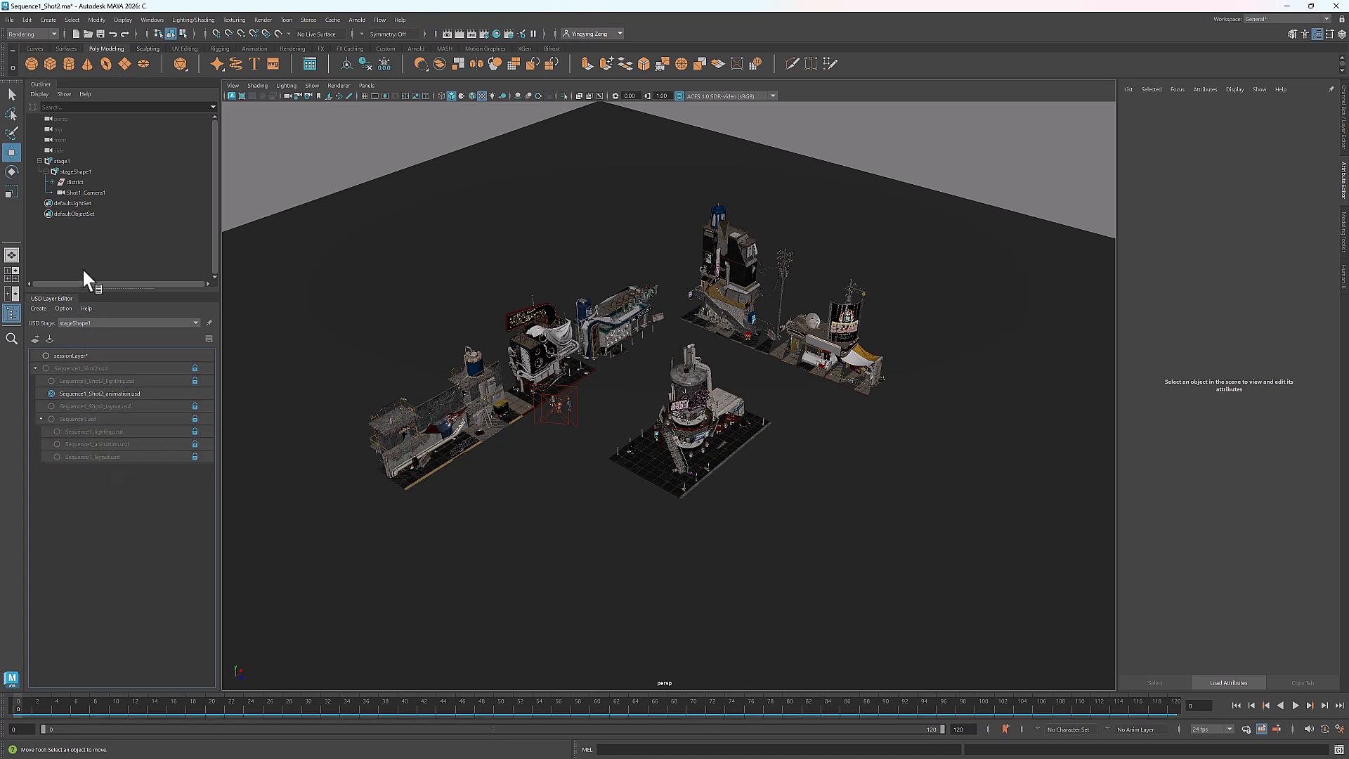
Add an Xform prim to stageShape1 and reference pig_0410.usd into it.
{"action": "right_click", "coordinate": [76, 171]}
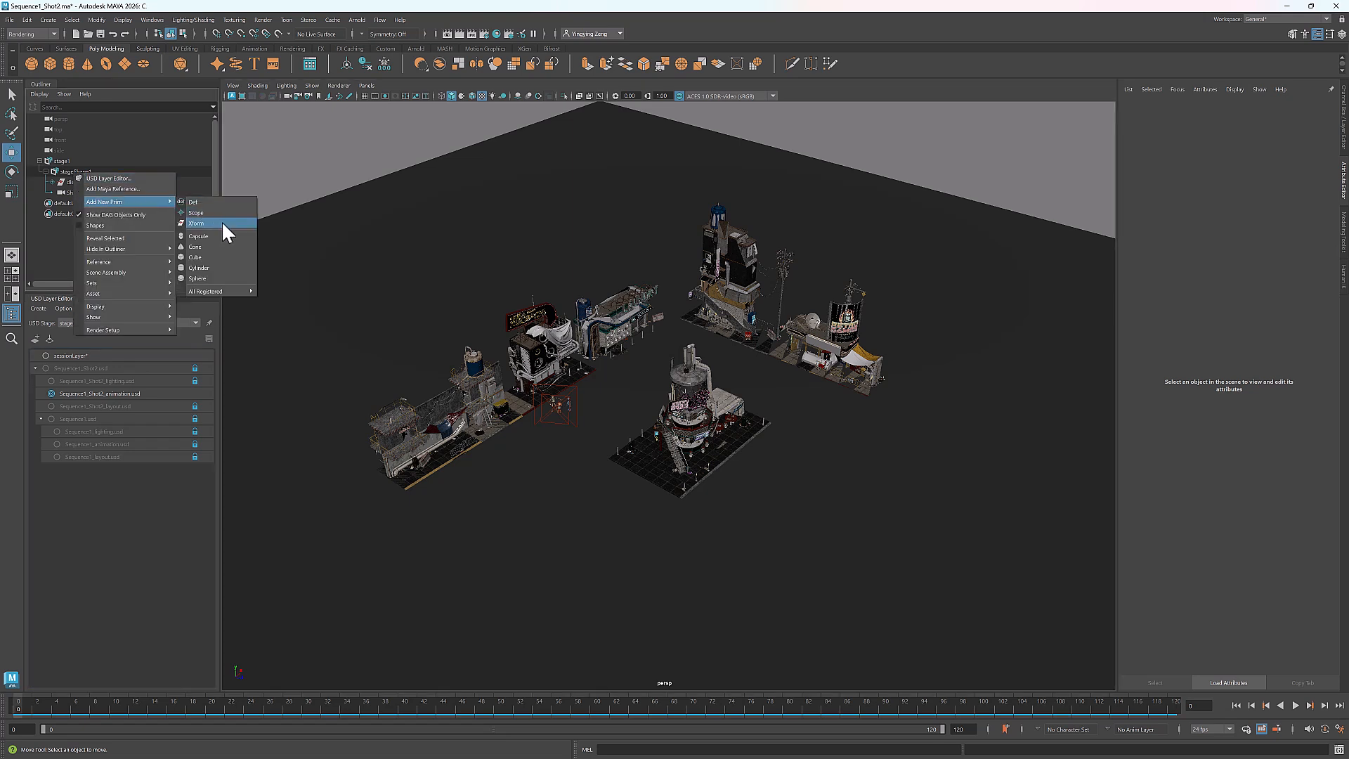
{"action": "left_click", "coordinate": [196, 224]}
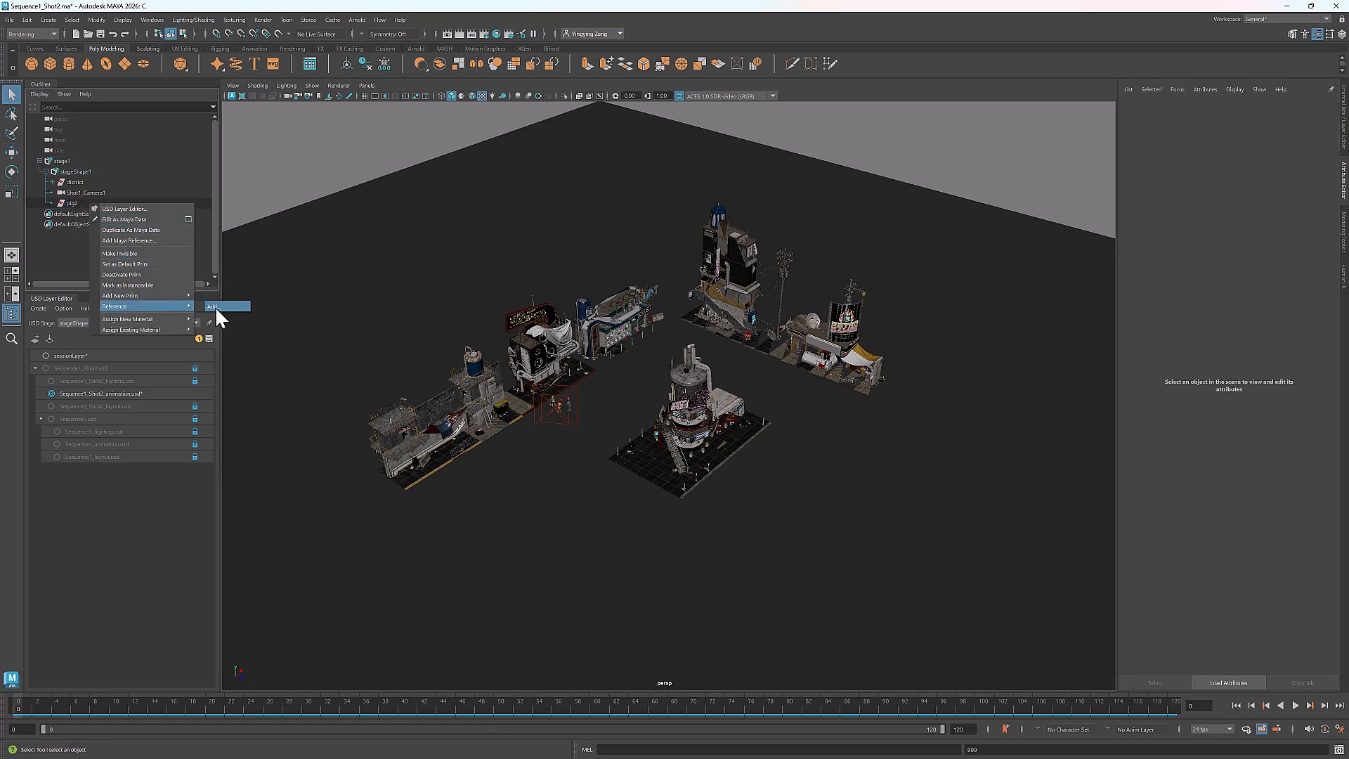
{"action": "left_click", "coordinate": [213, 306]}
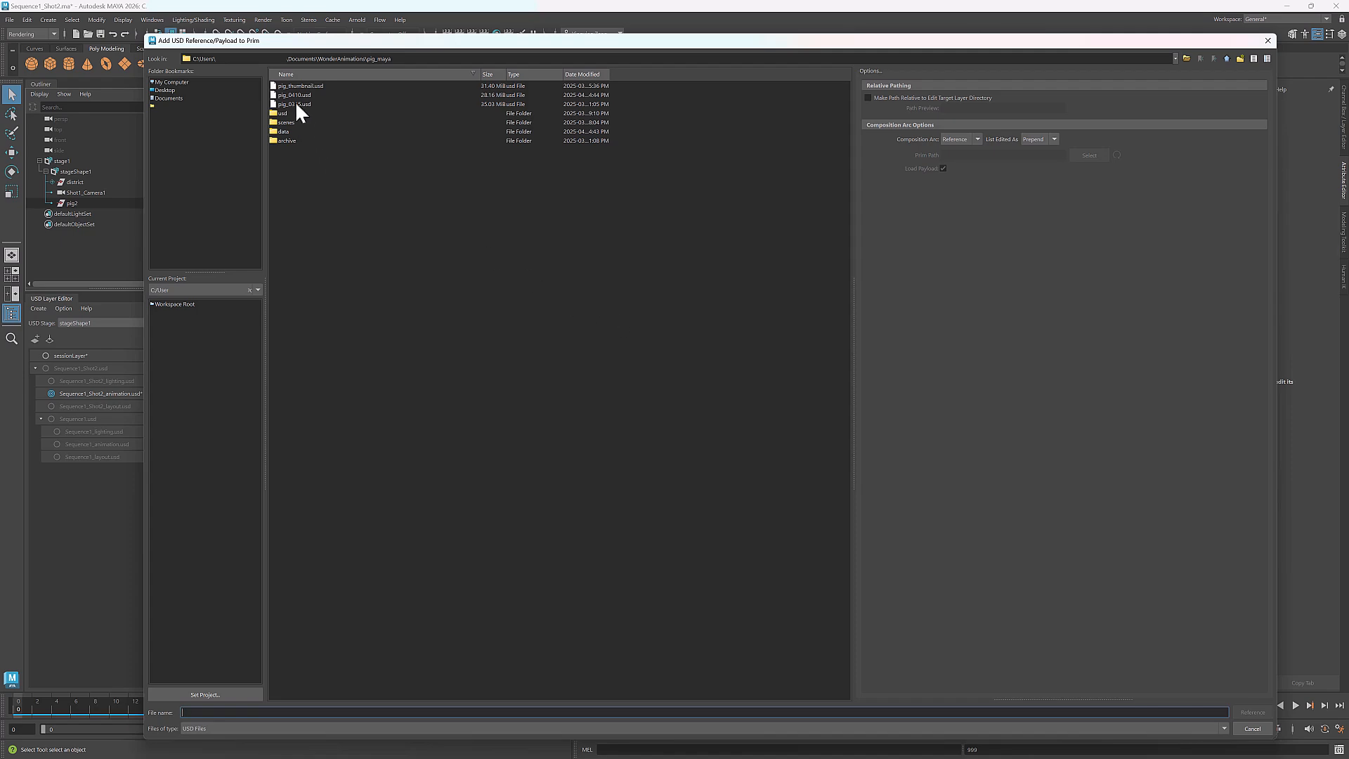
{"action": "left_click", "coordinate": [295, 94]}
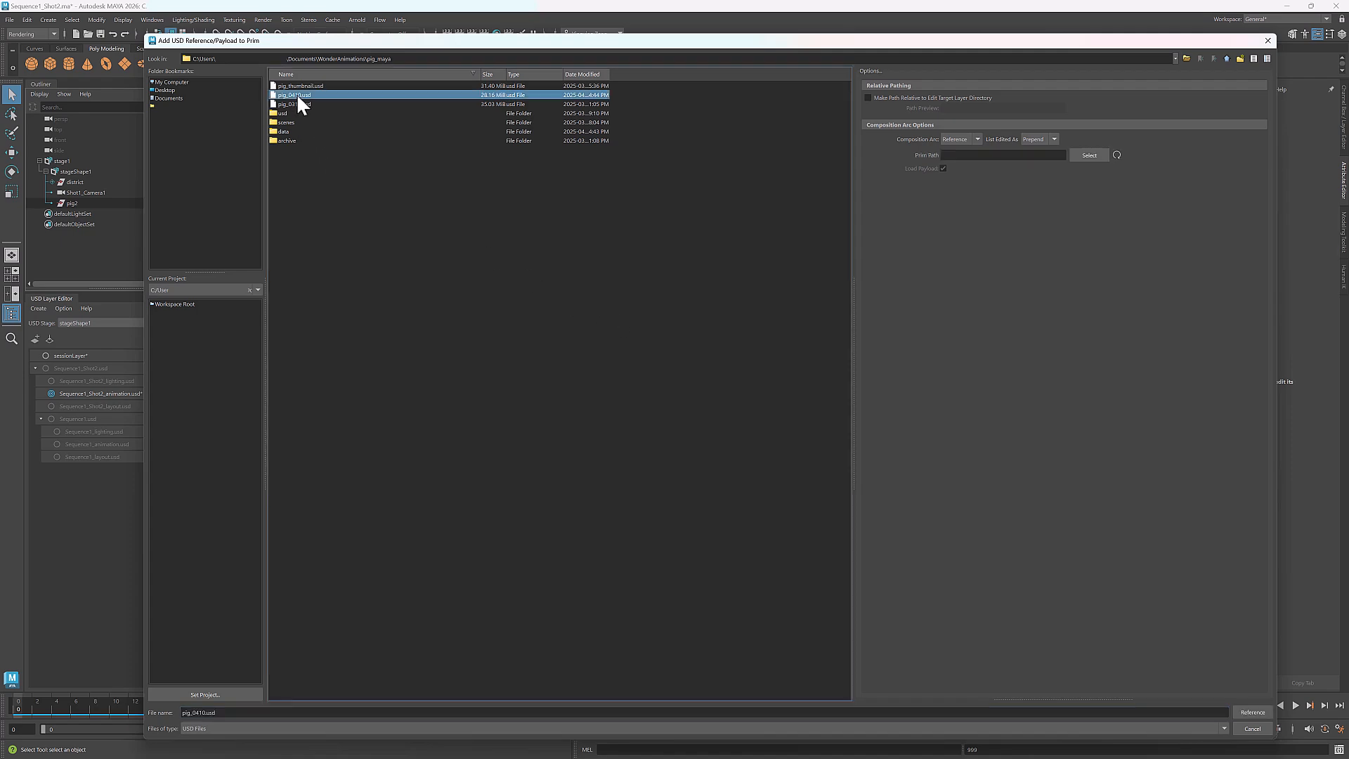
{"action": "left_click", "coordinate": [1250, 711]}
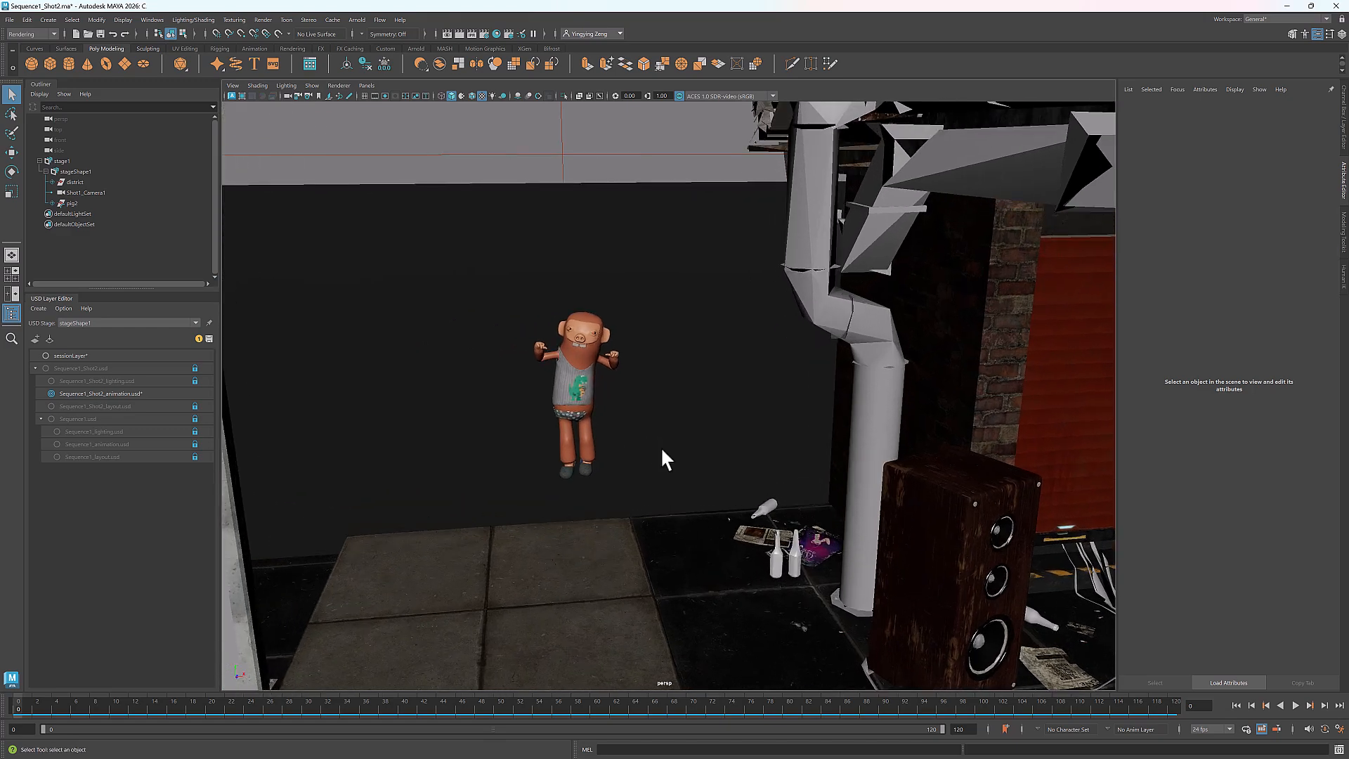
{"action": "mouse_move", "coordinate": [123, 336]}
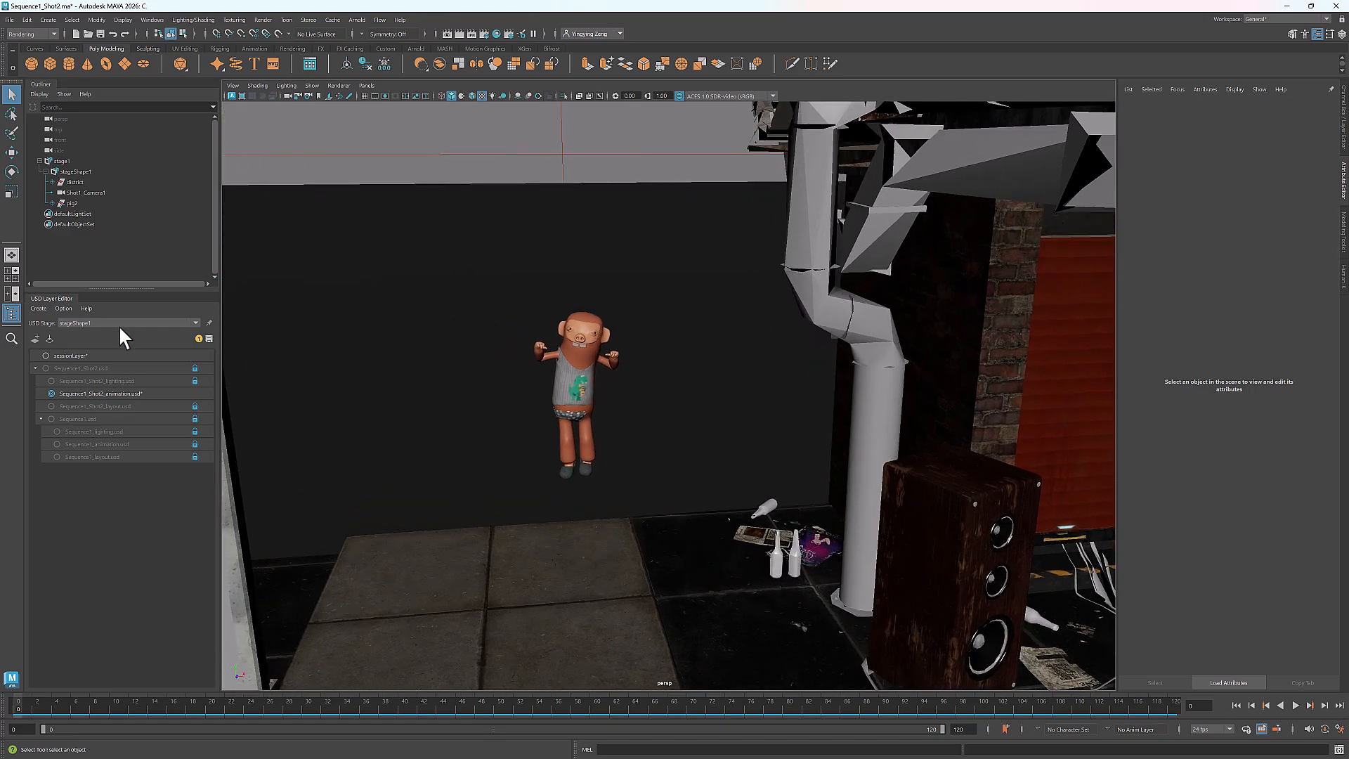
{"action": "mouse_move", "coordinate": [195, 380]}
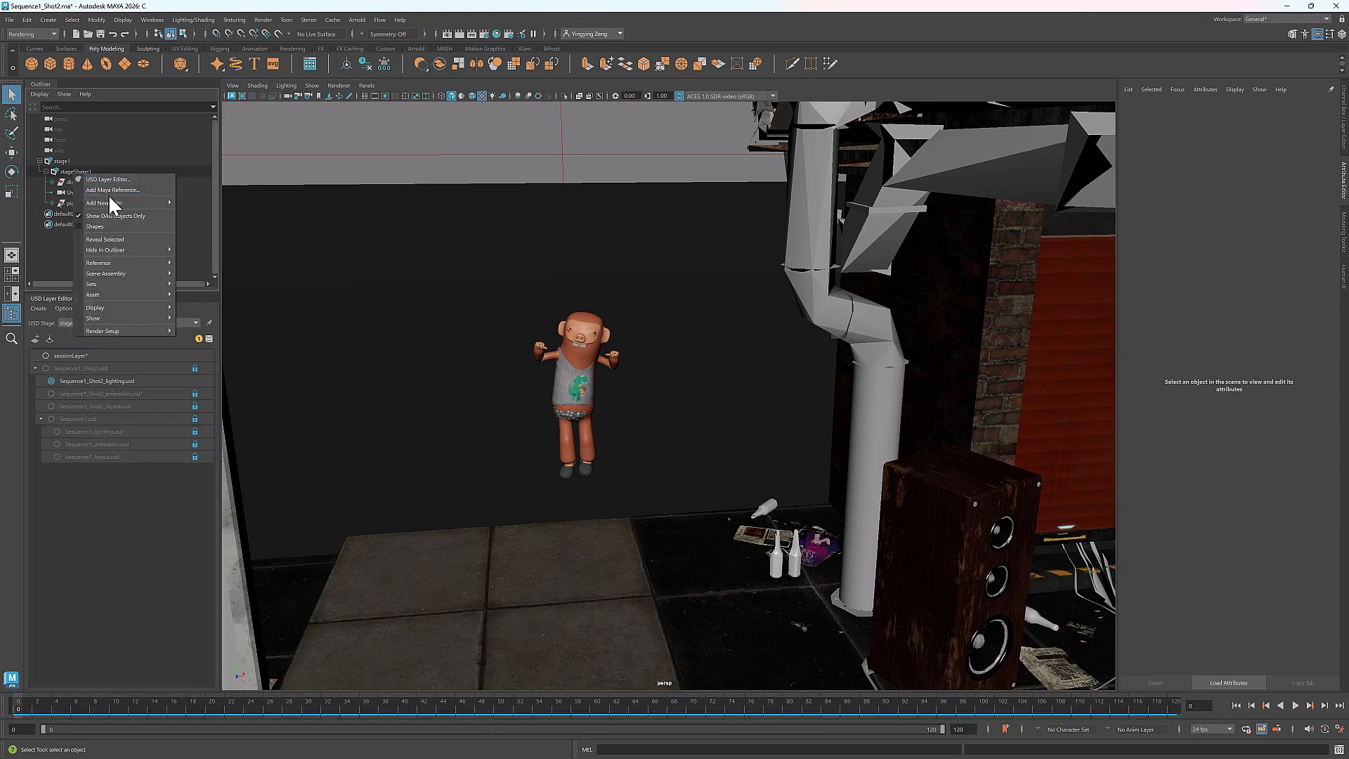
{"action": "mouse_move", "coordinate": [103, 202]}
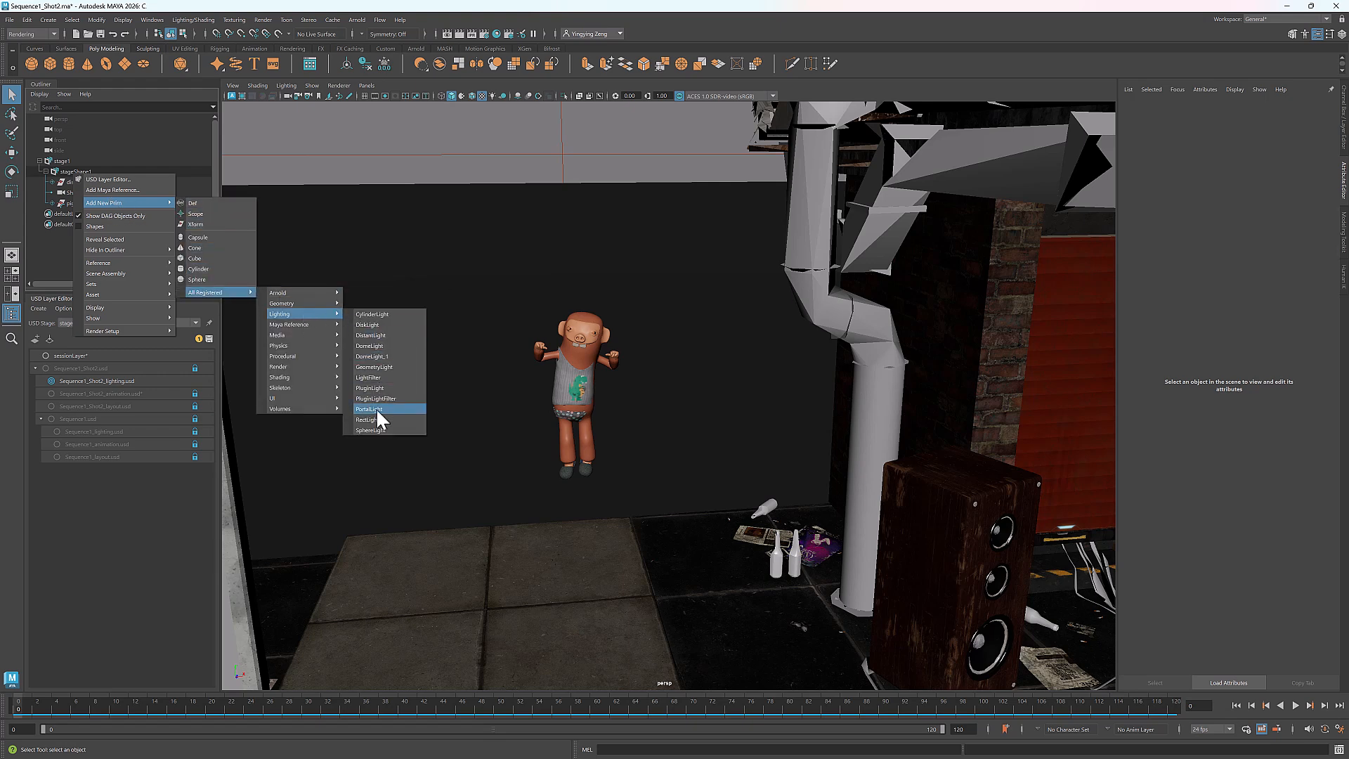
Add a RectLight prim near the pig with intensity 18 and a warm orange colour.
{"action": "left_click", "coordinate": [369, 409]}
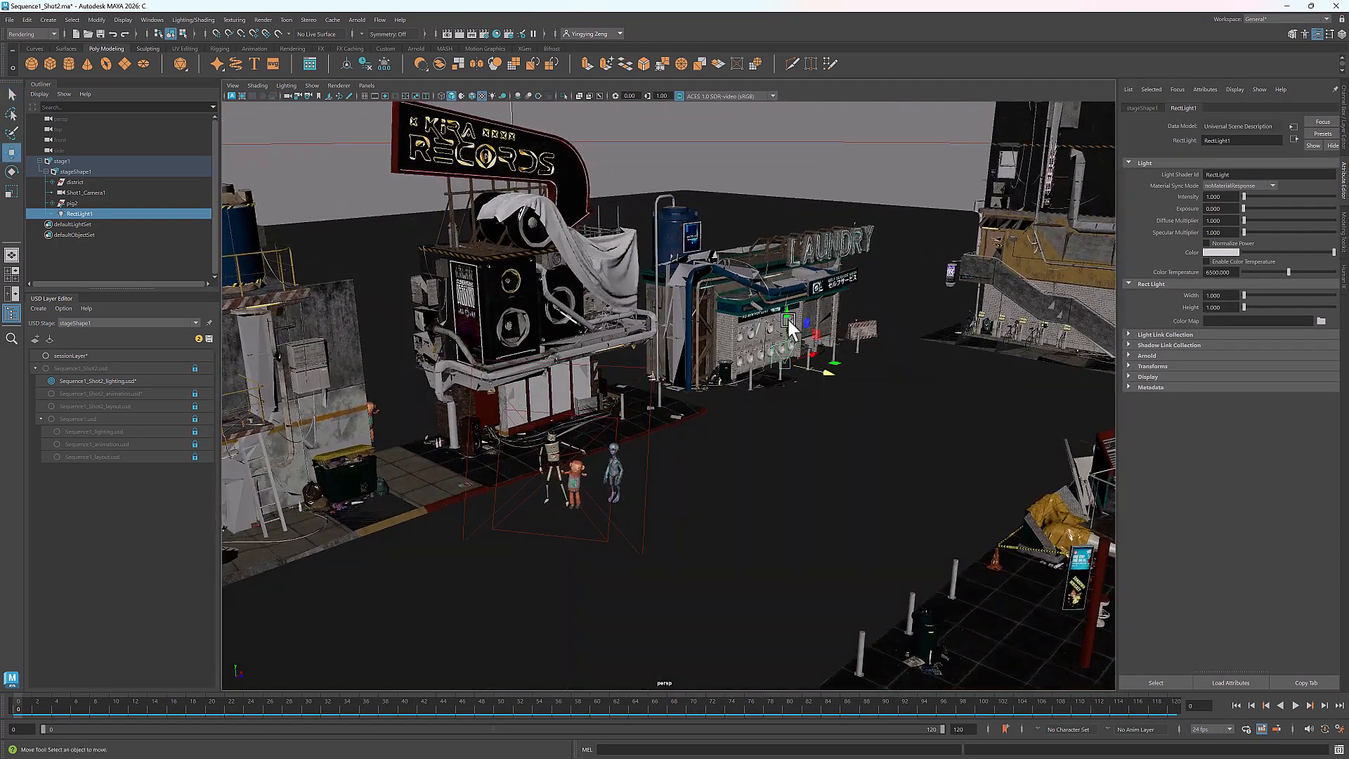
{"action": "left_click_drag", "start_coordinate": [787, 336], "coordinate": [471, 405]}
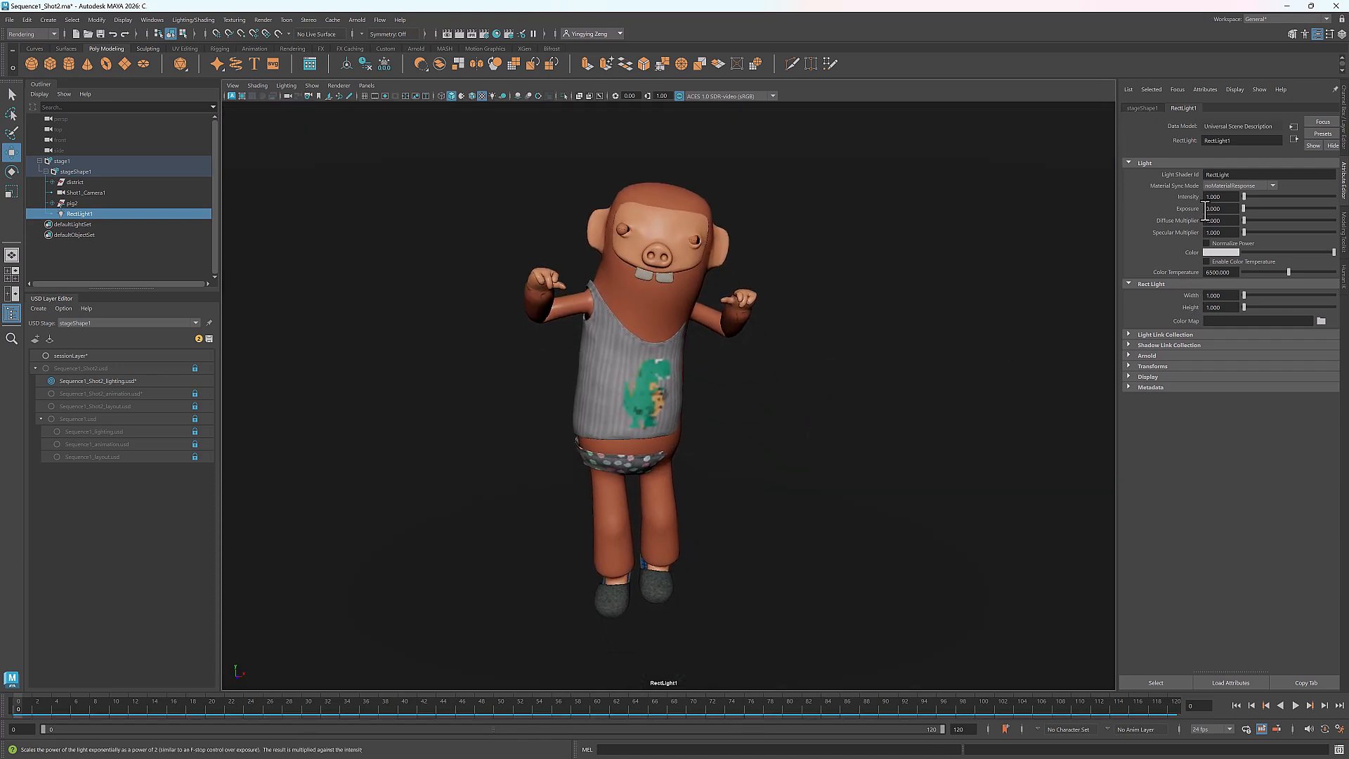
{"action": "left_click", "coordinate": [1214, 197]}
{"action": "type", "text": "10.000"}
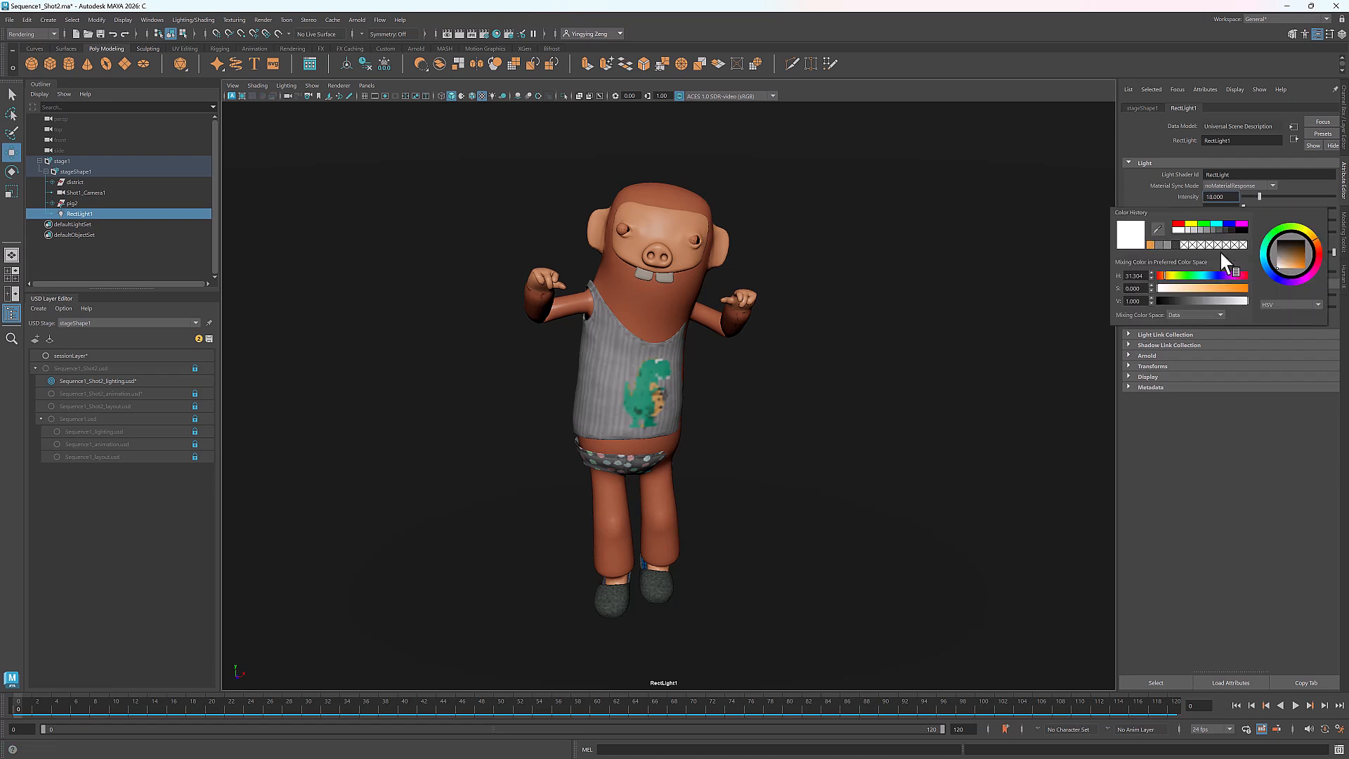
{"action": "left_click", "coordinate": [1303, 279]}
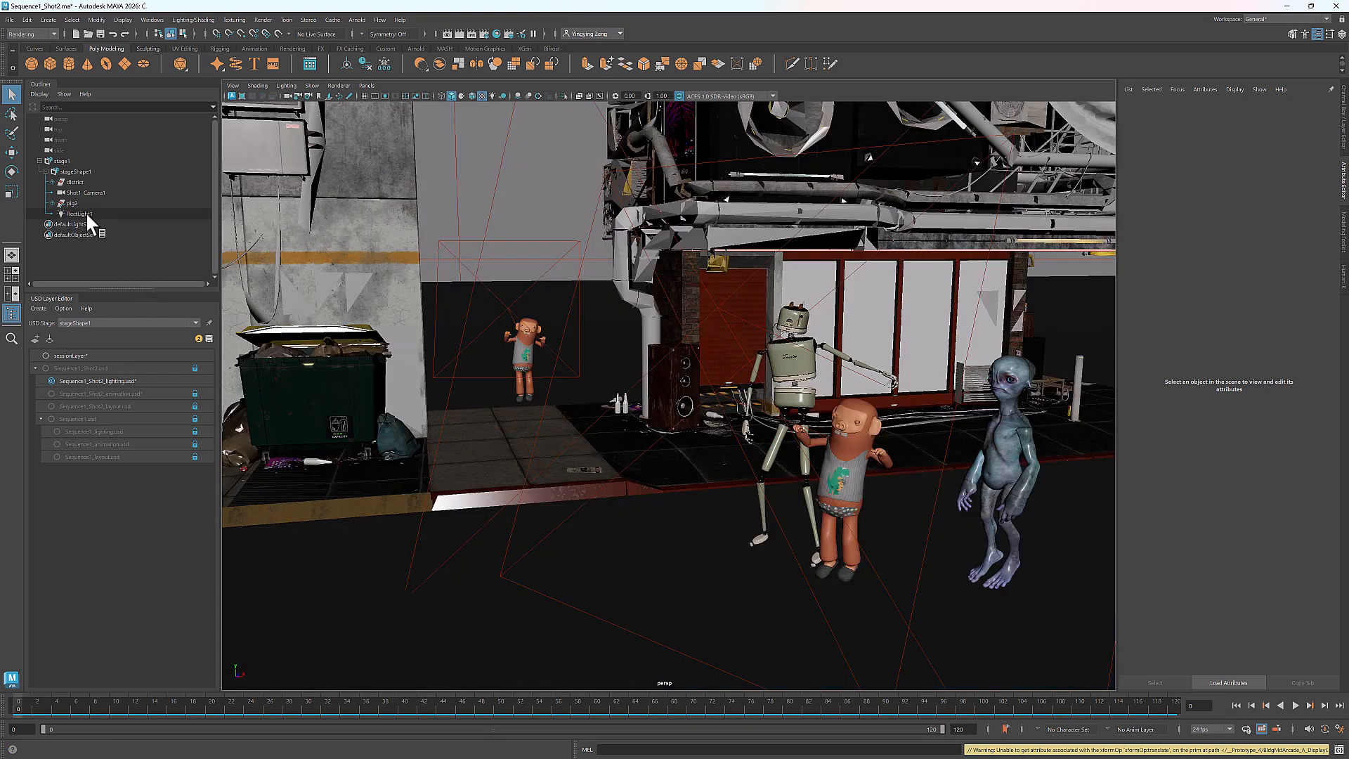
Adjust the rectangle light, add a Camera prim Shot2_Camera1 and look through it.
{"action": "left_click", "coordinate": [79, 213]}
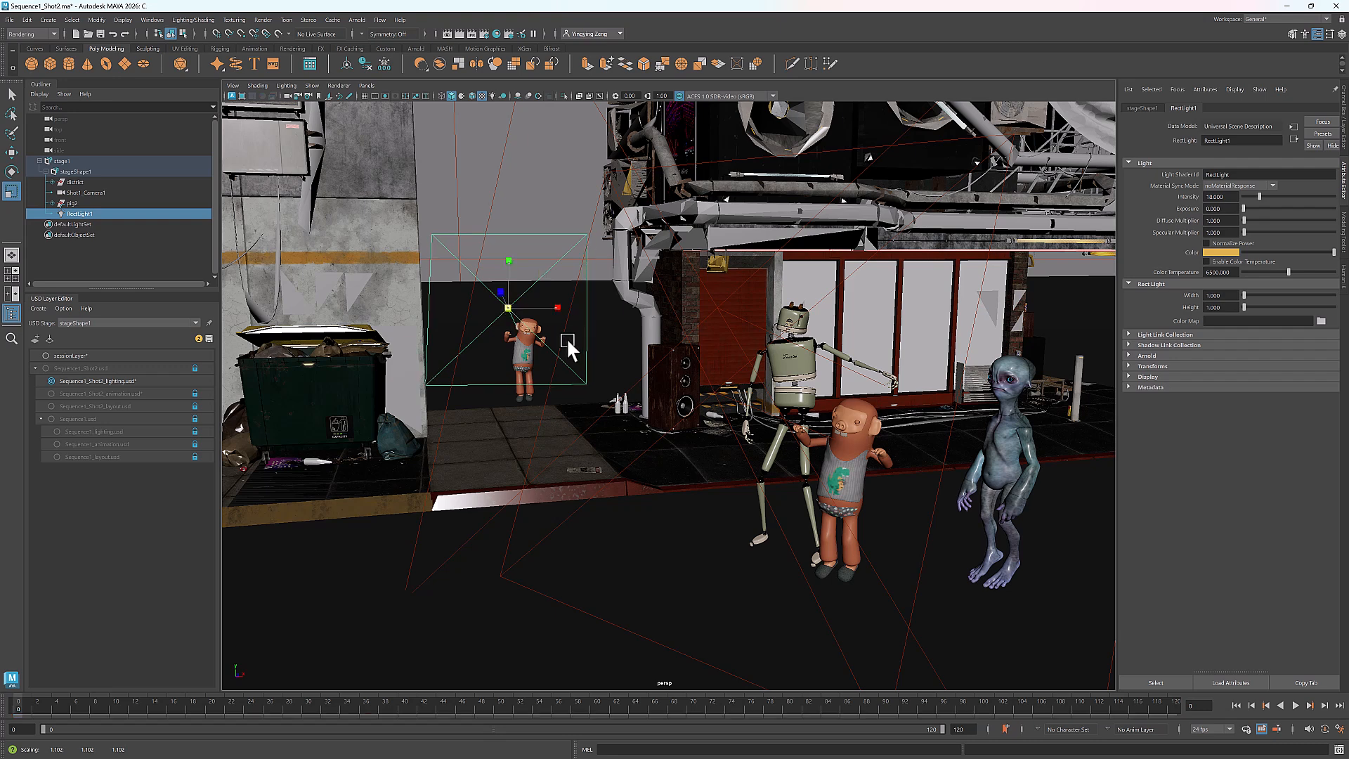
{"action": "left_click", "coordinate": [1216, 197]}
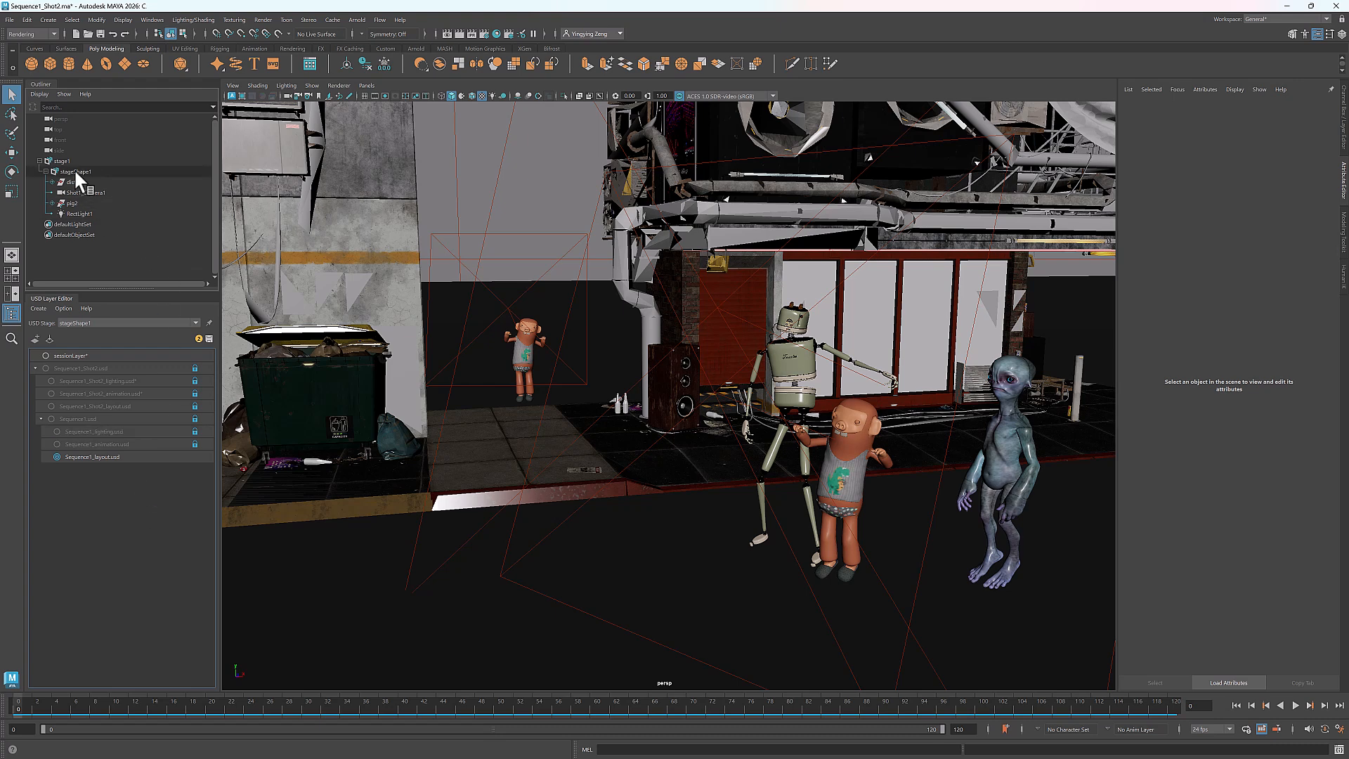
{"action": "right_click", "coordinate": [76, 171]}
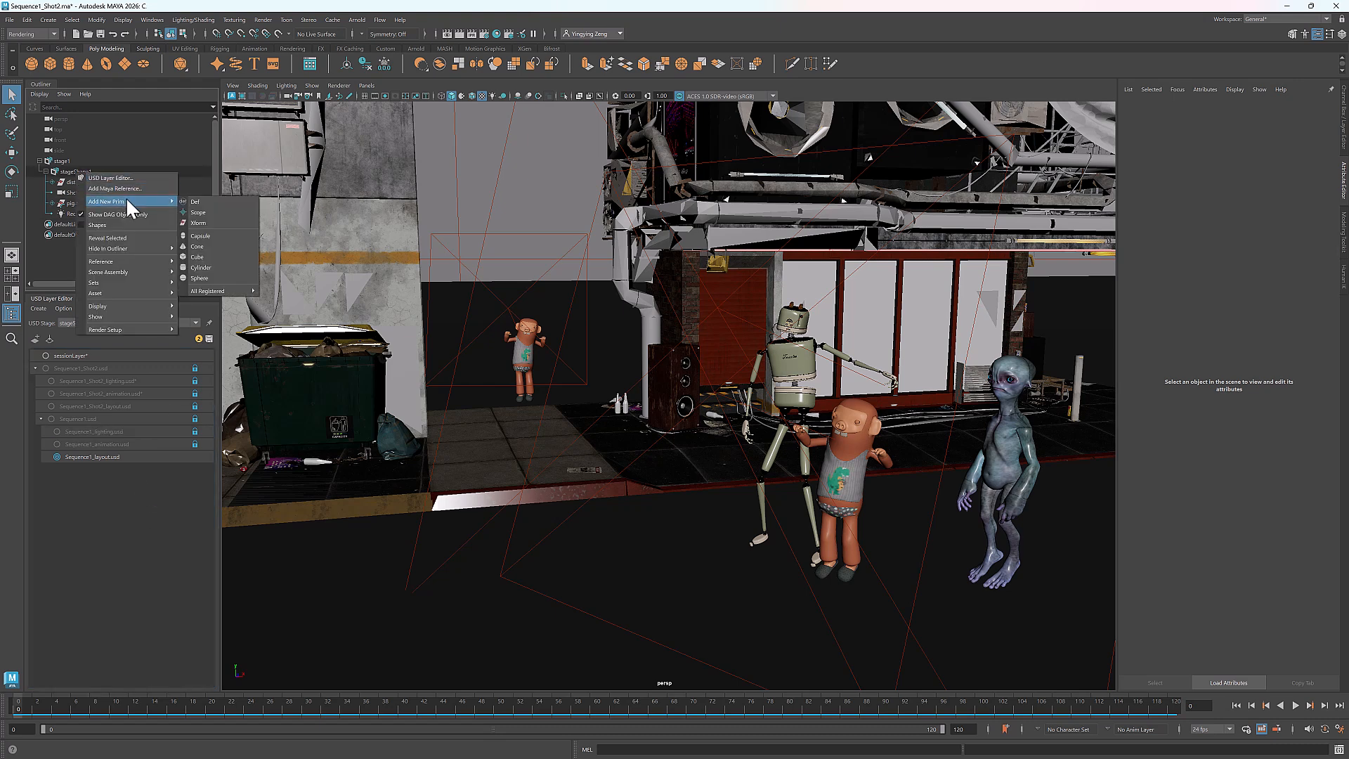
{"action": "mouse_move", "coordinate": [207, 291]}
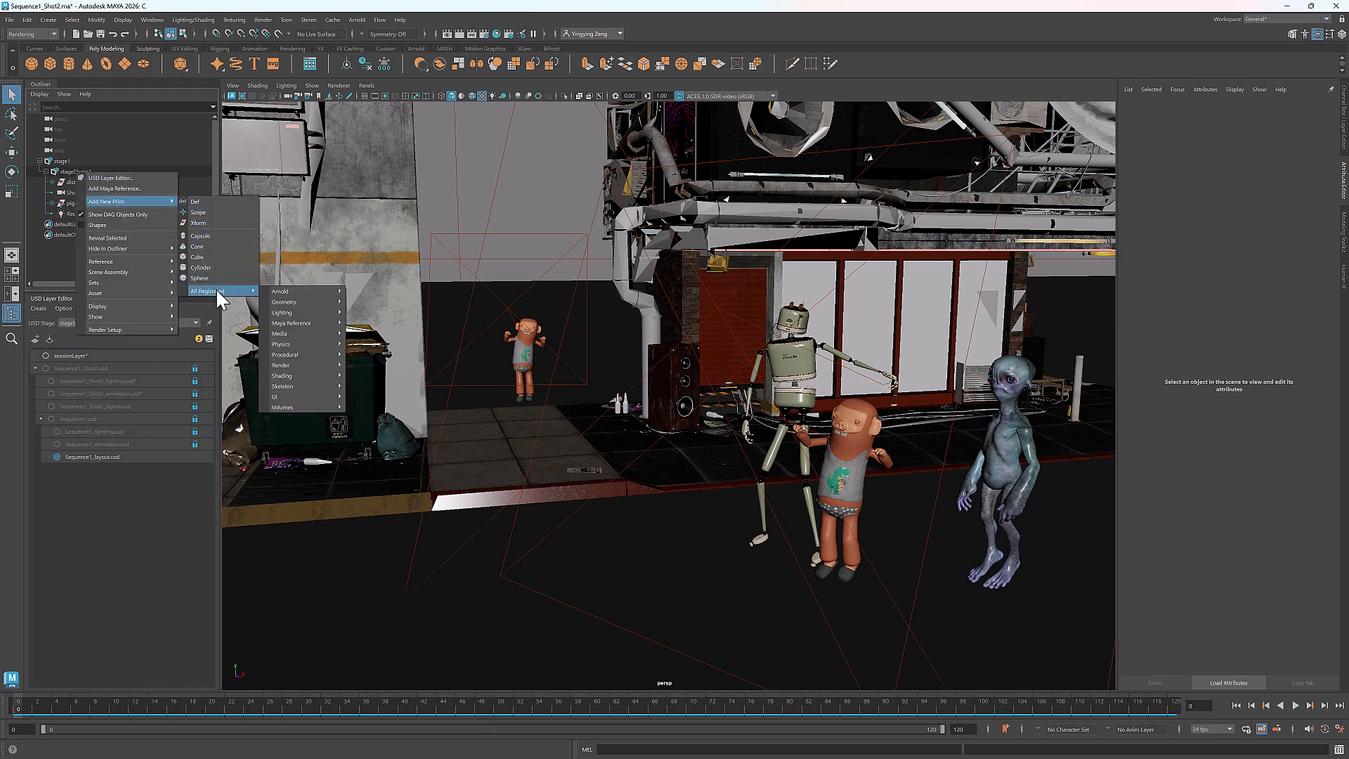
{"action": "mouse_move", "coordinate": [284, 300]}
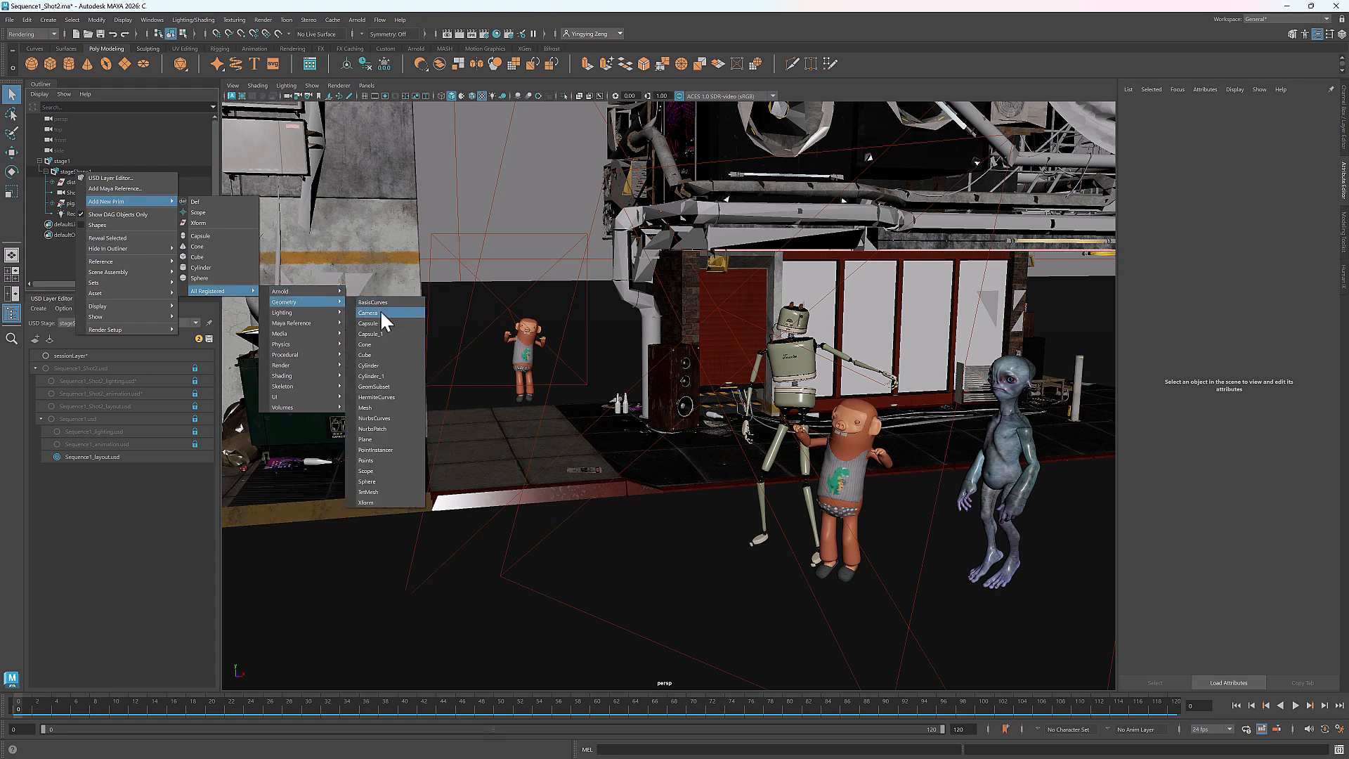
{"action": "left_click", "coordinate": [367, 312]}
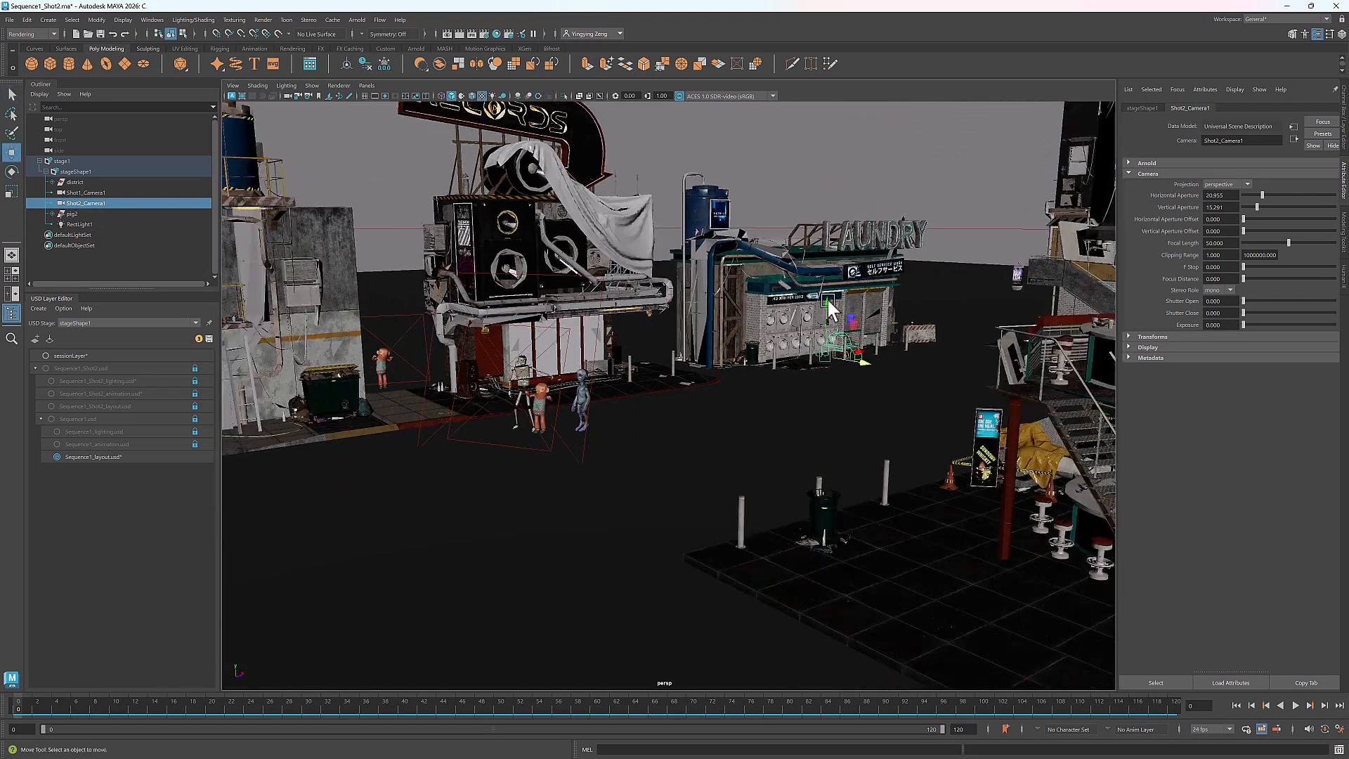
{"action": "left_click", "coordinate": [366, 85]}
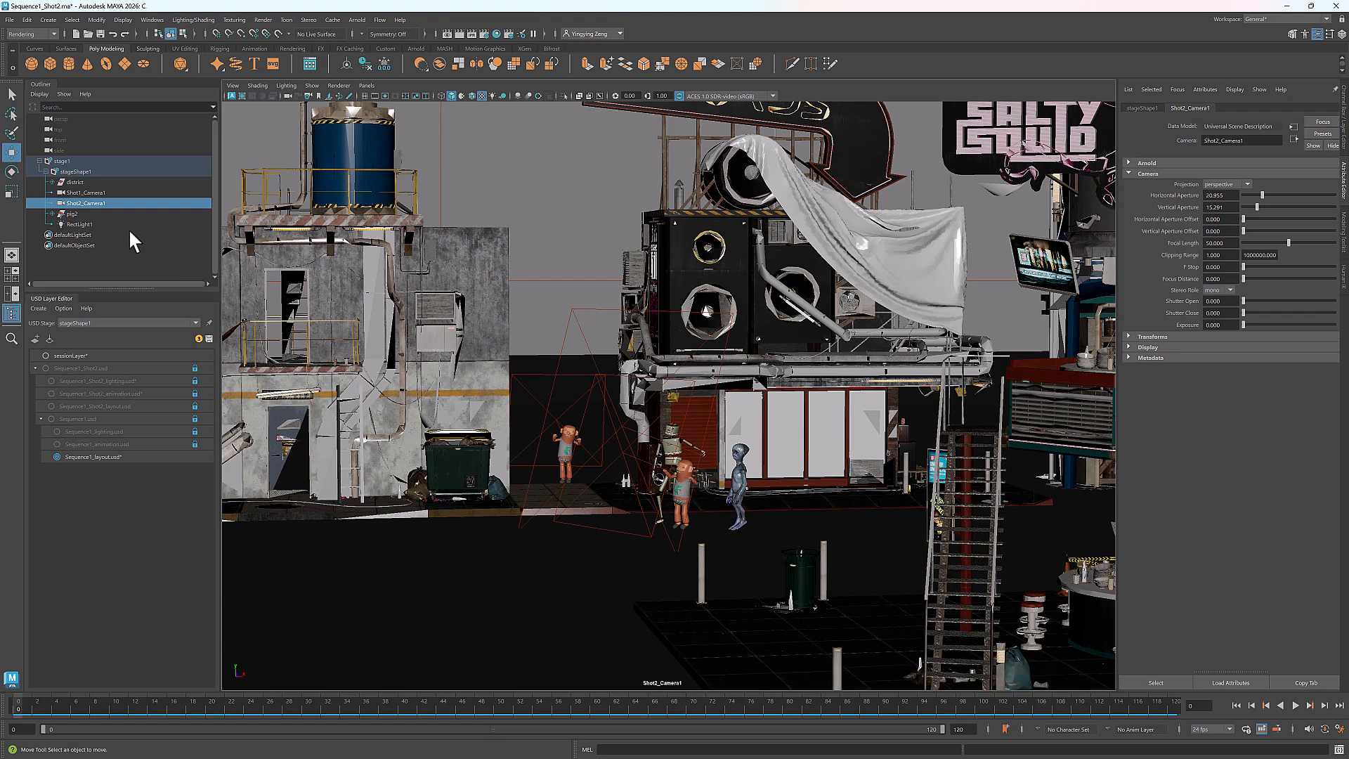
Duplicate Shot2_Camera1 as Maya data and return to the perspective view.
{"action": "right_click", "coordinate": [84, 202]}
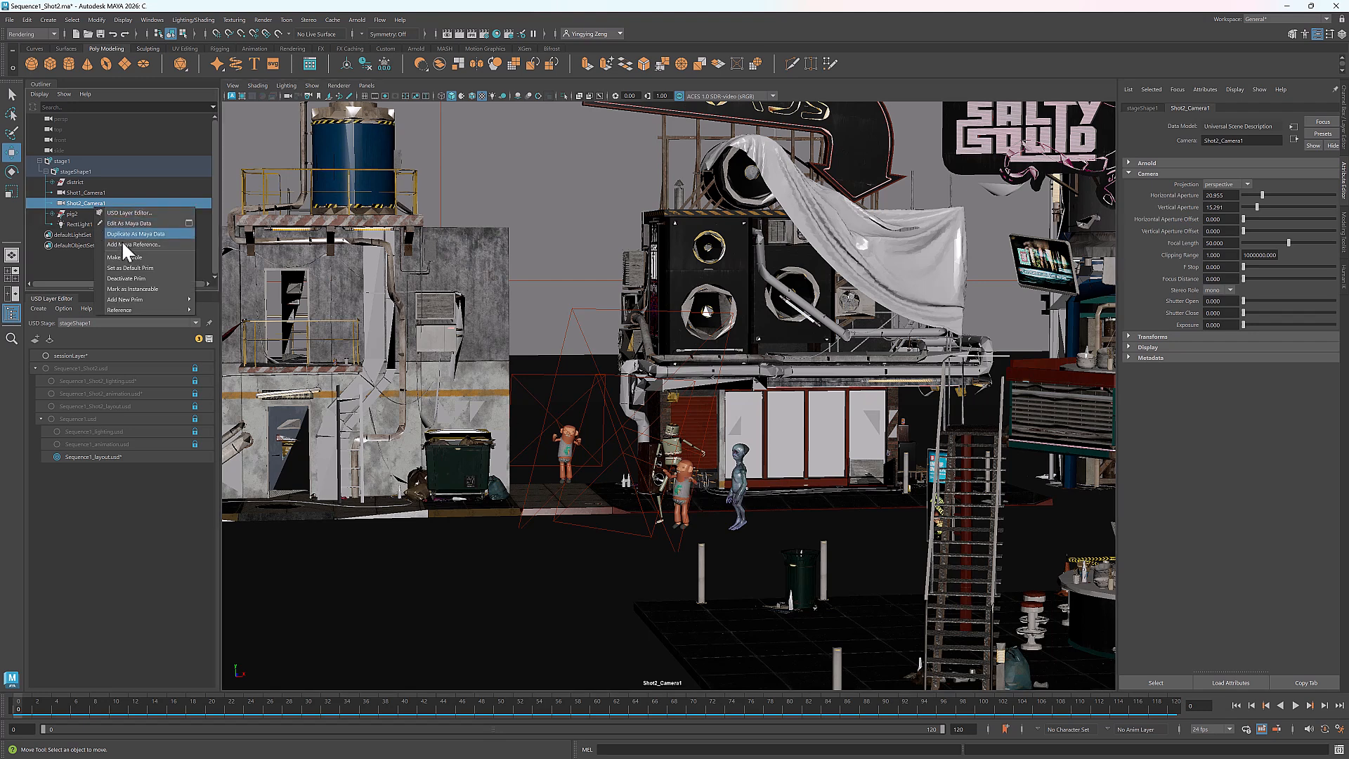
{"action": "left_click", "coordinate": [137, 233]}
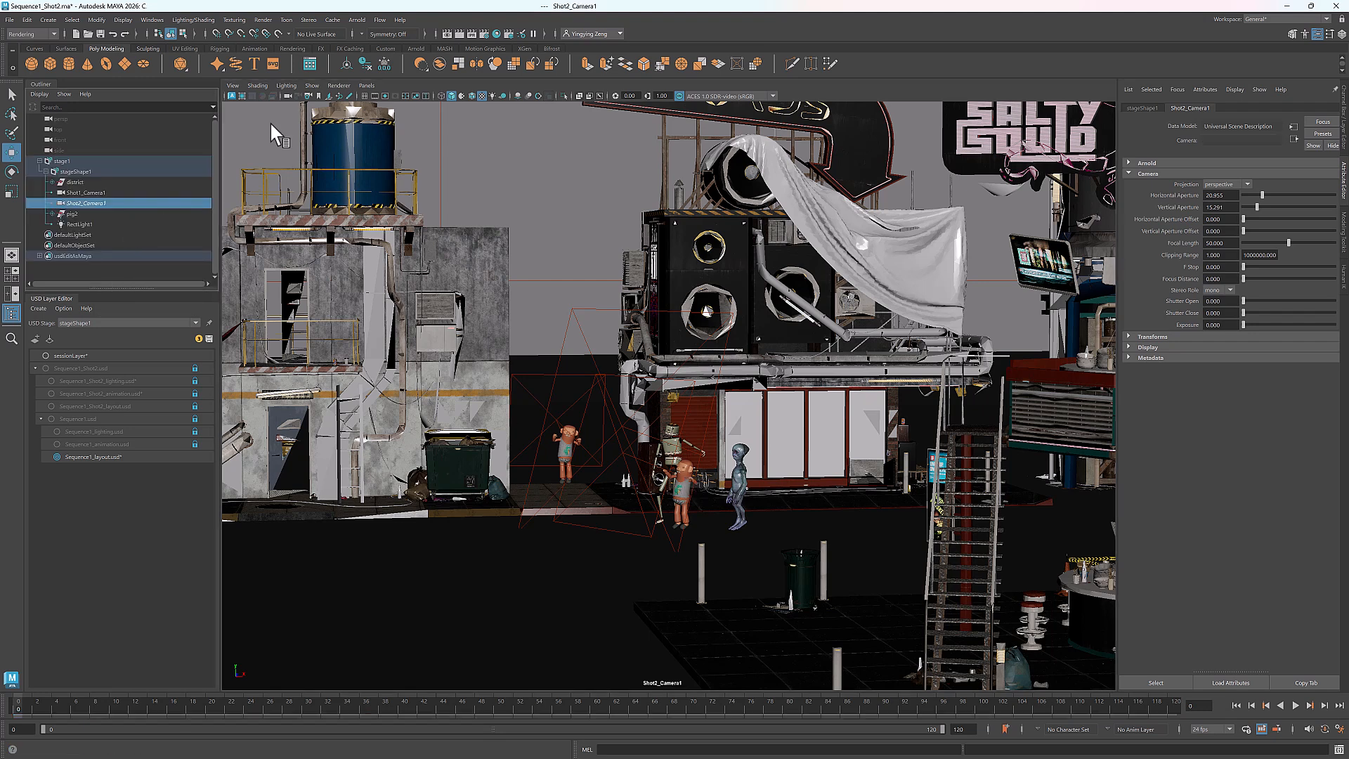
{"action": "left_click", "coordinate": [367, 85]}
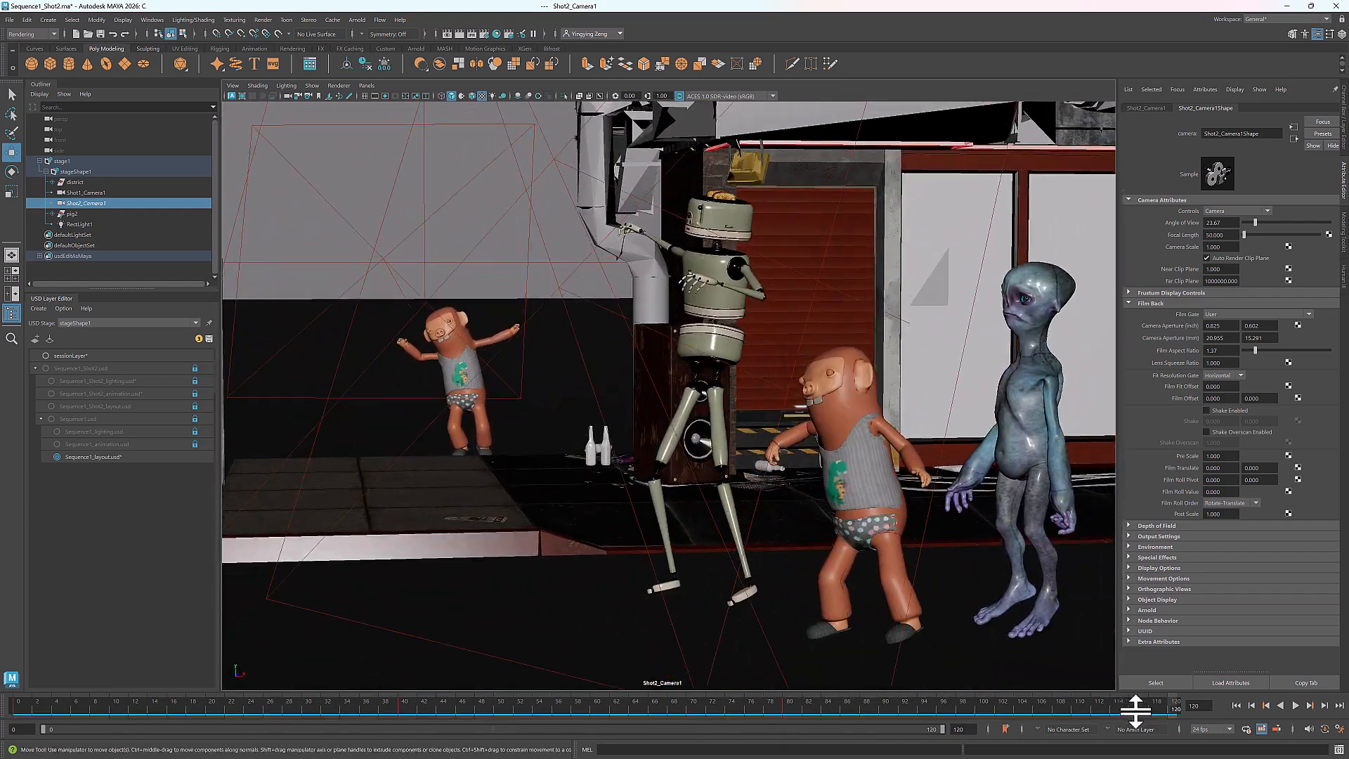
Play back the shot to preview it, then move on to the Shot3 sequence file.
{"action": "left_click", "coordinate": [1294, 705]}
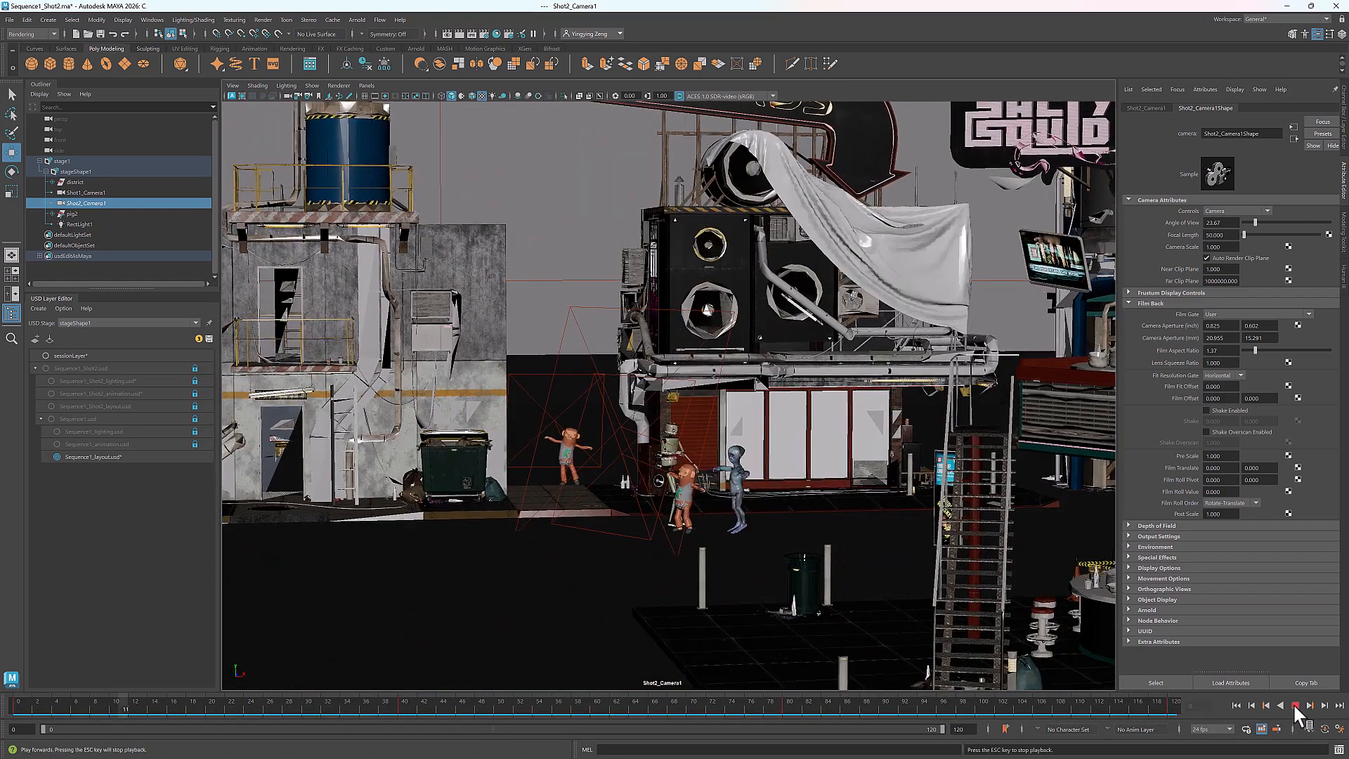
{"action": "left_click", "coordinate": [1294, 706]}
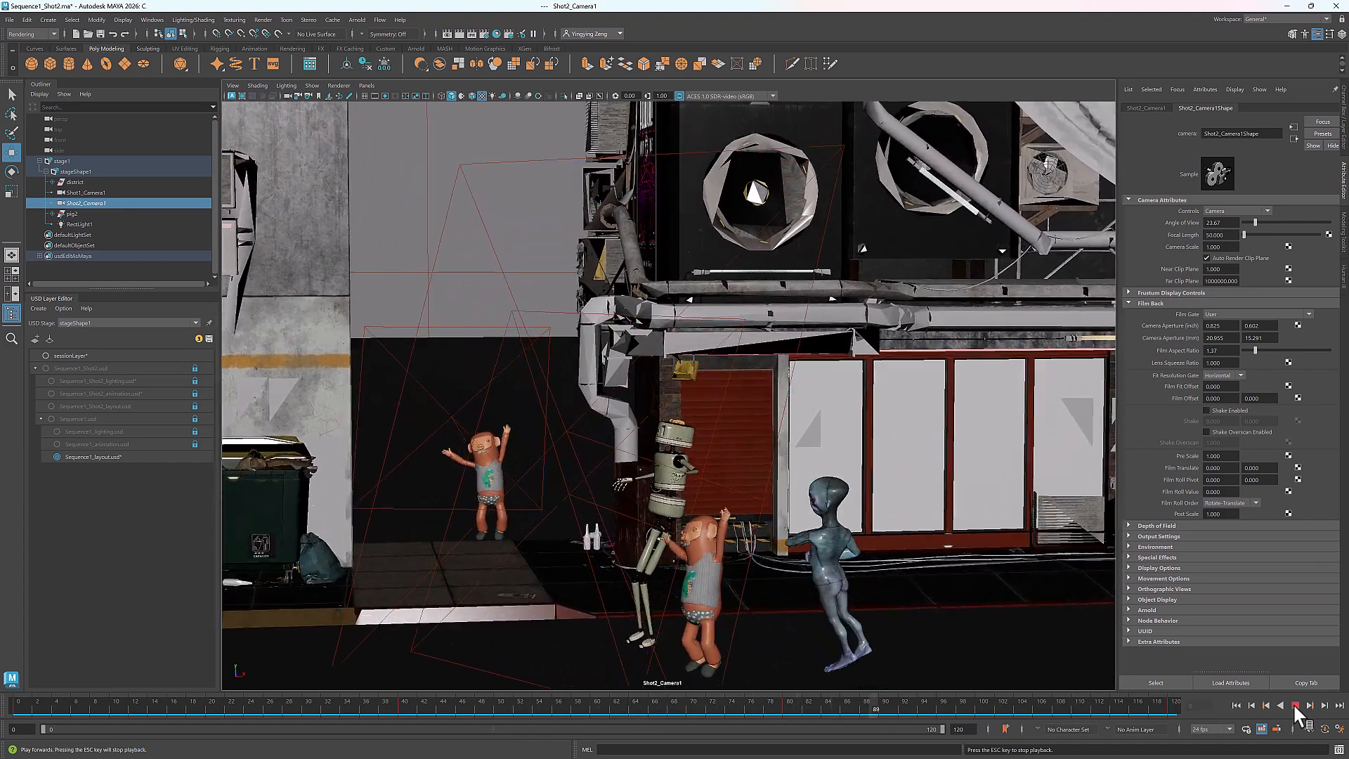
{"action": "left_click", "coordinate": [1316, 706]}
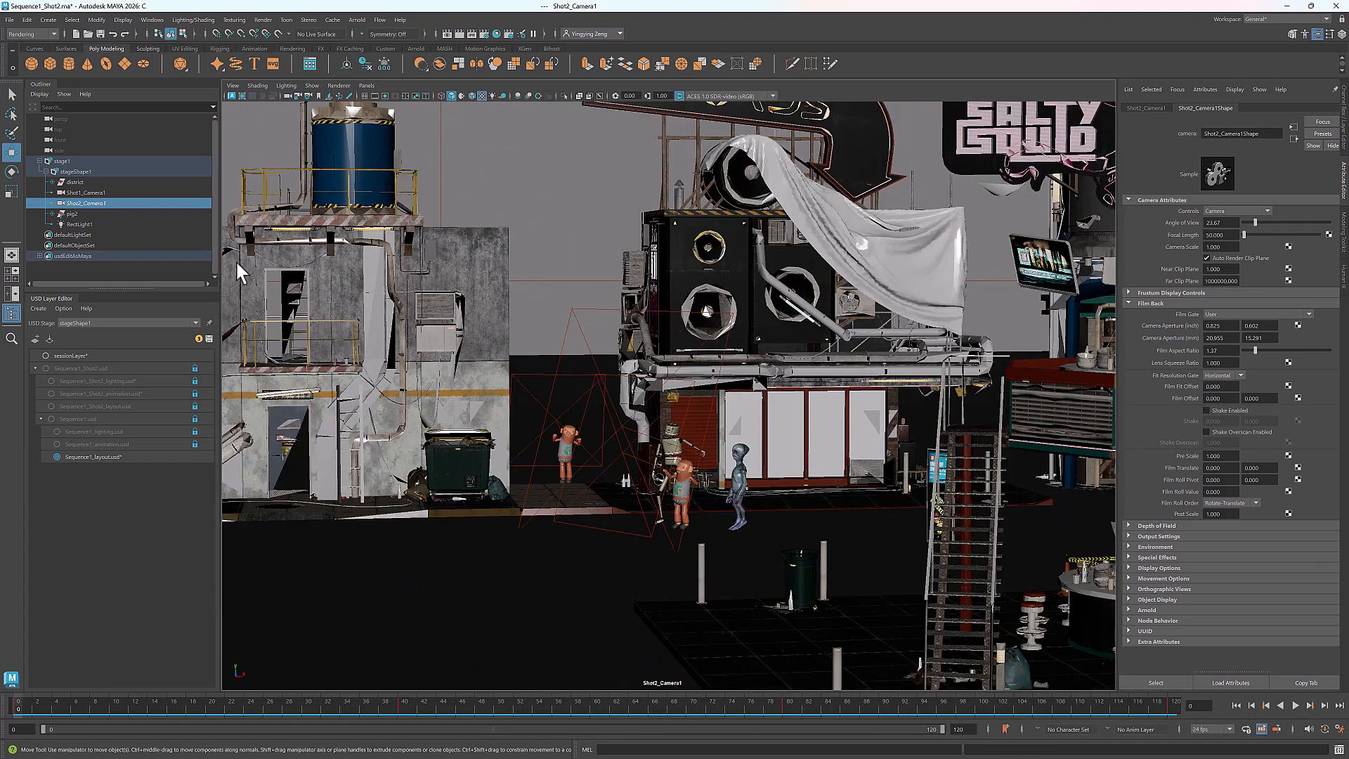
{"action": "right_click", "coordinate": [82, 203]}
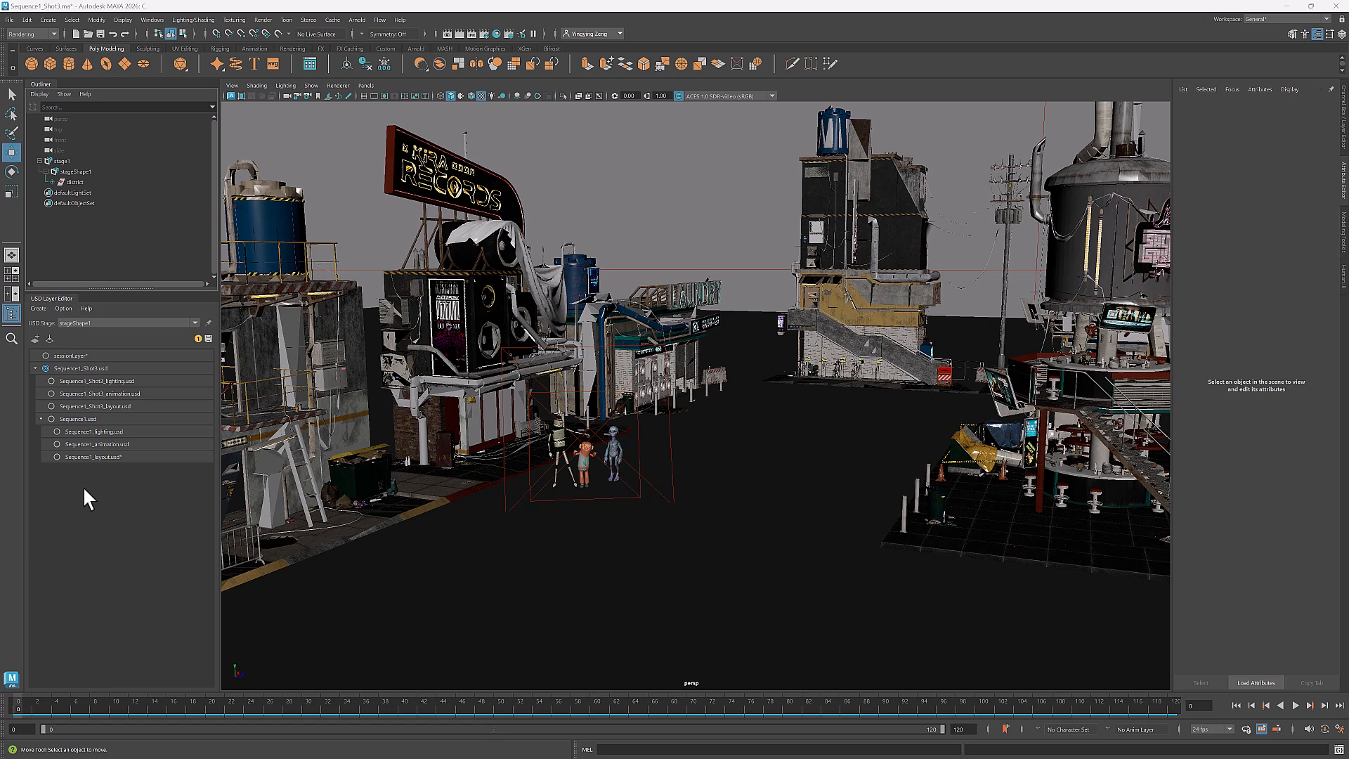
Make Sequence1_layout.usd the edit target and expand stageShape1 to reveal the shot cameras.
{"action": "right_click", "coordinate": [94, 457]}
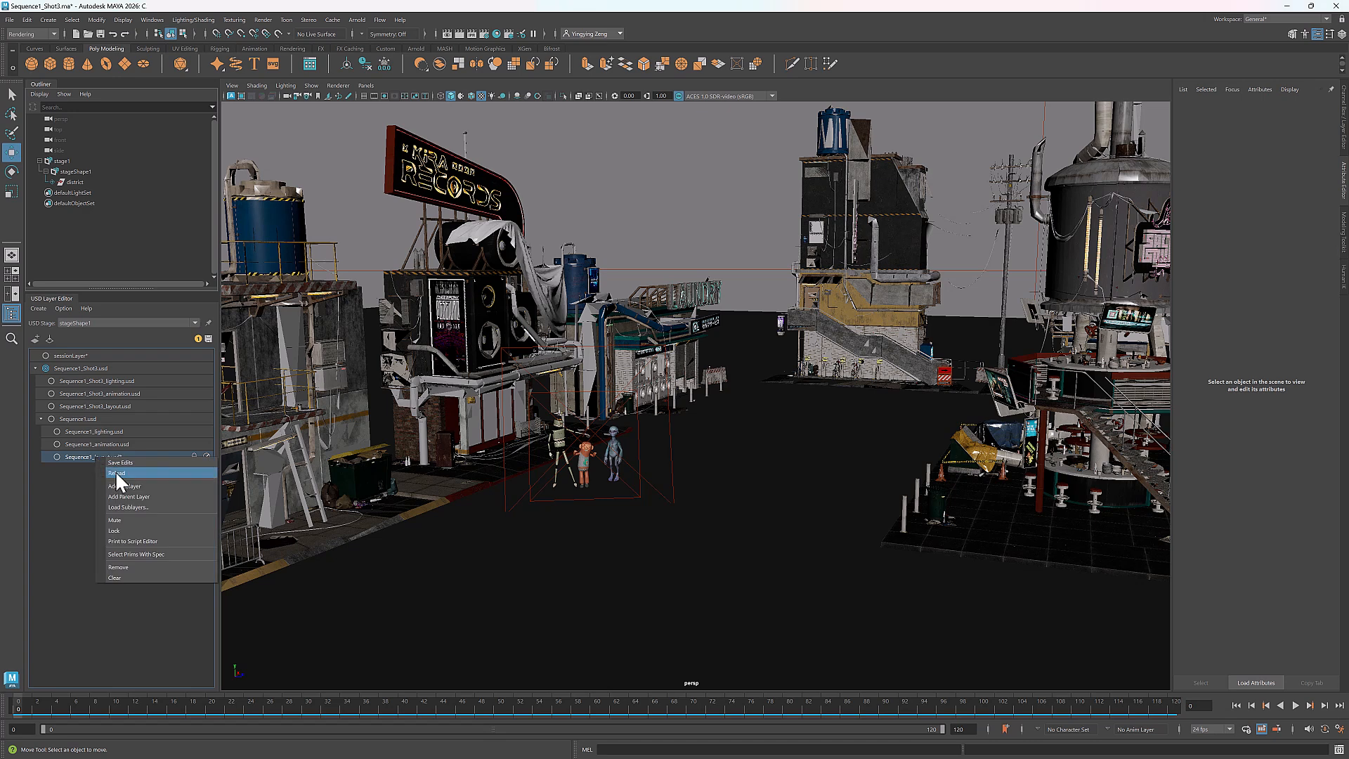
{"action": "left_click", "coordinate": [117, 473]}
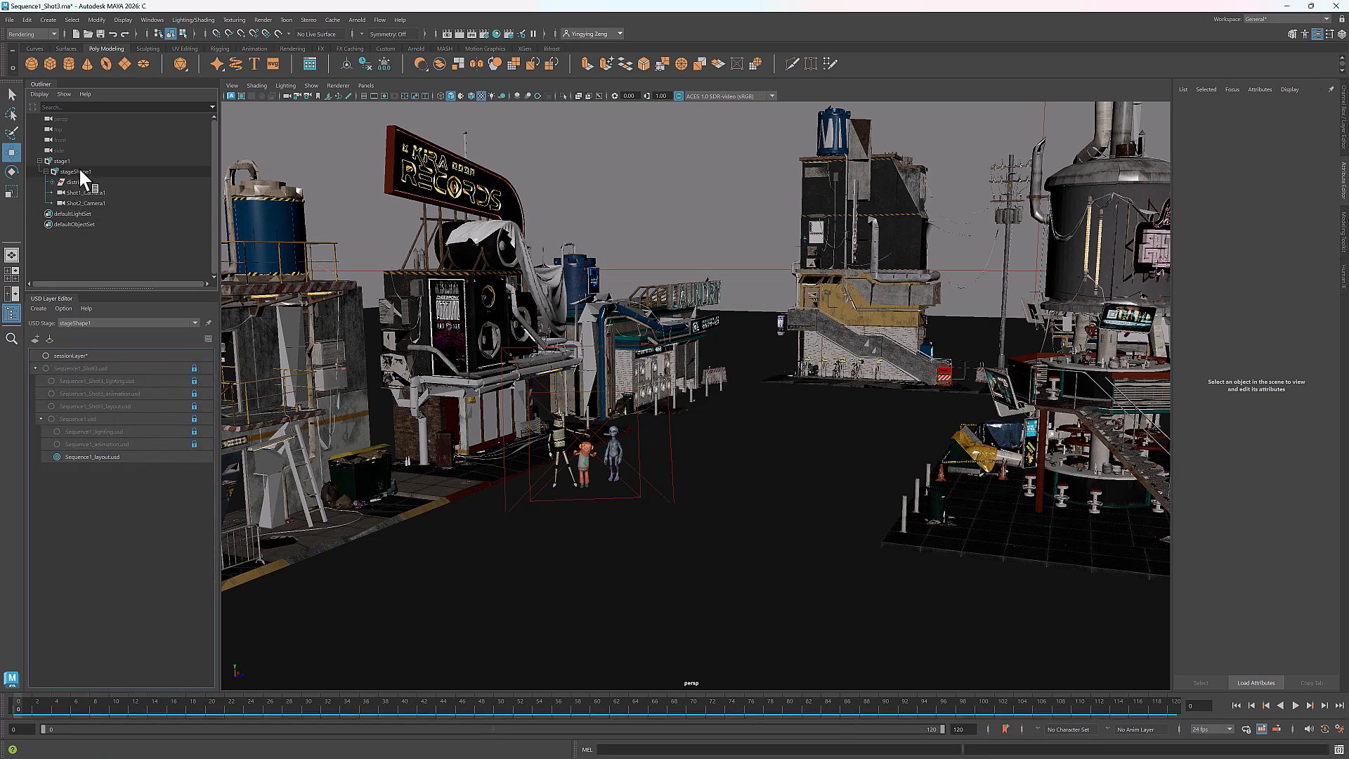
{"action": "left_click", "coordinate": [81, 214]}
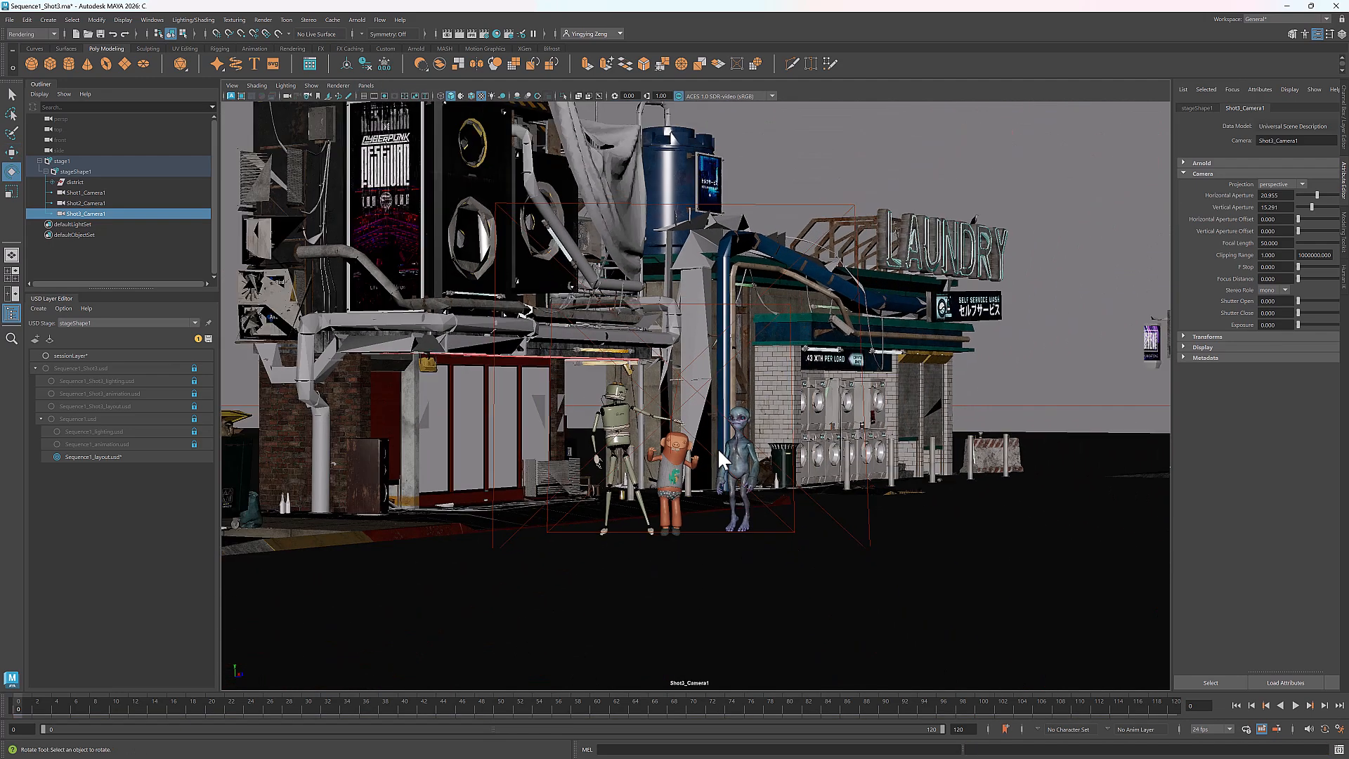
Frame Shot3_Camera1 close on the robot, boy and alien, checking the move with playback.
{"action": "left_click_drag", "start_coordinate": [718, 461], "coordinate": [742, 495]}
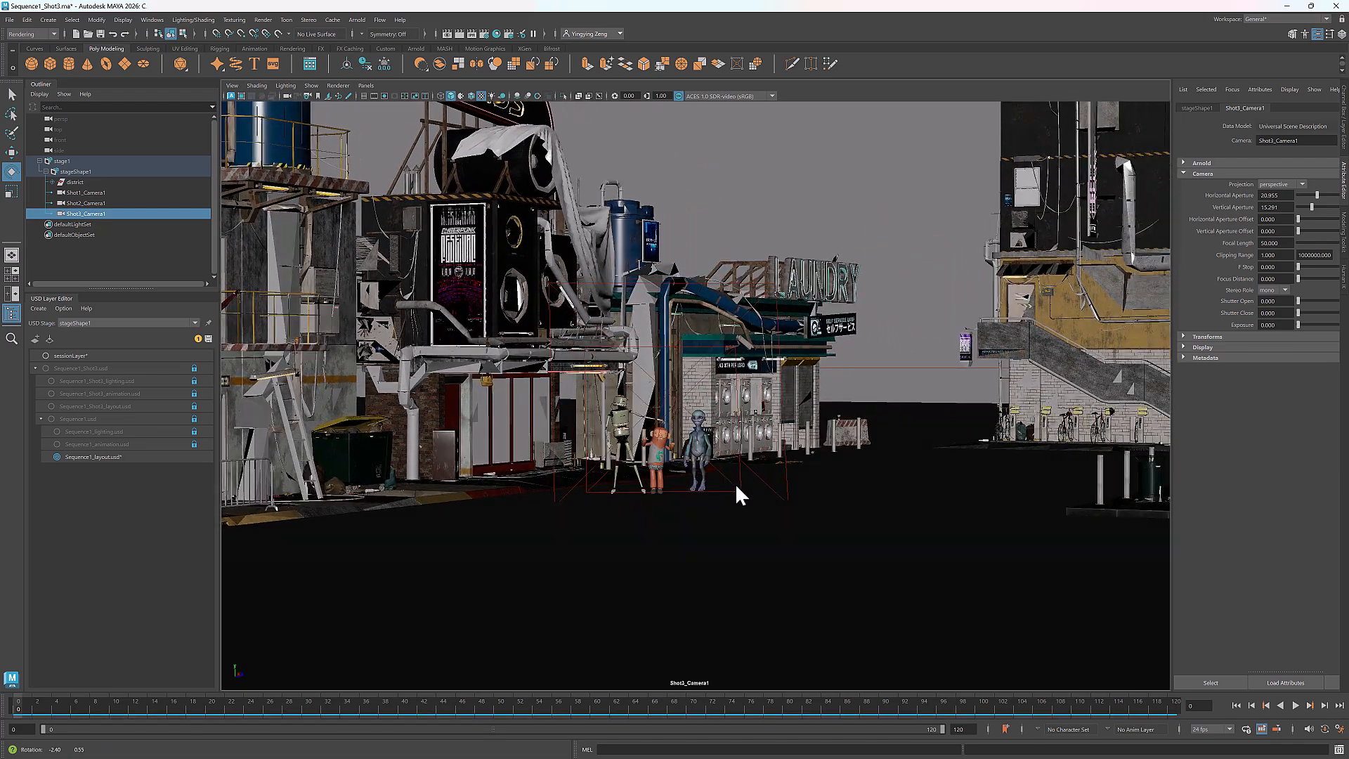
{"action": "left_click_drag", "start_coordinate": [742, 495], "coordinate": [855, 508]}
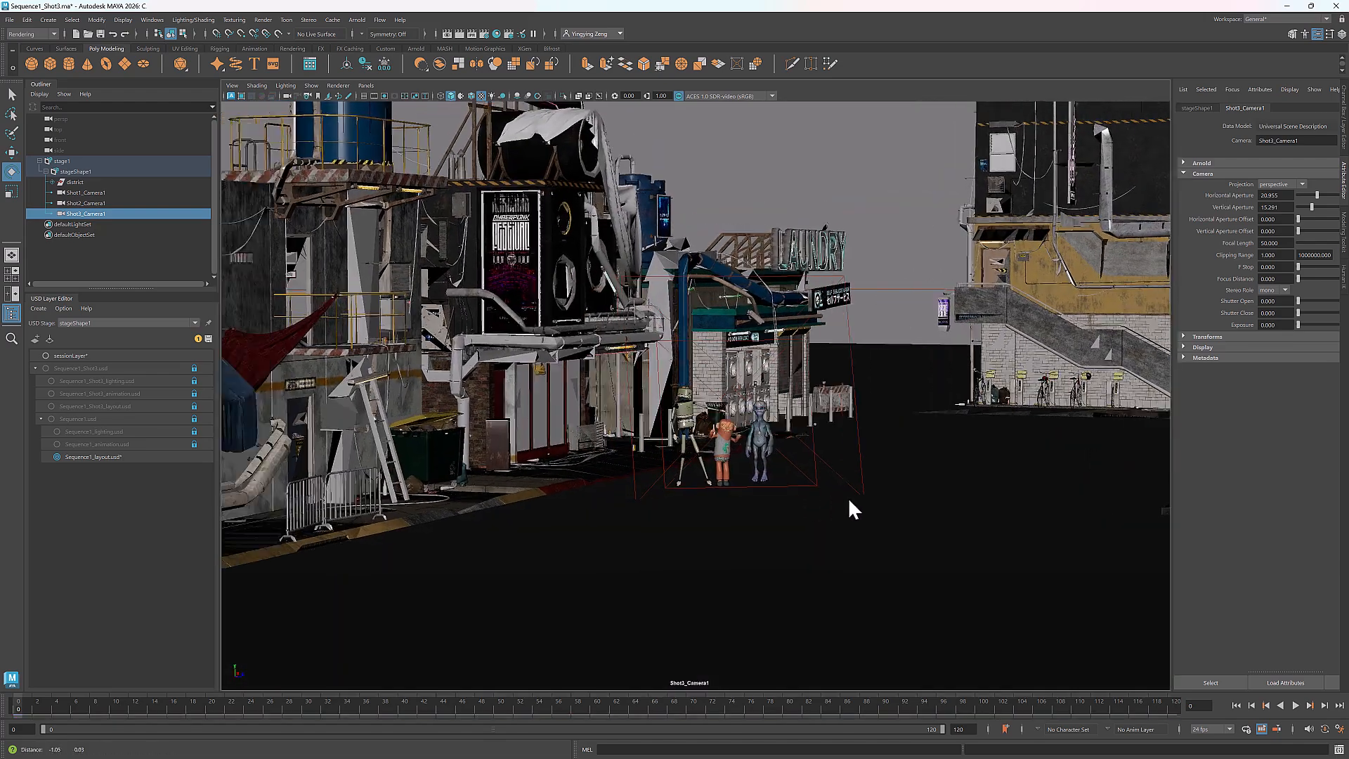
{"action": "right_click", "coordinate": [85, 213]}
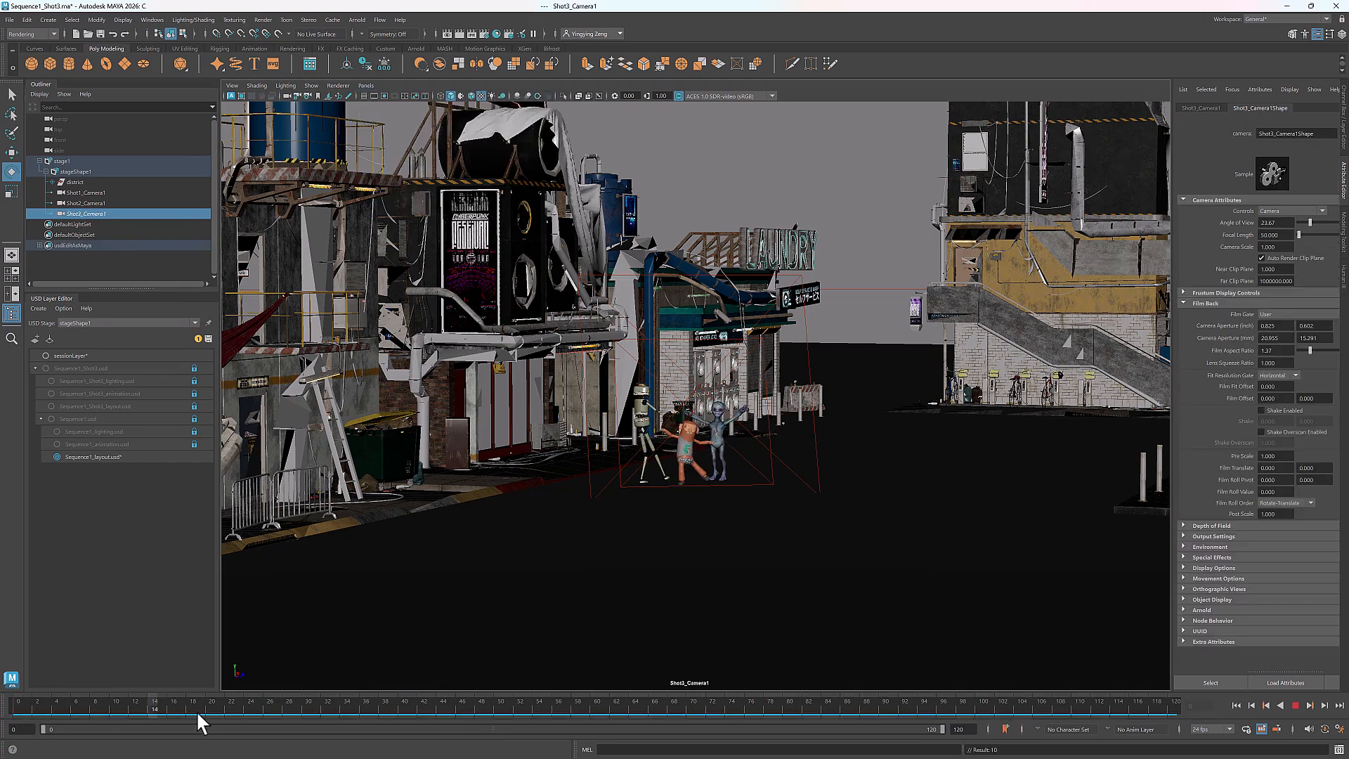
{"action": "left_click_drag", "start_coordinate": [153, 704], "coordinate": [404, 704]}
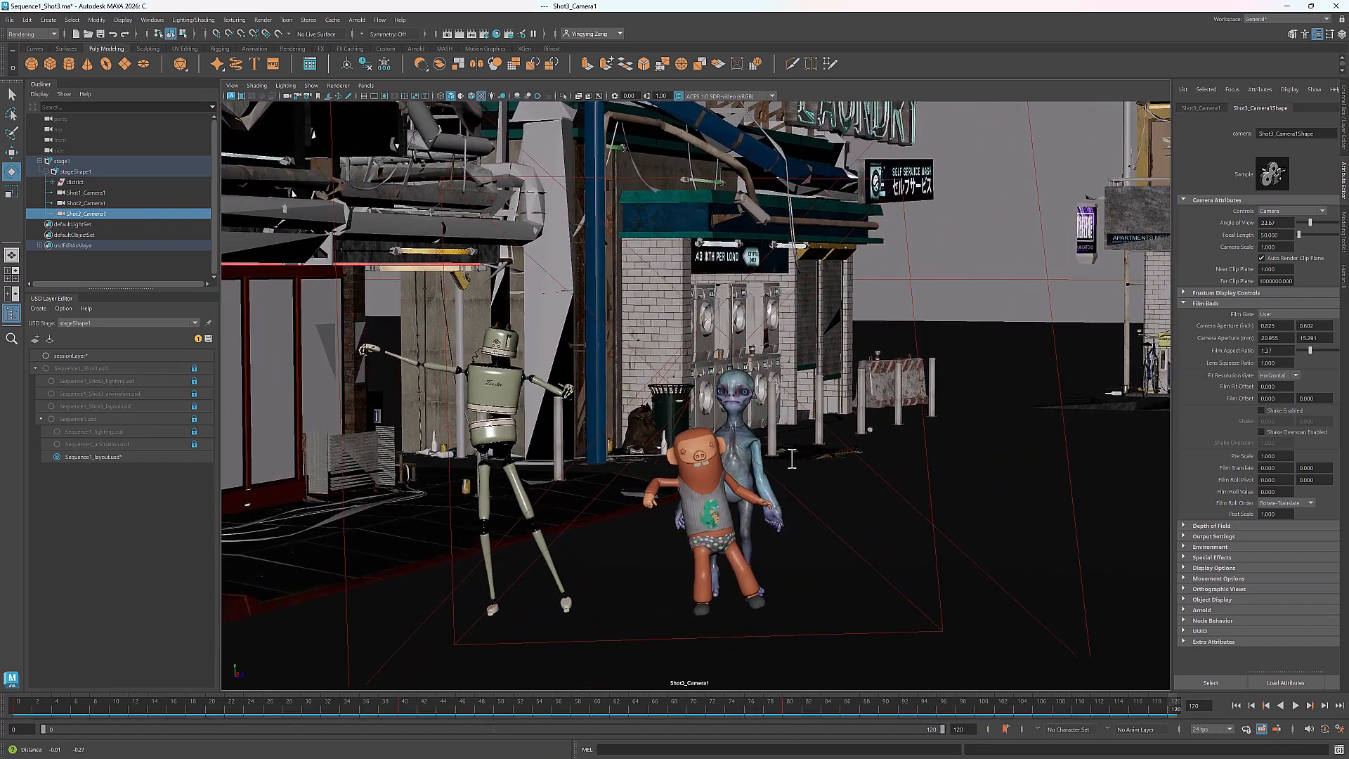
{"action": "left_click_drag", "start_coordinate": [791, 458], "coordinate": [820, 447]}
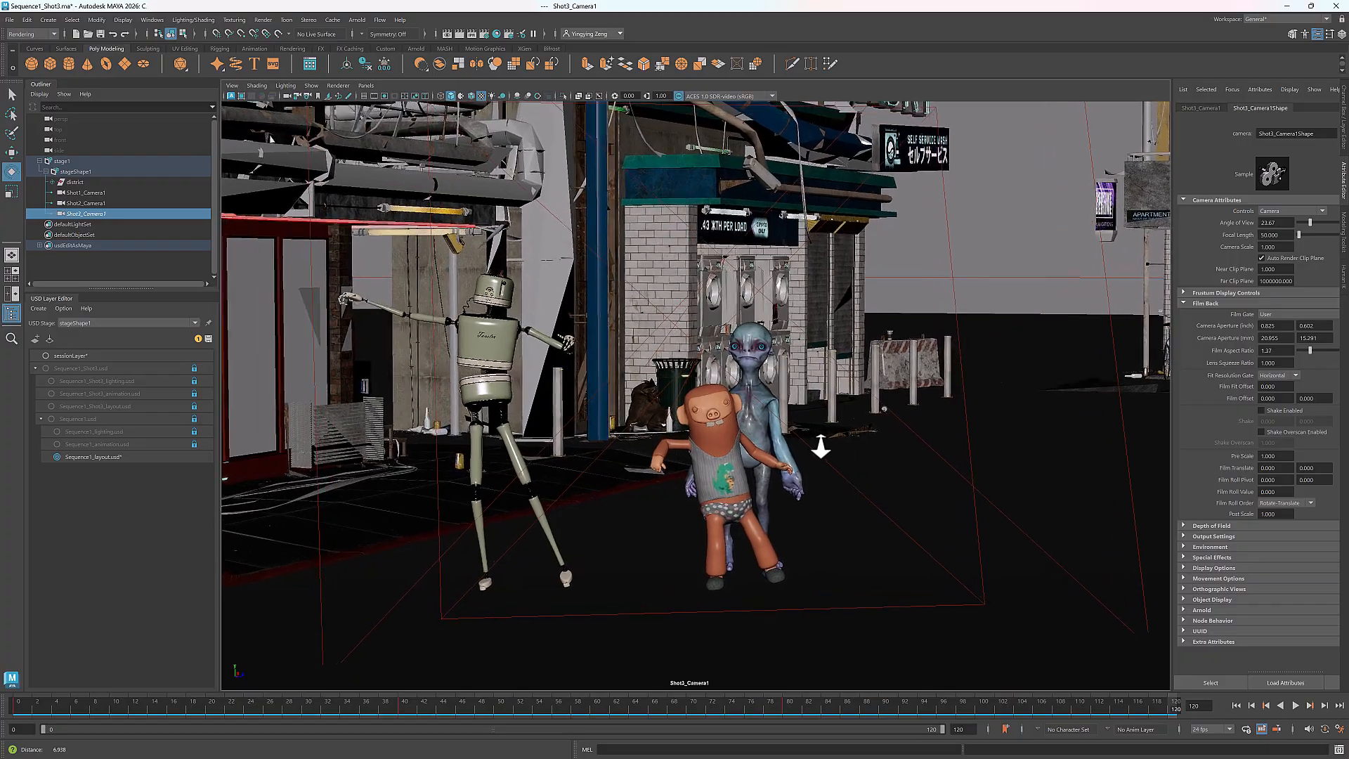
{"action": "left_click", "coordinate": [1293, 706]}
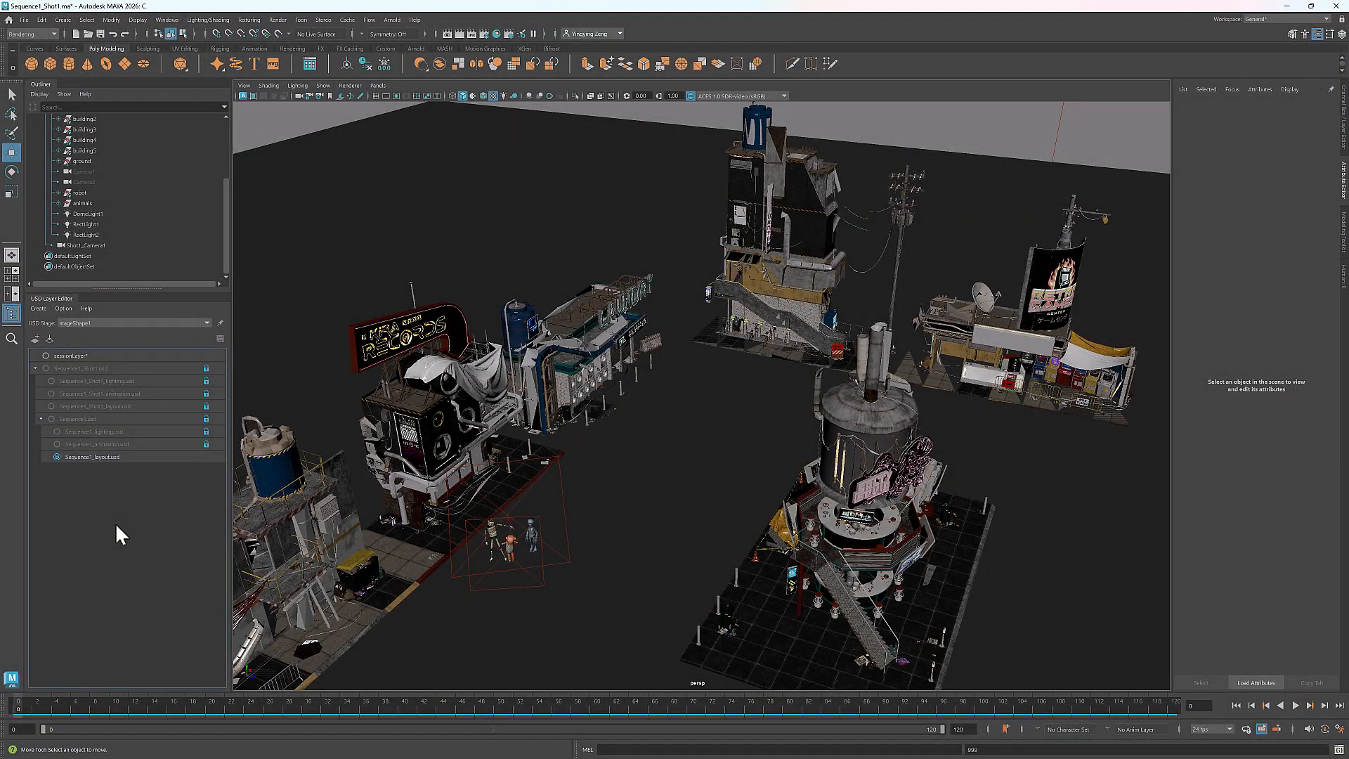
Reload the Sequence1_layout layer and bring up the Render Sequence options.
{"action": "right_click", "coordinate": [93, 456]}
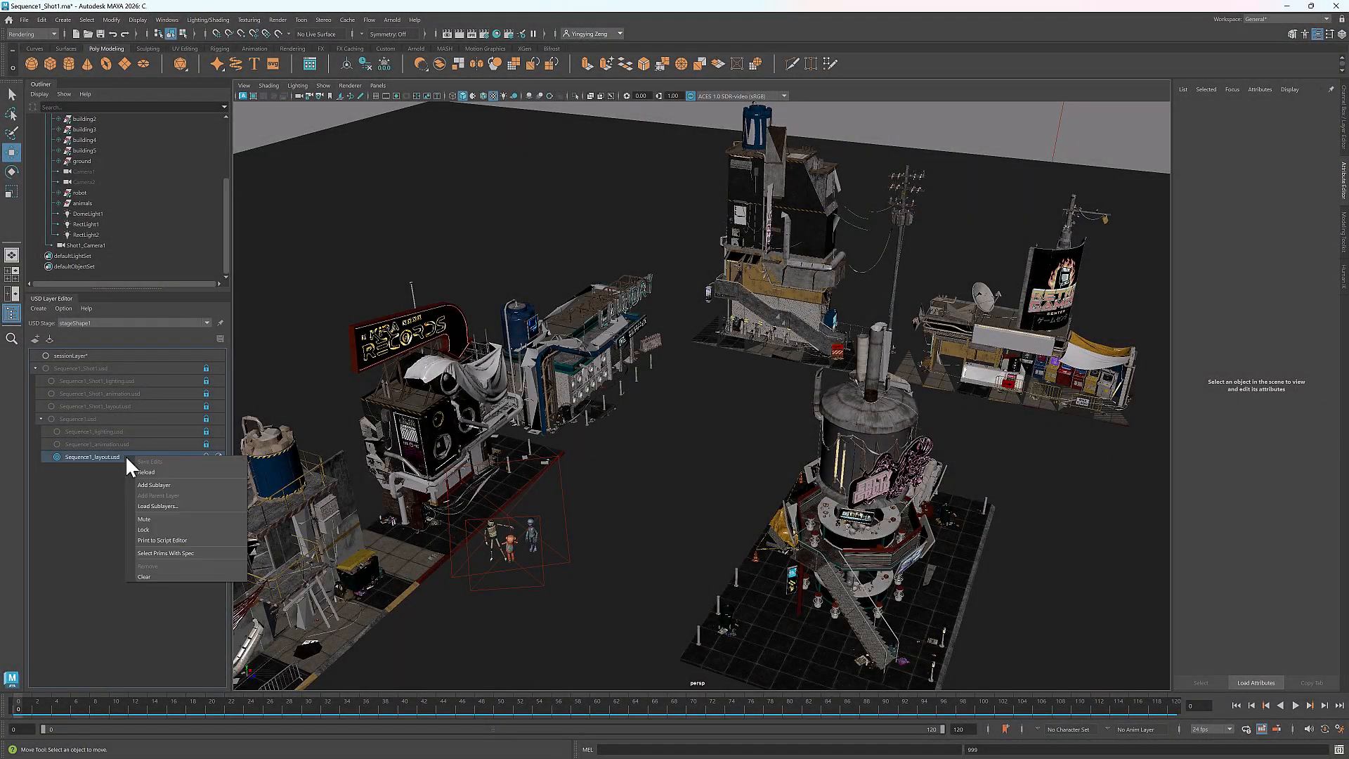
{"action": "left_click", "coordinate": [152, 460]}
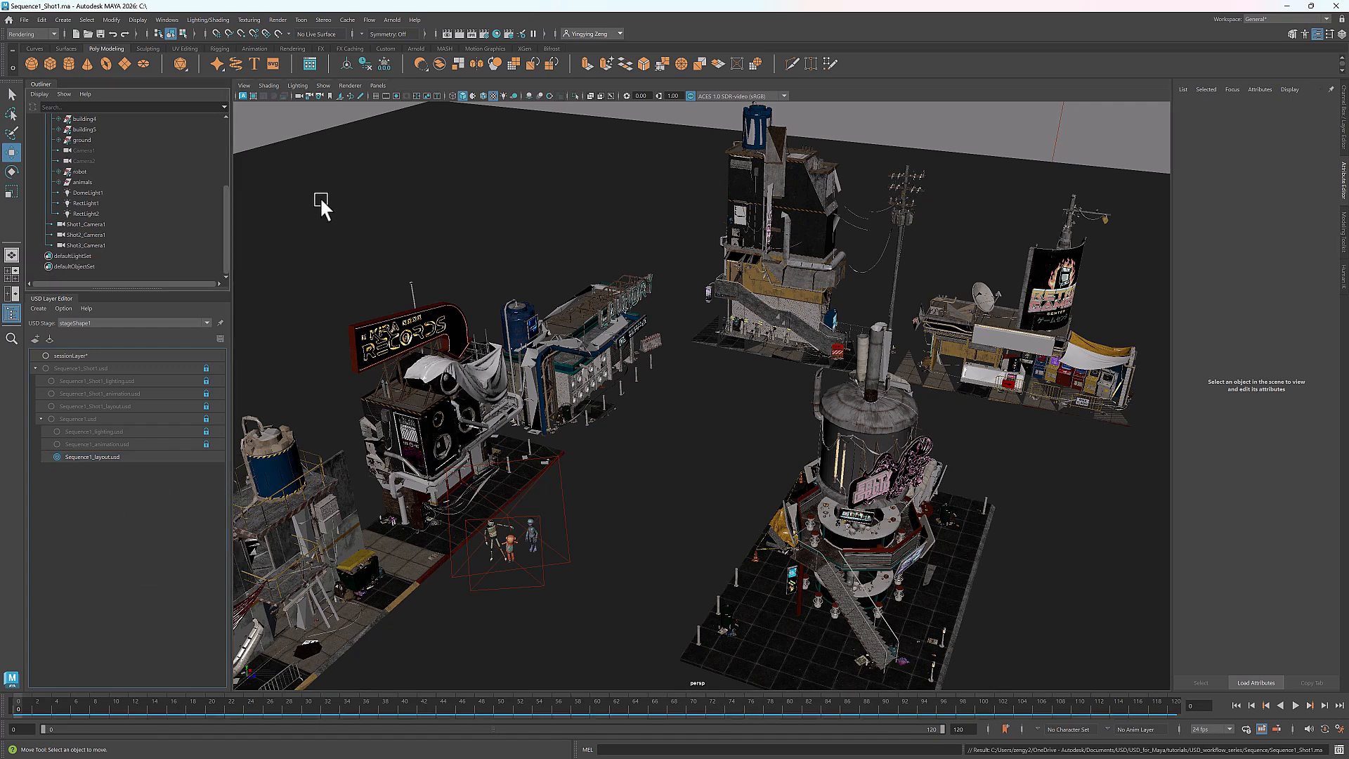
{"action": "left_click", "coordinate": [277, 19]}
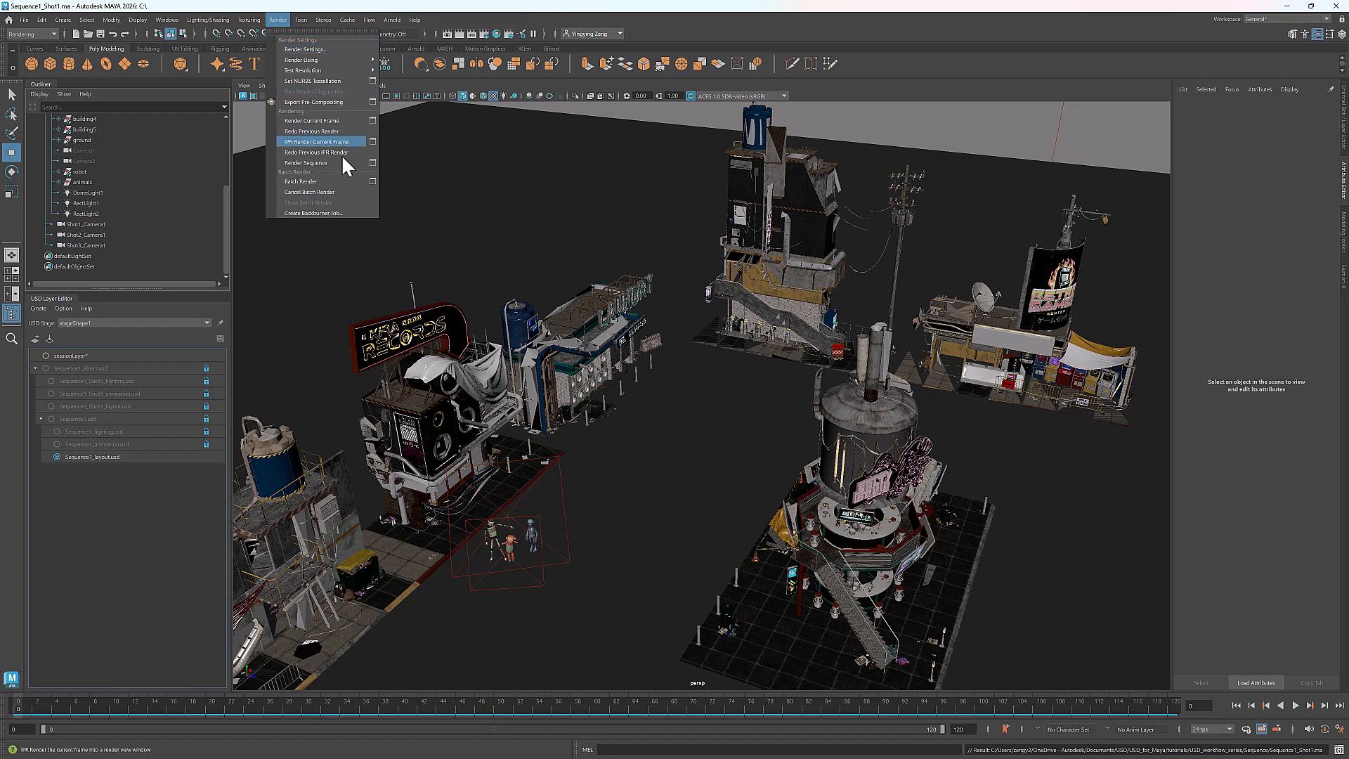
{"action": "left_click", "coordinate": [305, 163]}
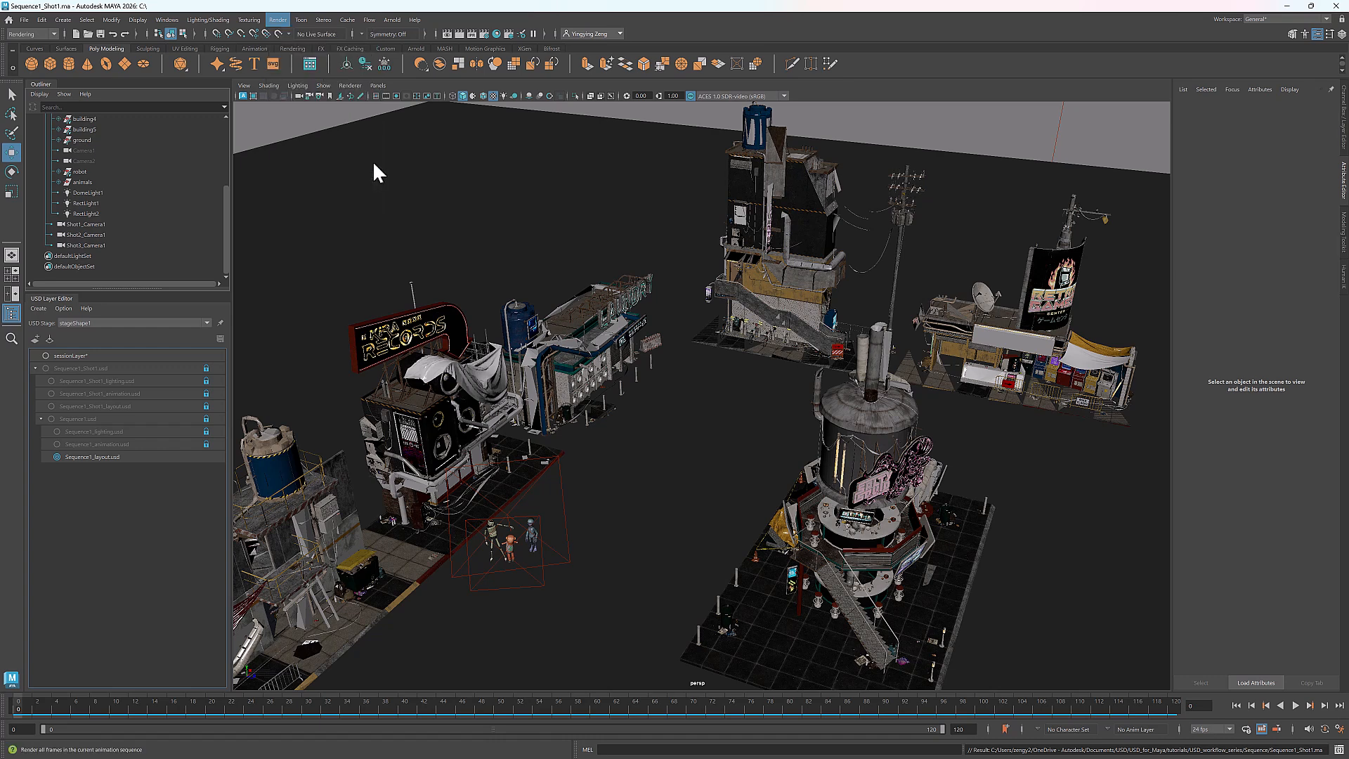
{"action": "left_click", "coordinate": [277, 18]}
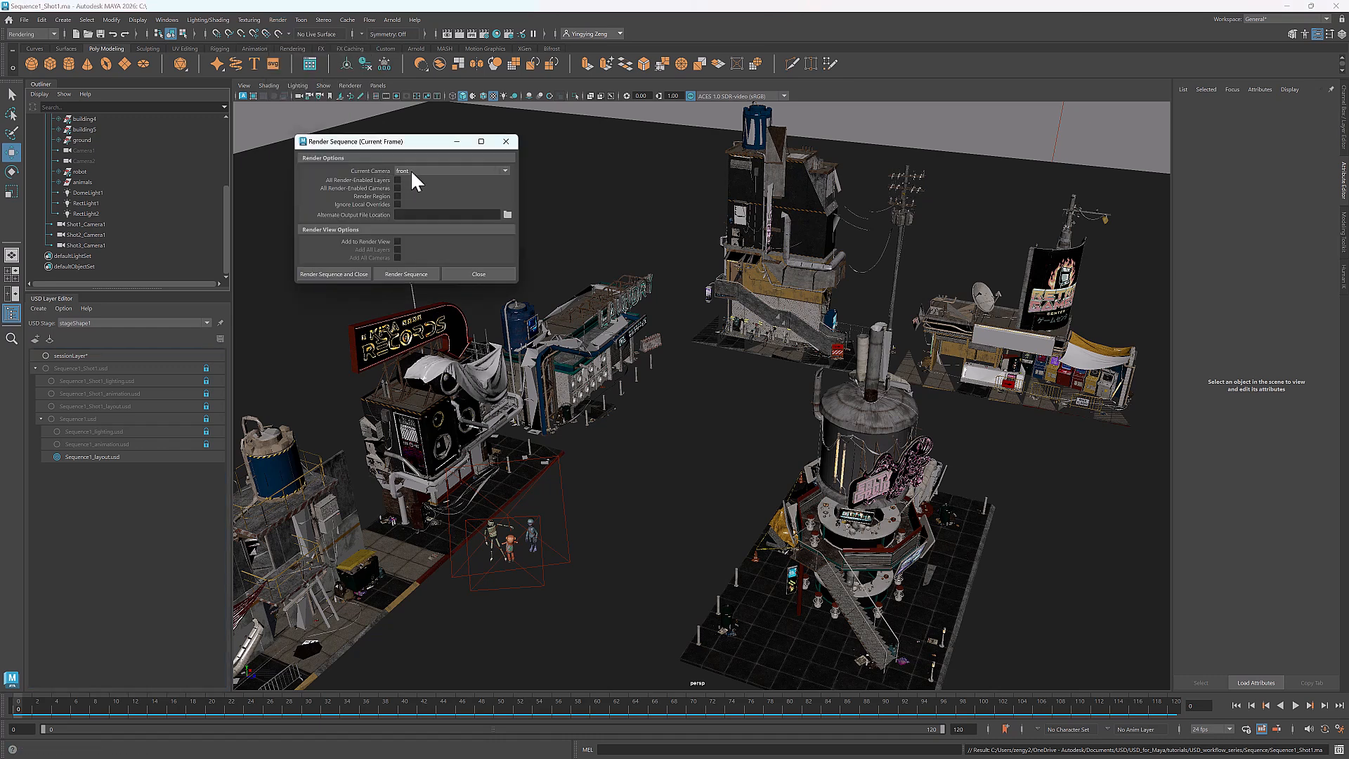
Set the sequence render camera to Shot1_Camera1 and output to the render_sequence folder.
{"action": "left_click", "coordinate": [450, 170]}
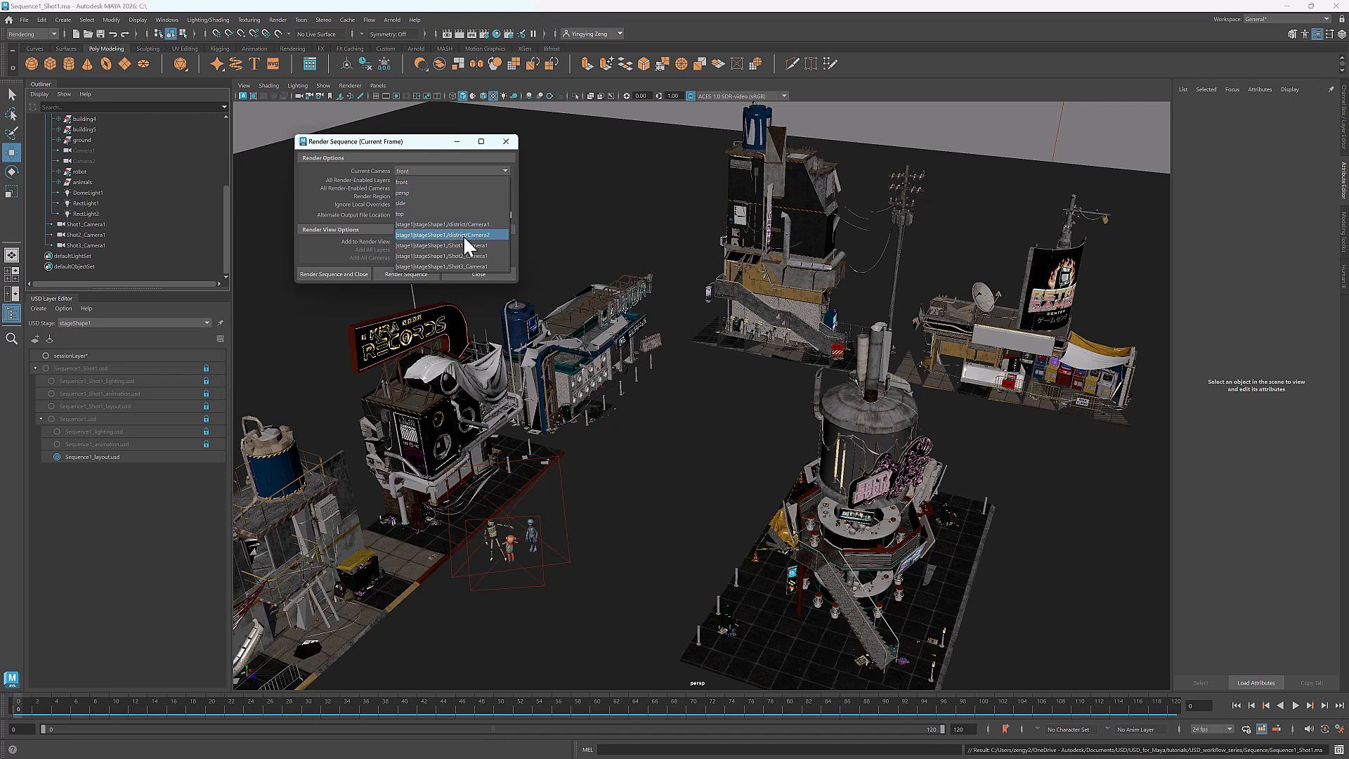
{"action": "left_click", "coordinate": [447, 225]}
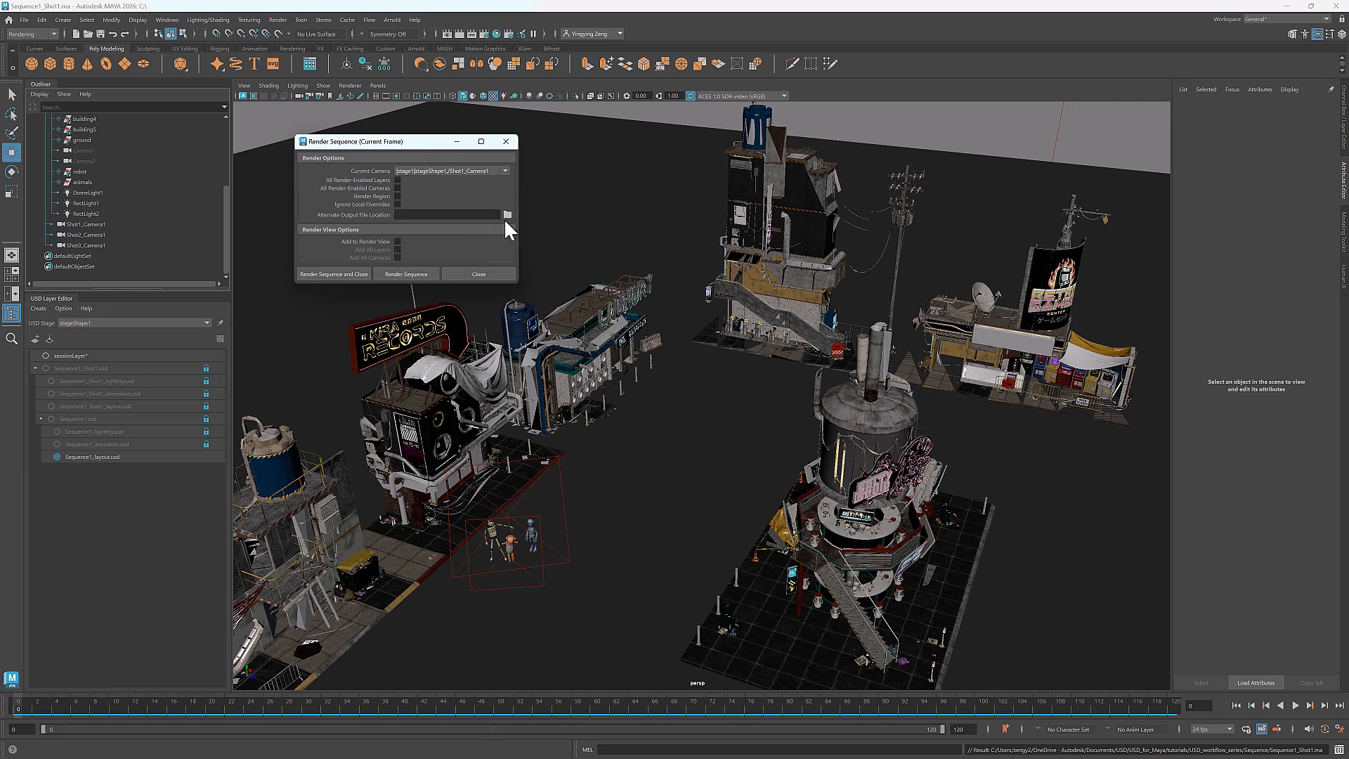
{"action": "left_click", "coordinate": [507, 213]}
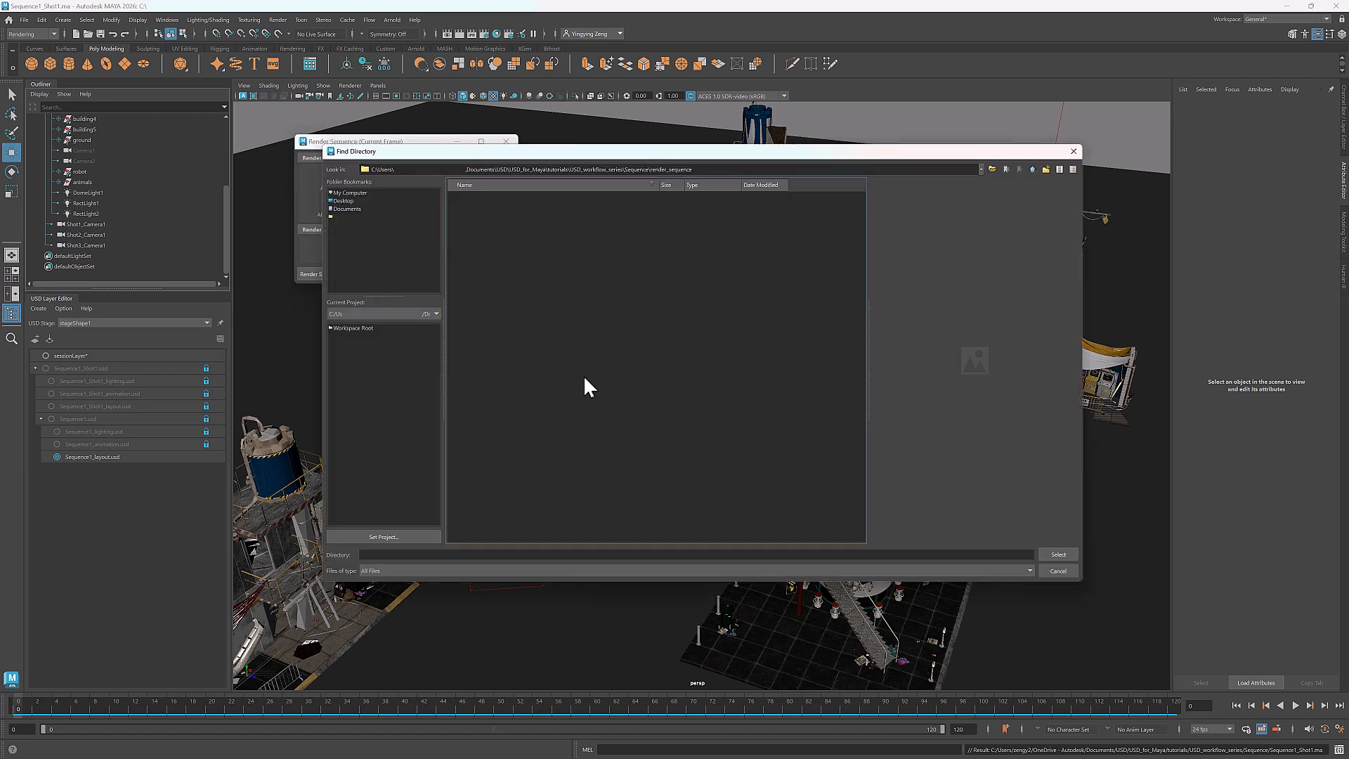
{"action": "left_click", "coordinate": [1057, 570]}
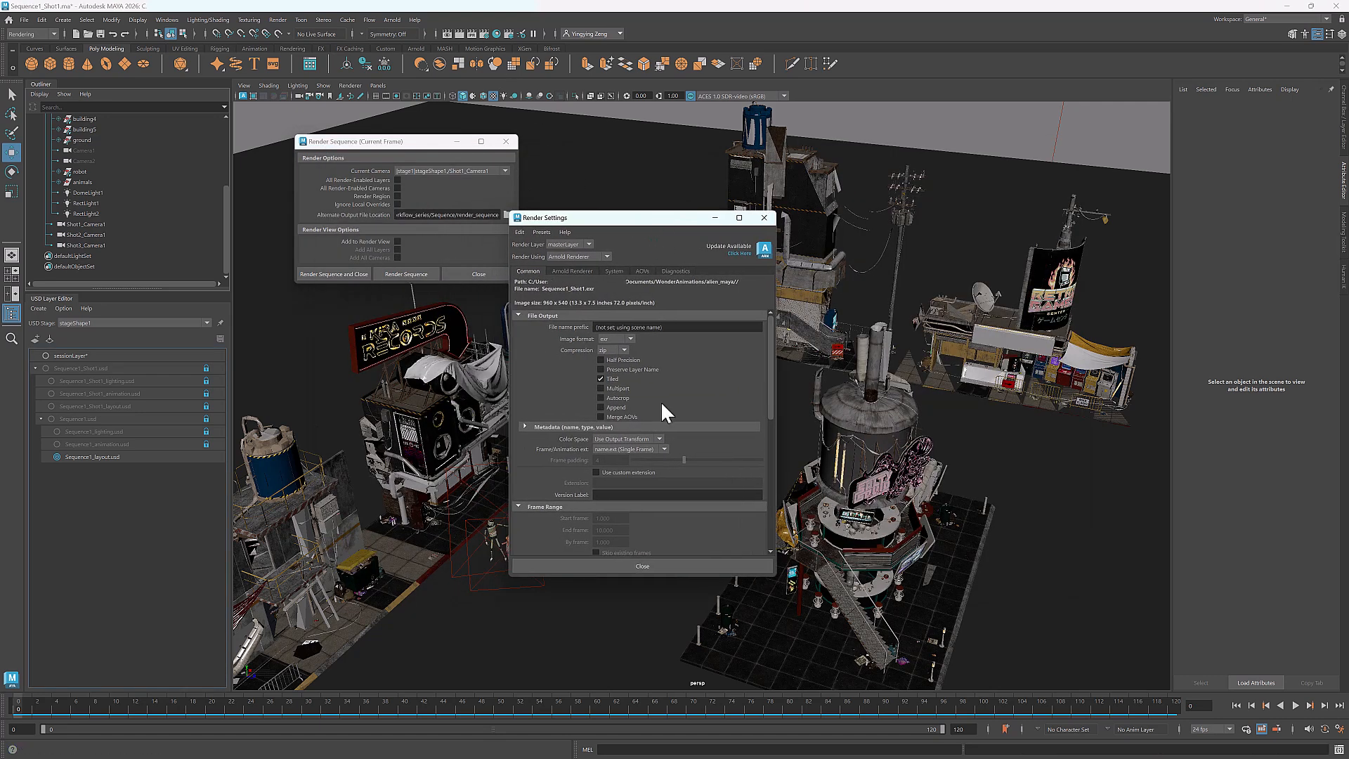
Set JPEG output named name_#.ext through frame 40 with an image size preset, then render the sequence.
{"action": "left_click", "coordinate": [617, 339]}
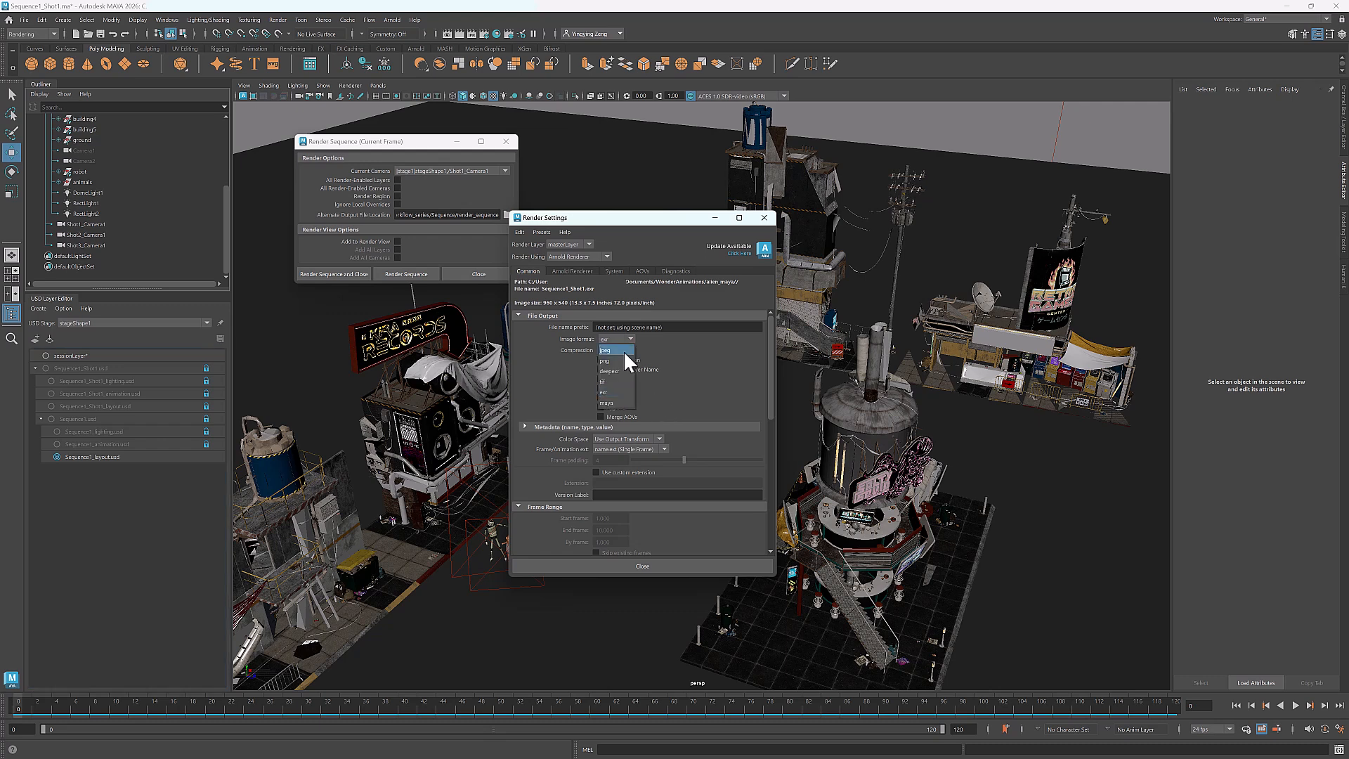
{"action": "left_click", "coordinate": [612, 350]}
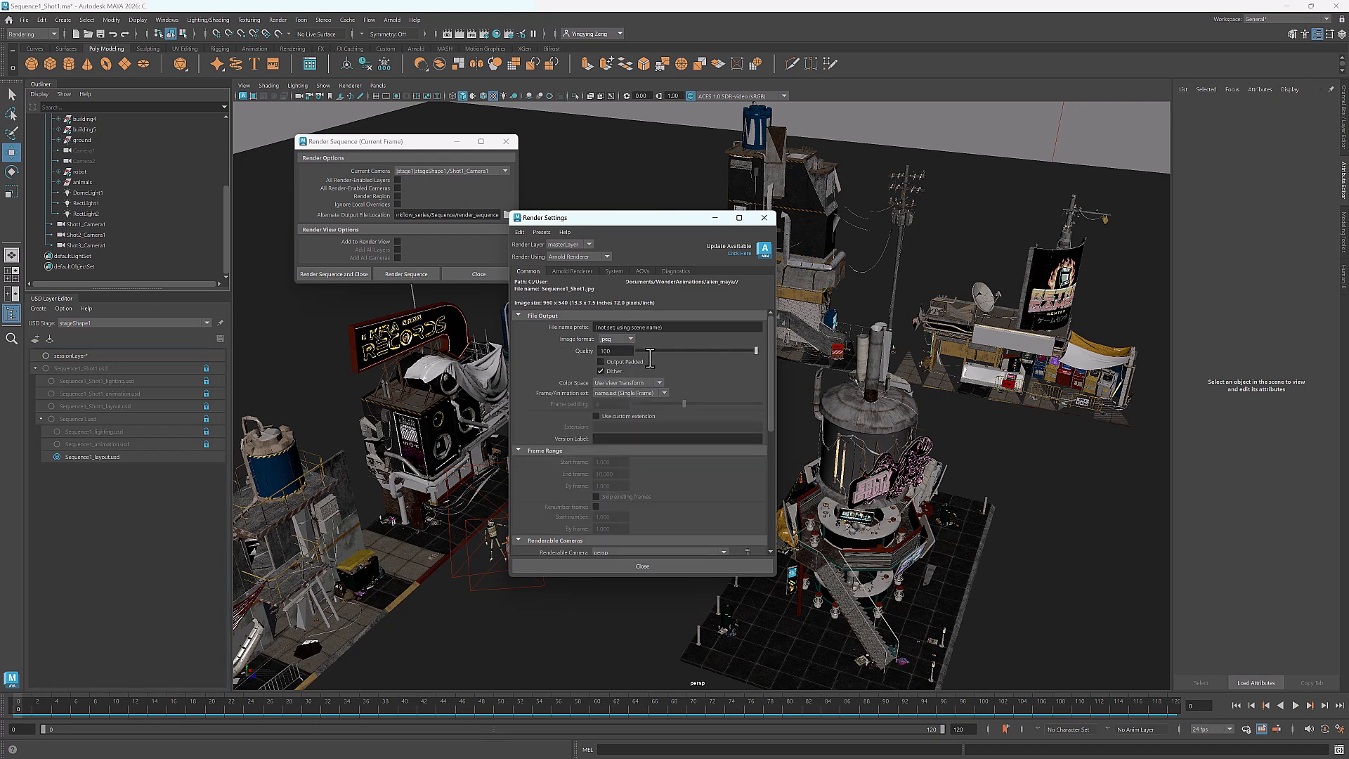
{"action": "left_click", "coordinate": [662, 371]}
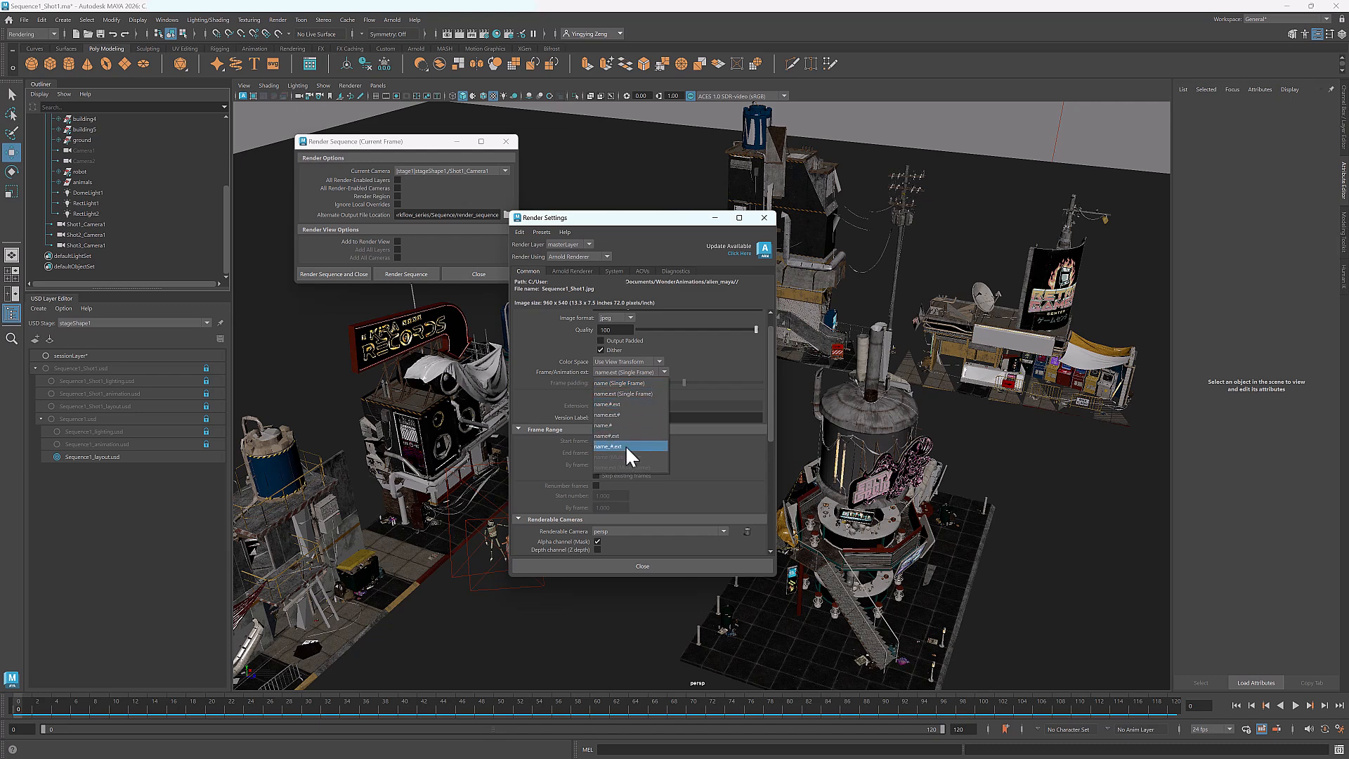
{"action": "left_click", "coordinate": [608, 446]}
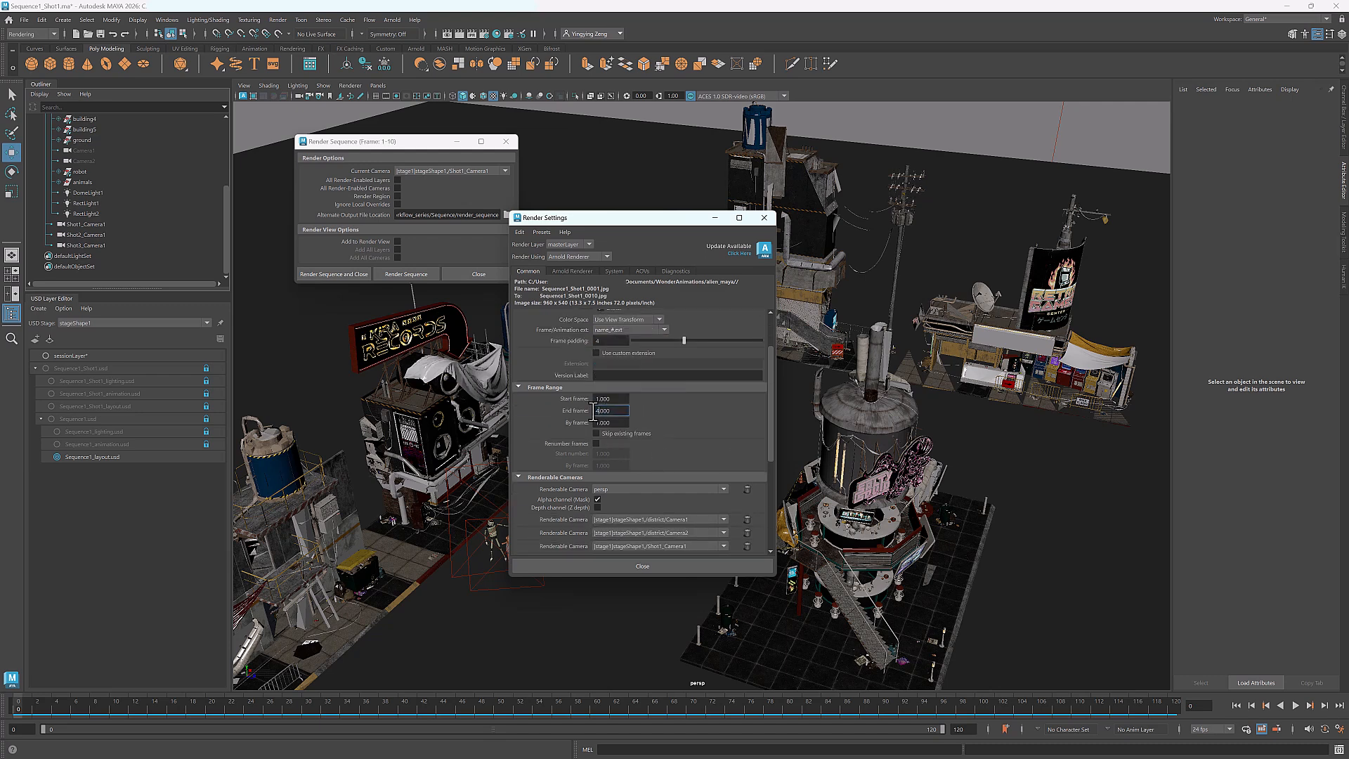
{"action": "left_click", "coordinate": [666, 414]}
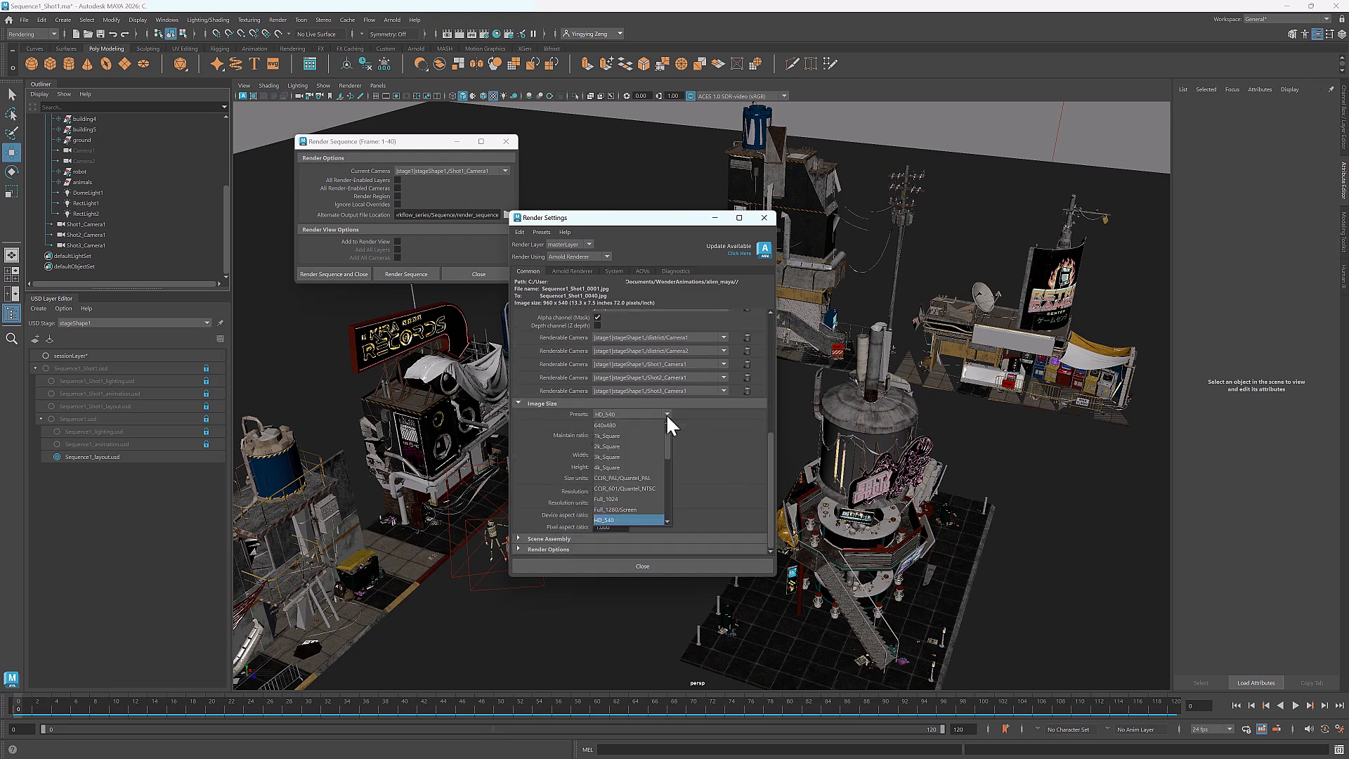
{"action": "scroll", "scroll_direction": "down", "scroll_amount": 3}
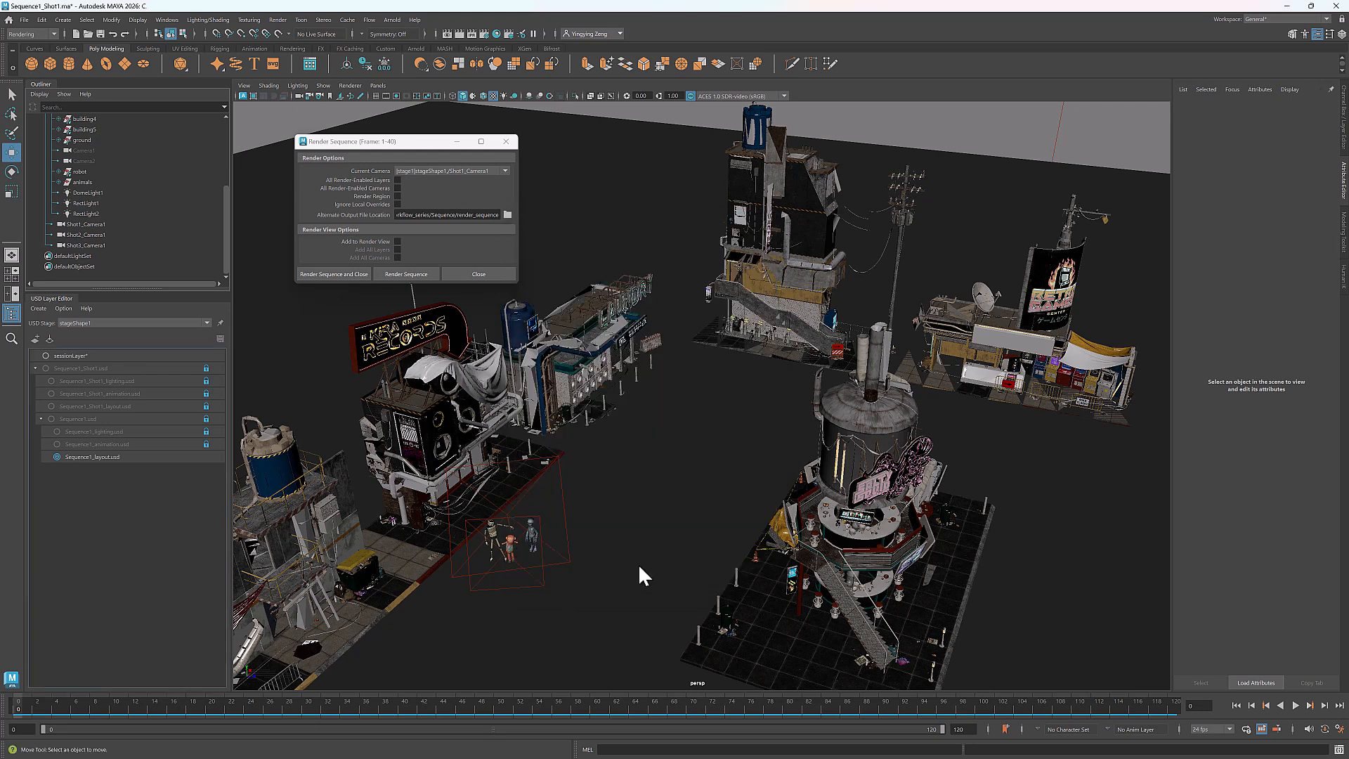
{"action": "left_click", "coordinate": [405, 274]}
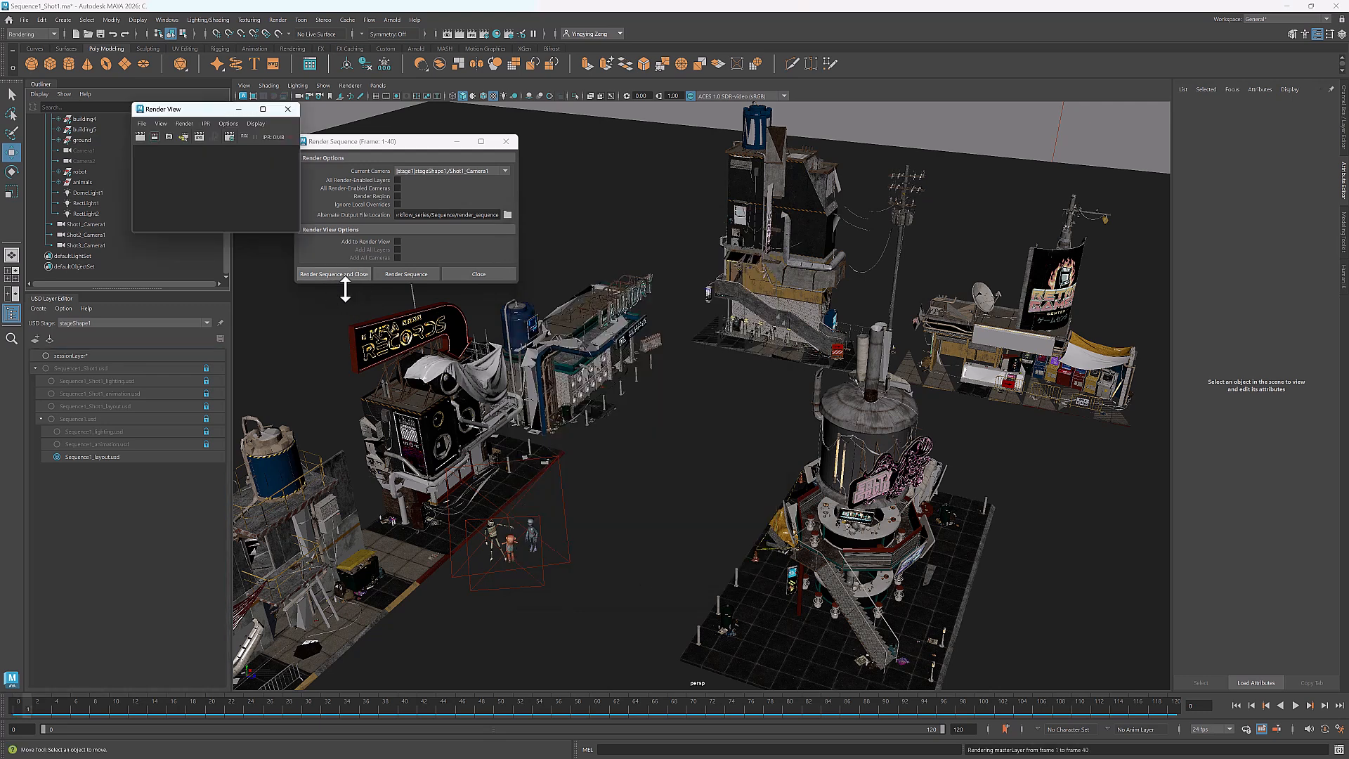